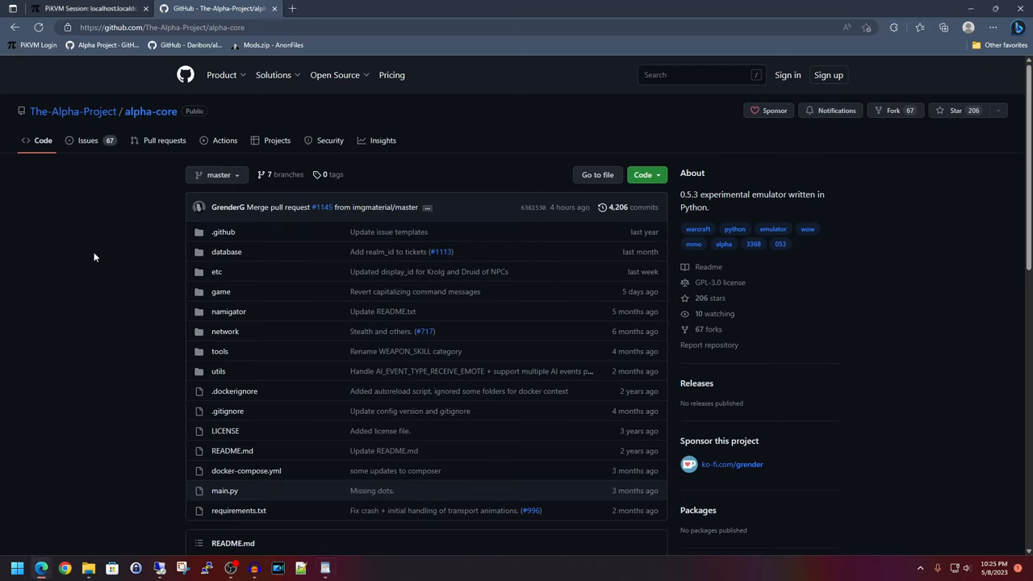
pyautogui.moveTo(162, 219)
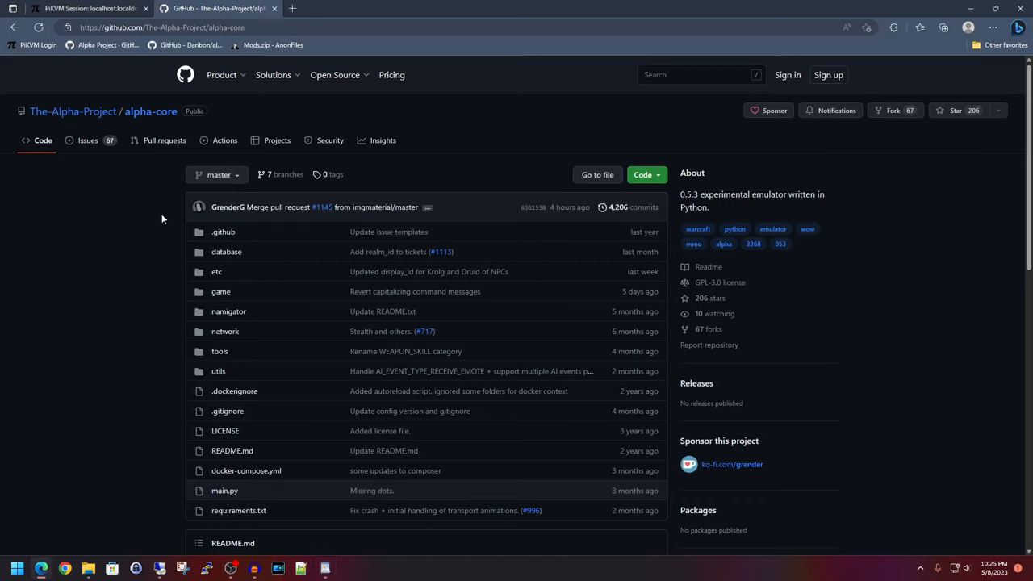
pyautogui.moveTo(158, 295)
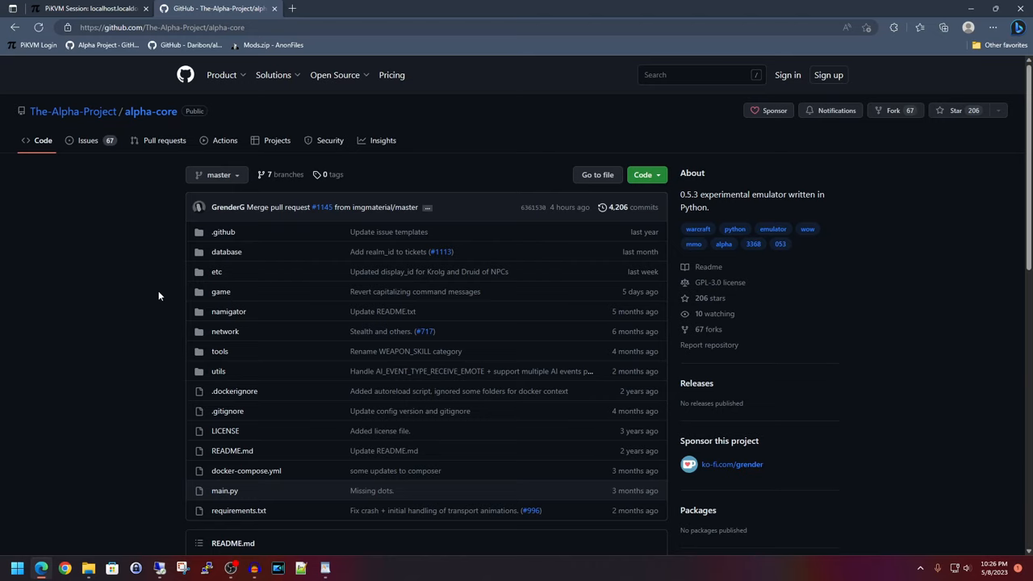
# - Scroll to the latest 1.4 release of the setup scripts and open it
pyautogui.scroll(-3)
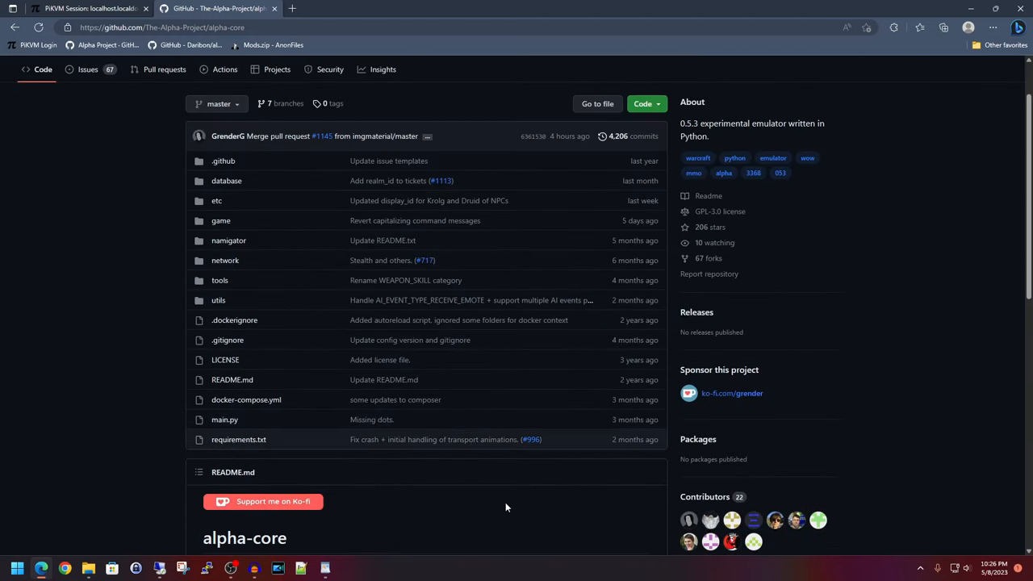
pyautogui.scroll(-3)
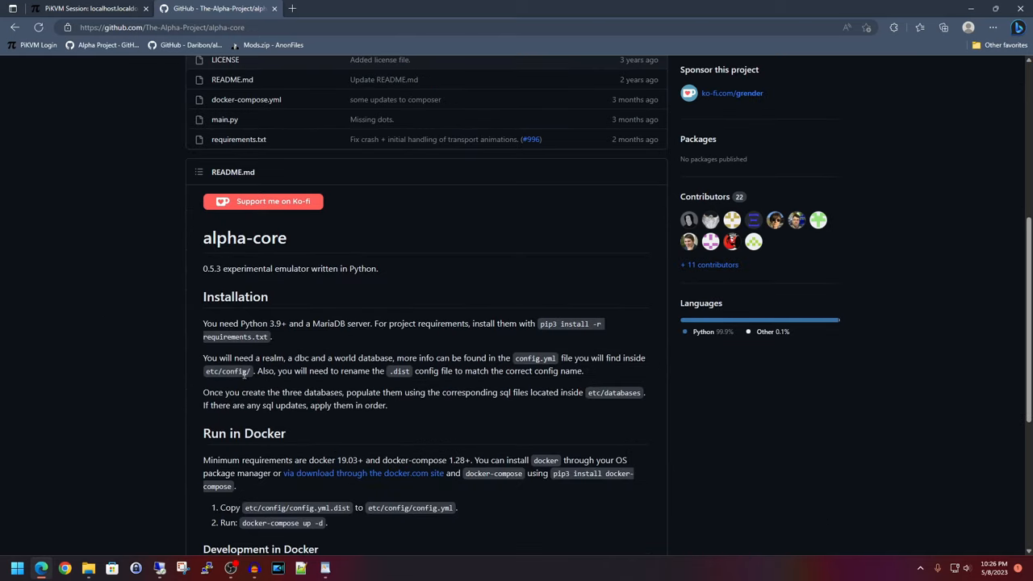
pyautogui.moveTo(132, 257)
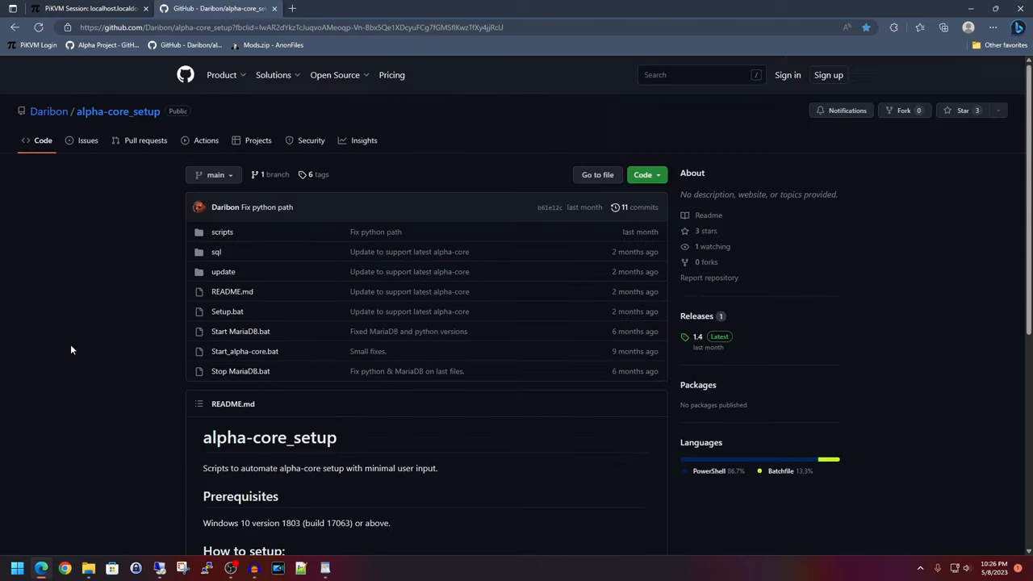
pyautogui.scroll(-3)
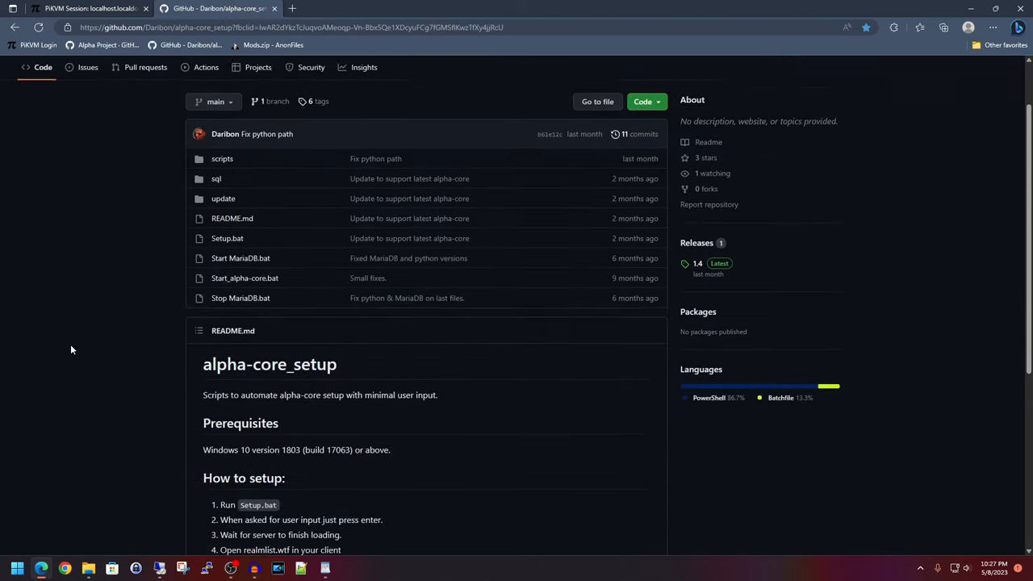
pyautogui.scroll(-3)
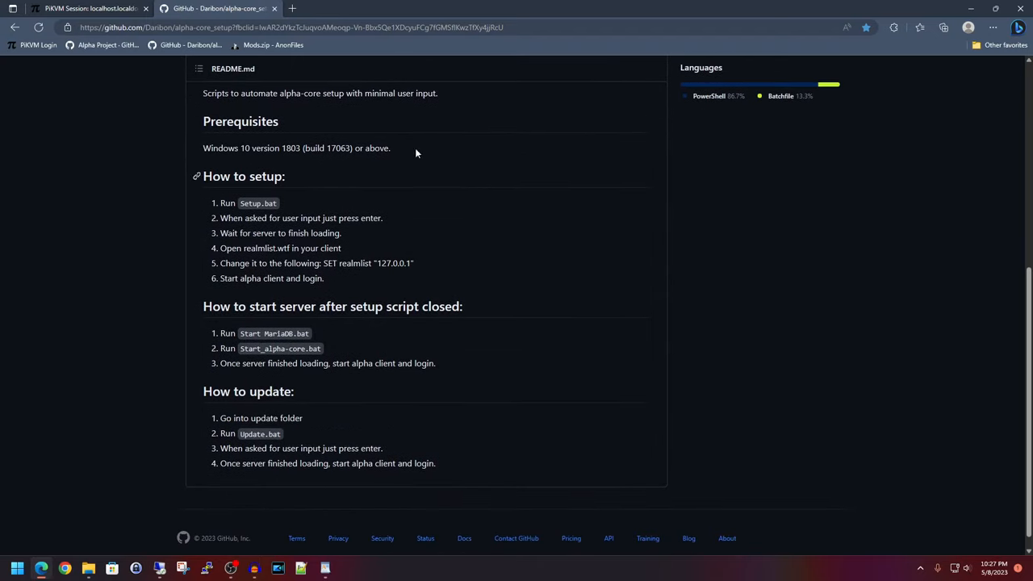
pyautogui.moveTo(84, 234)
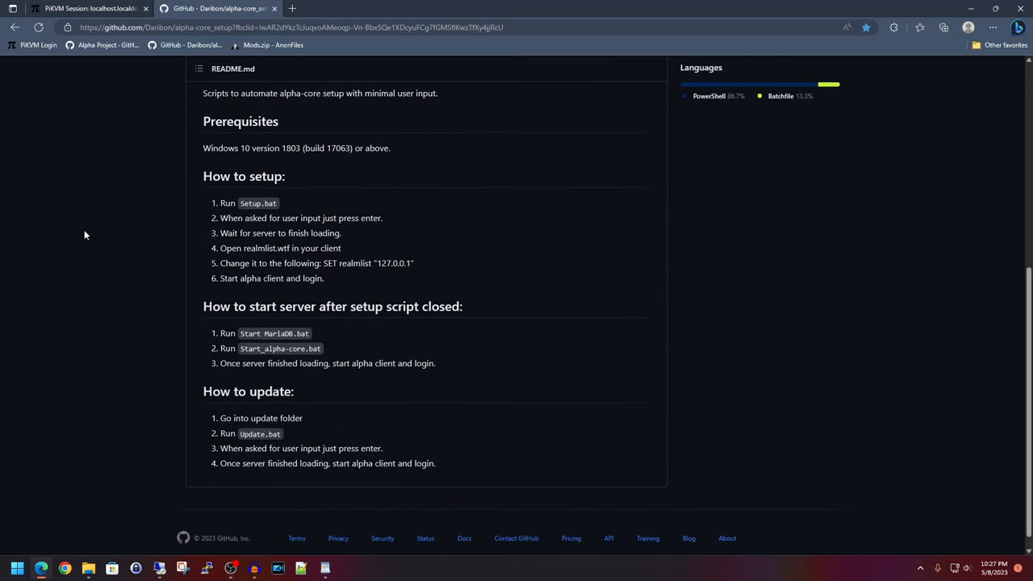
pyautogui.moveTo(115, 247)
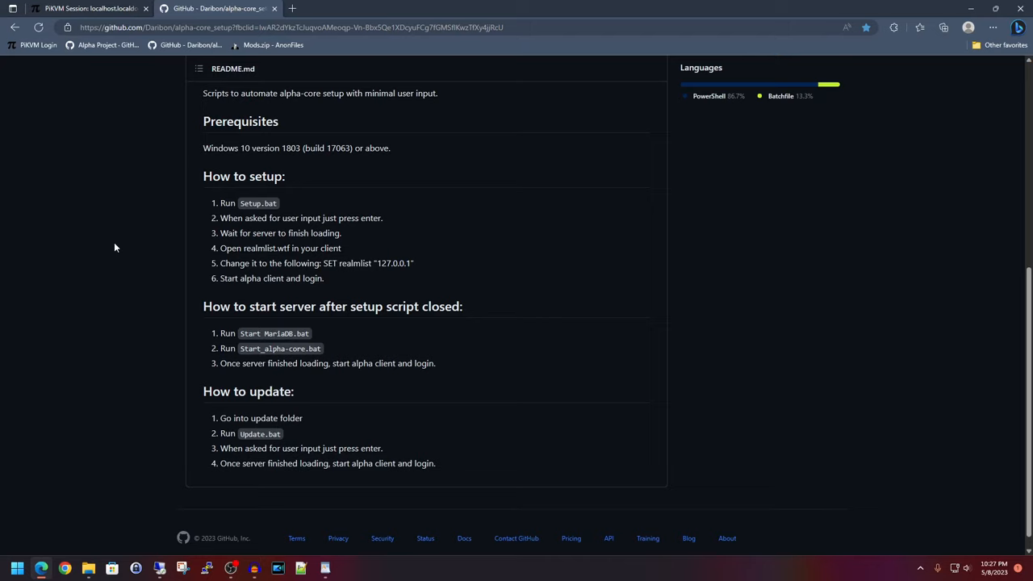
pyautogui.moveTo(186, 162)
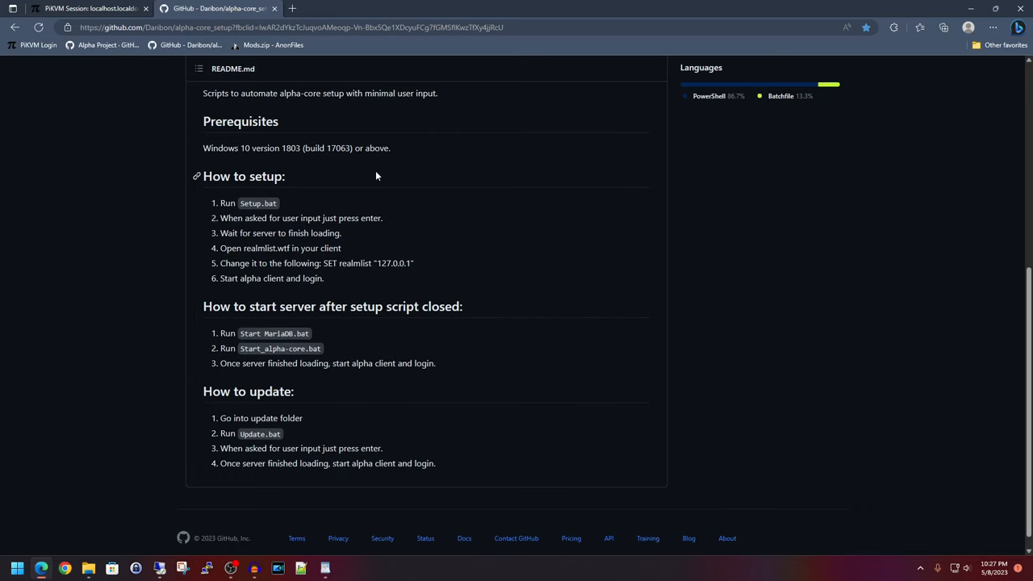
pyautogui.moveTo(144, 338)
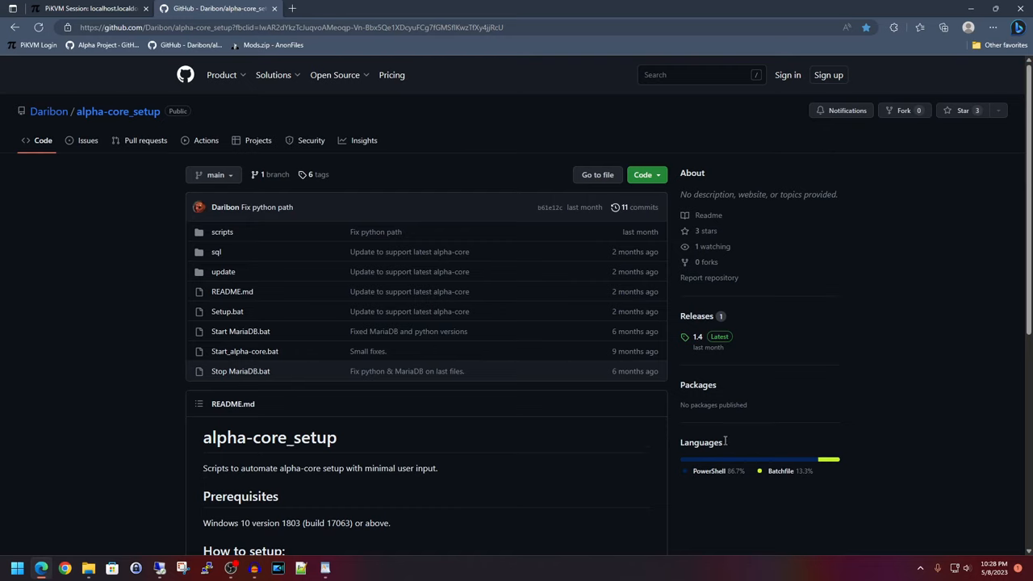
pyautogui.moveTo(622, 465)
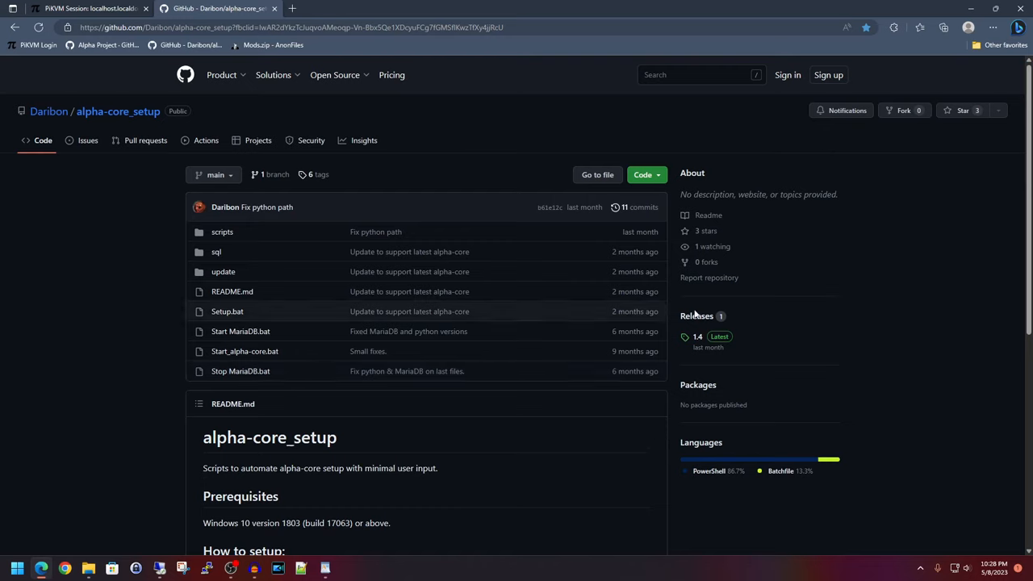
pyautogui.moveTo(708, 337)
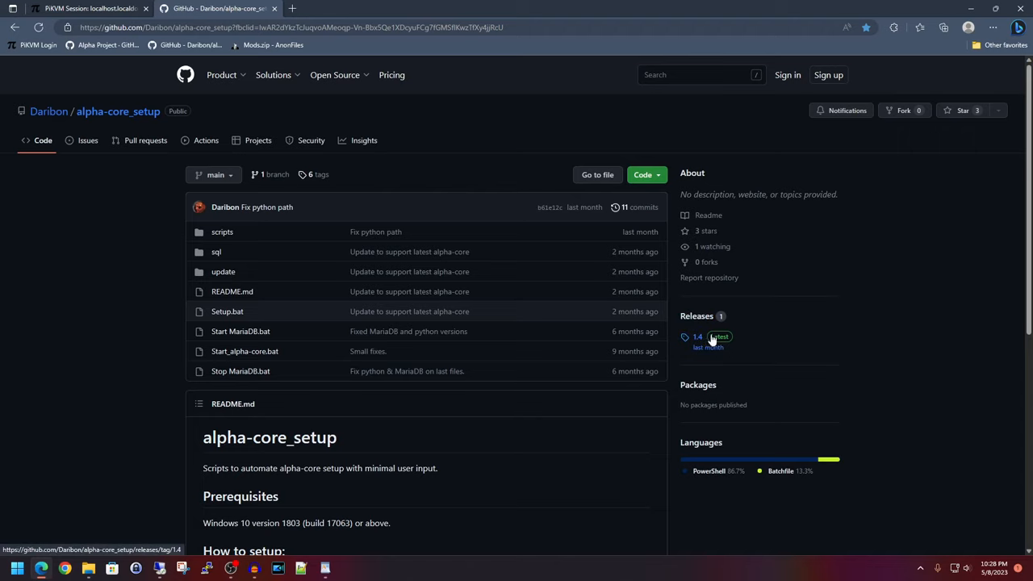
pyautogui.moveTo(708, 342)
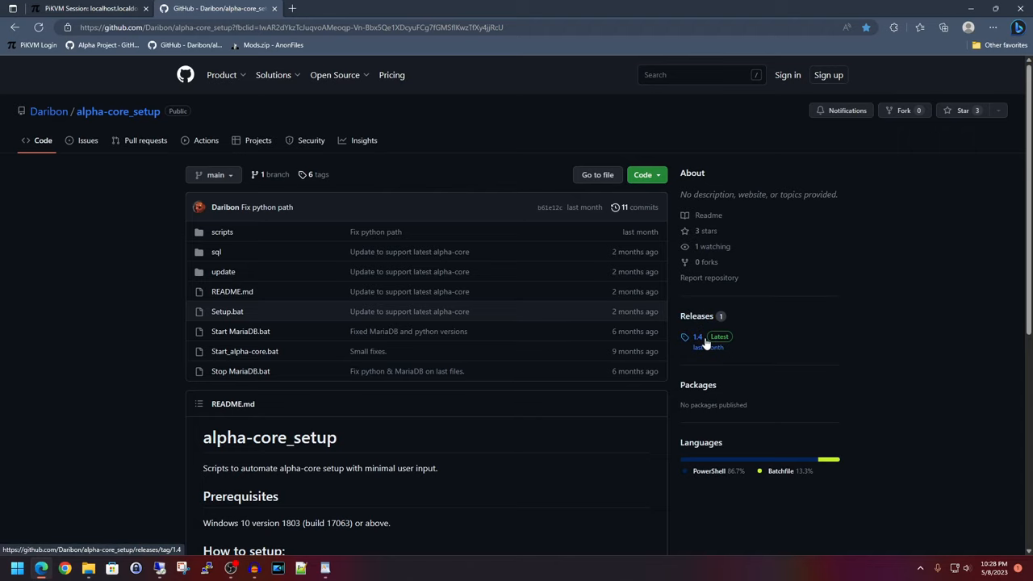
pyautogui.click(697, 337)
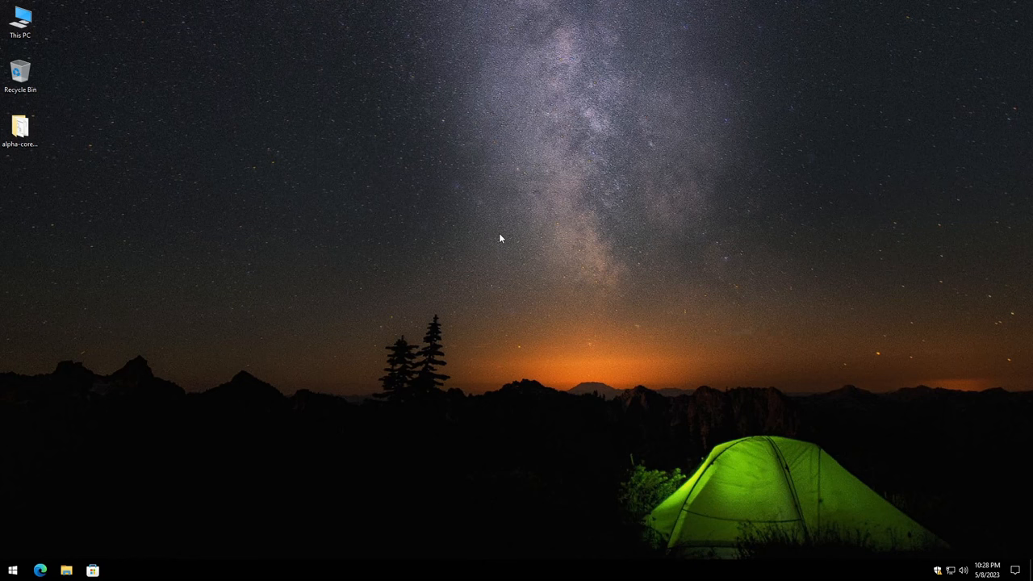
pyautogui.moveTo(212, 189)
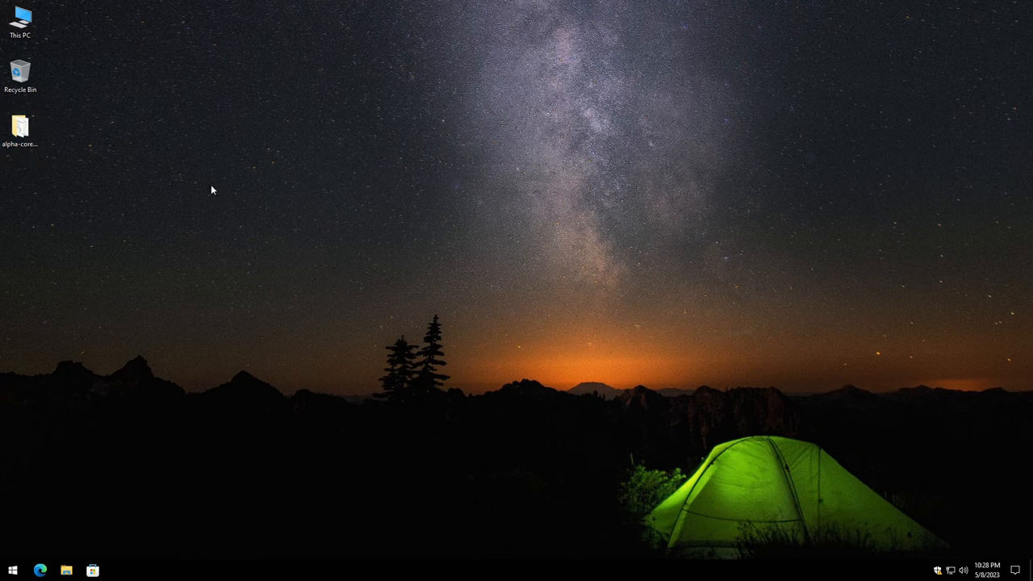
# - Open alpha-core_setup from the desktop, show file name extensions, and right-click Setup.bat
pyautogui.doubleClick(20, 125)
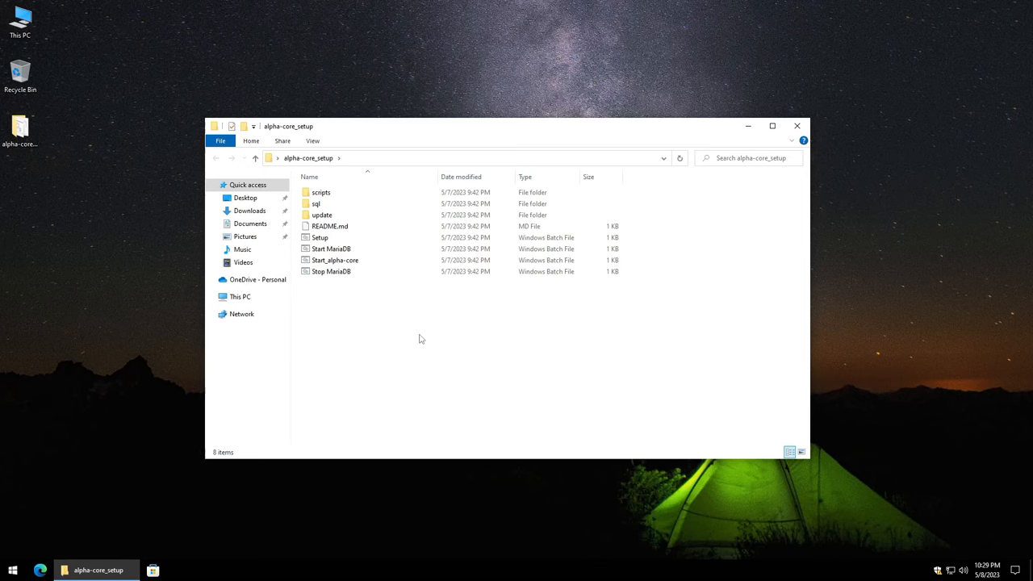
pyautogui.moveTo(327, 146)
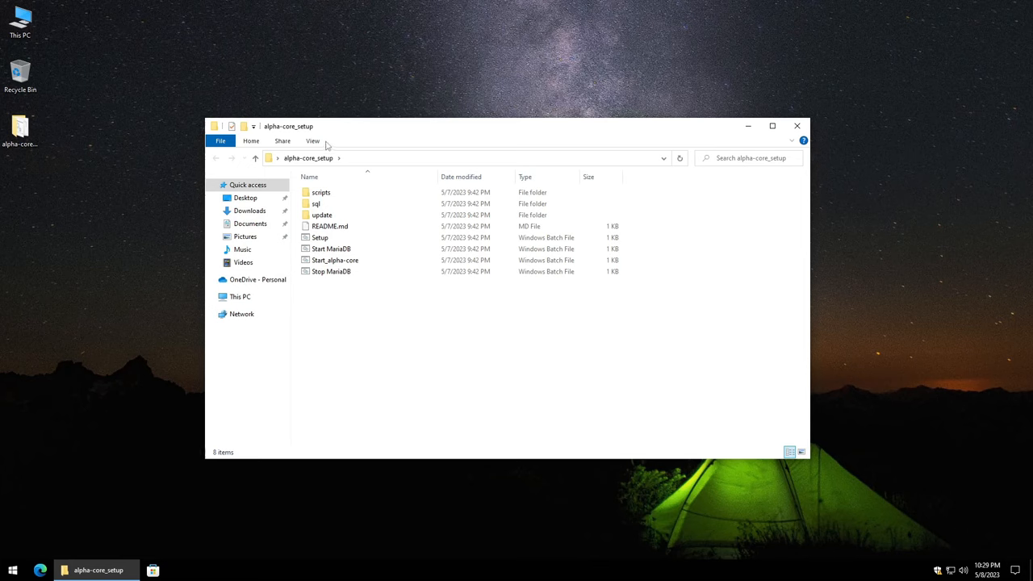
pyautogui.click(313, 140)
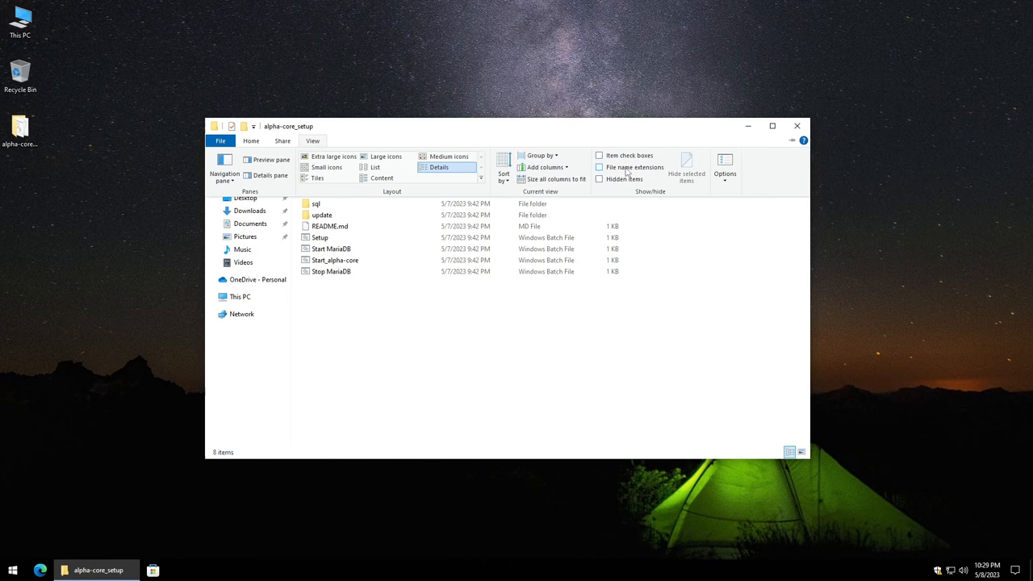
pyautogui.click(600, 167)
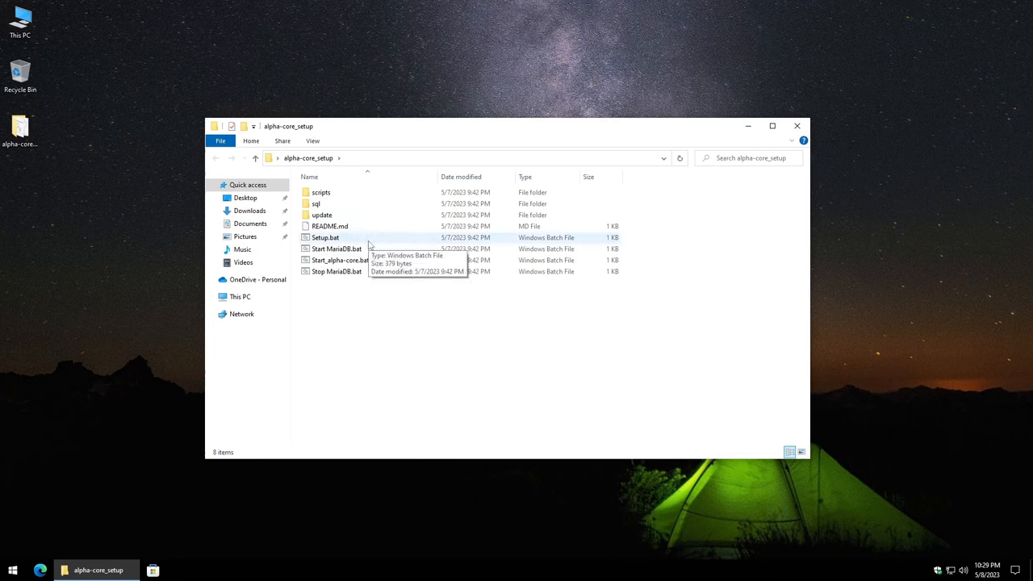
pyautogui.moveTo(358, 241)
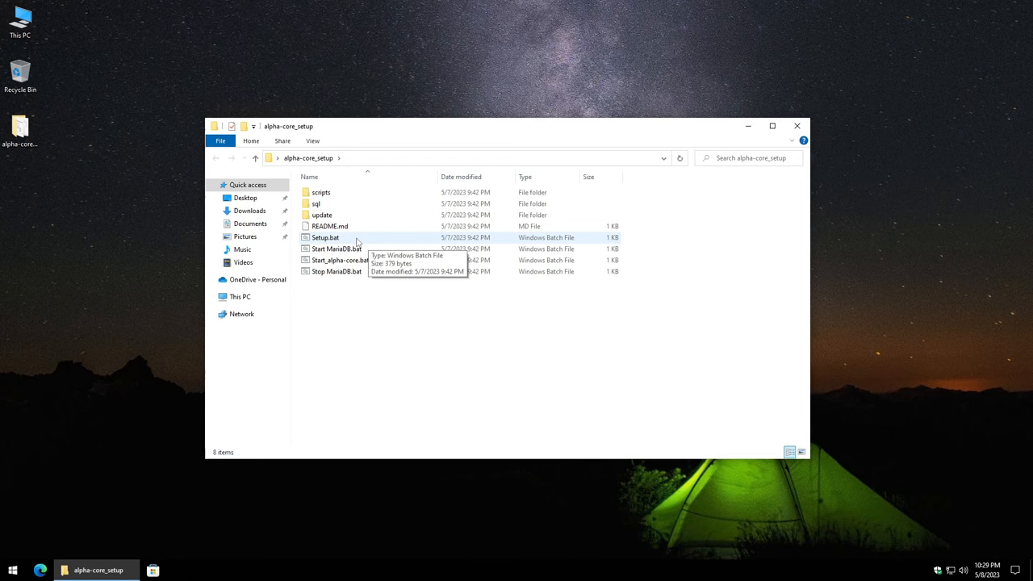
pyautogui.rightClick(325, 238)
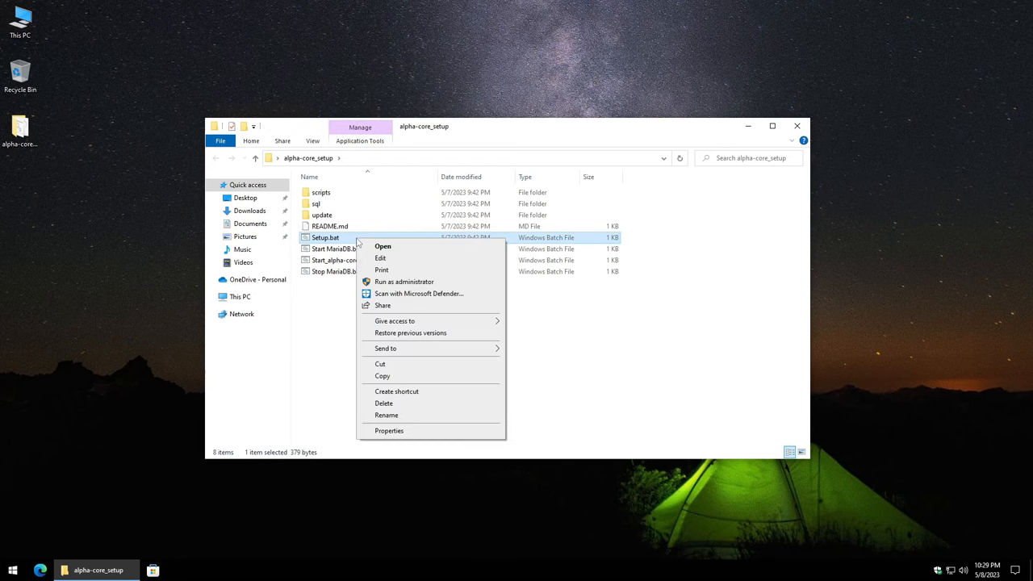
pyautogui.moveTo(403, 281)
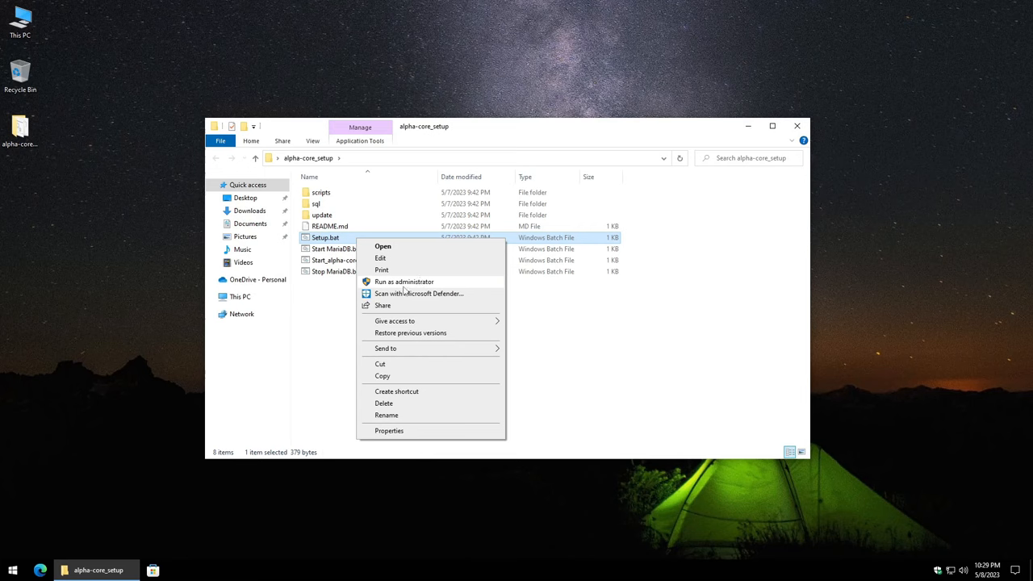
pyautogui.moveTo(406, 286)
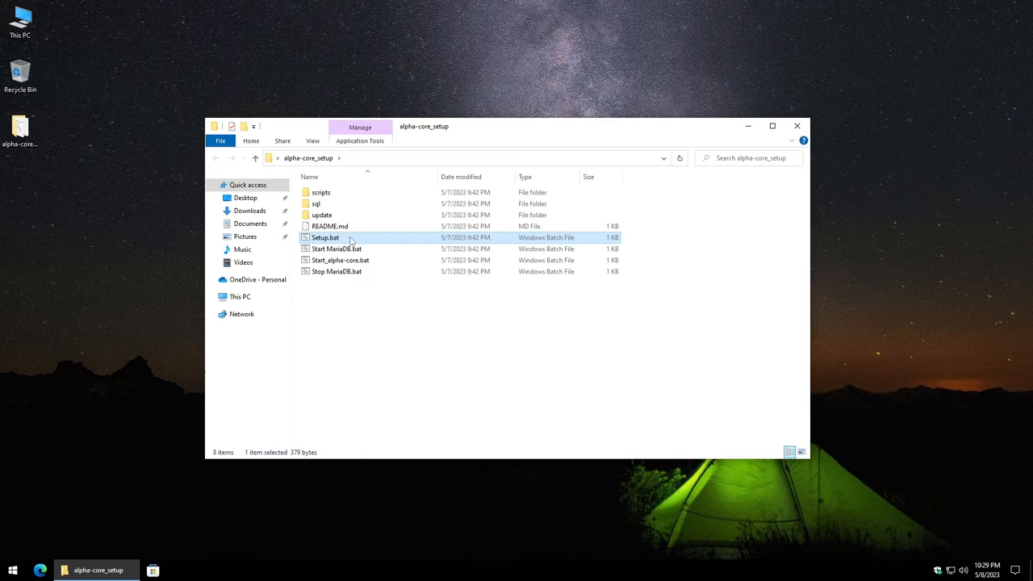
# - Run Setup.bat, accept the winget terms with Y, and approve both installer UAC prompts
pyautogui.doubleClick(325, 238)
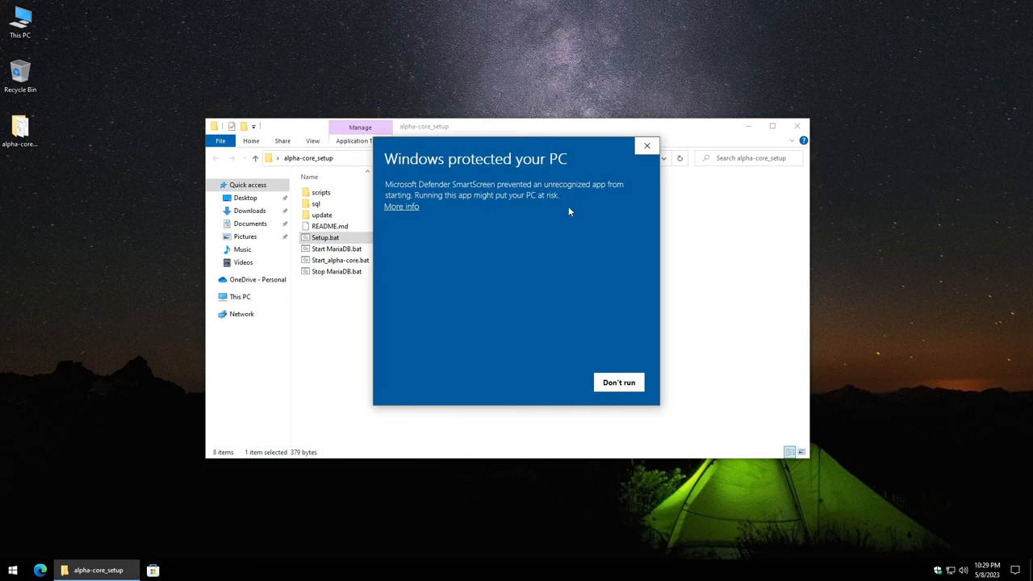
pyautogui.moveTo(563, 224)
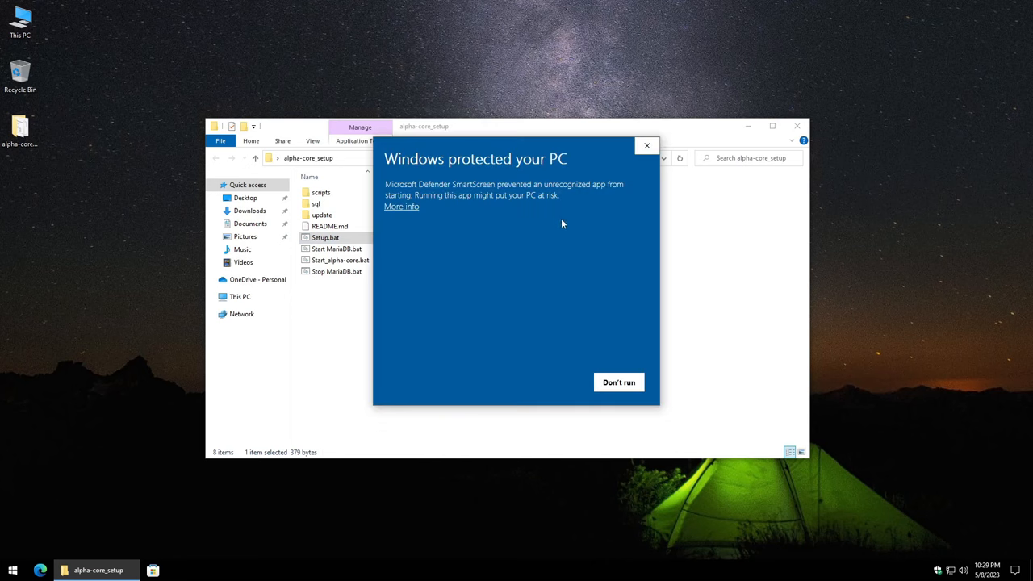
pyautogui.moveTo(410, 213)
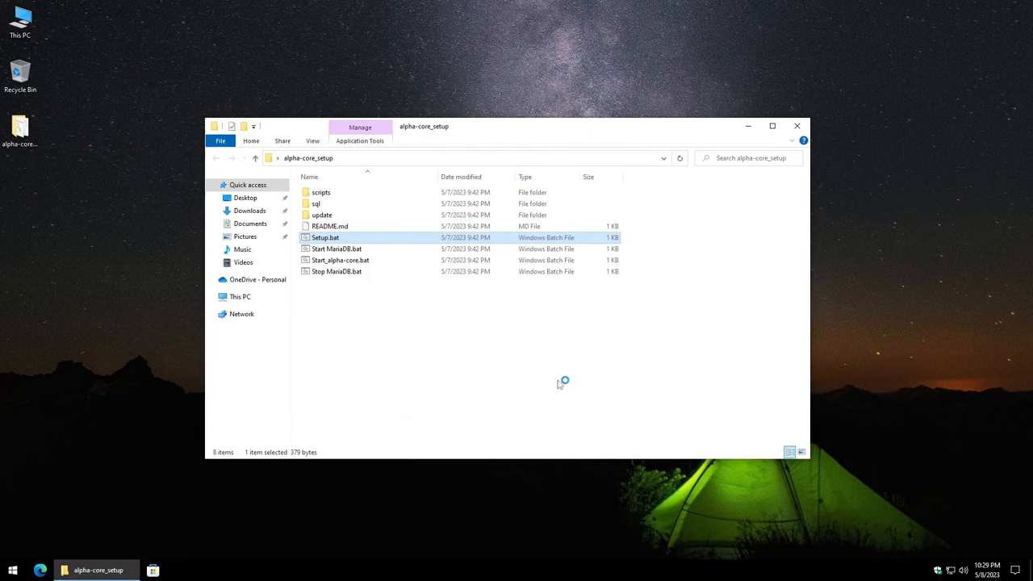
pyautogui.doubleClick(325, 238)
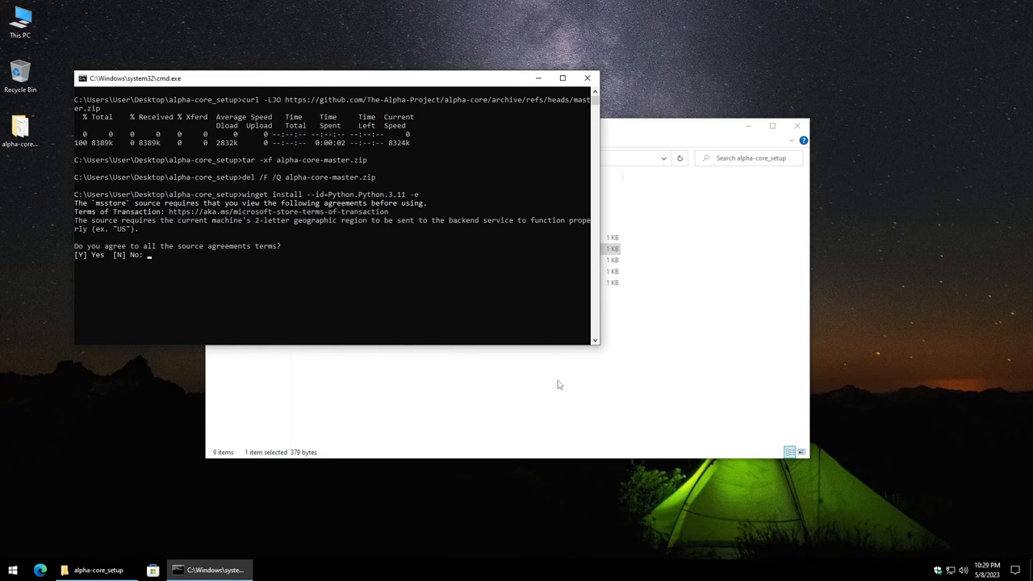
pyautogui.write('Y')
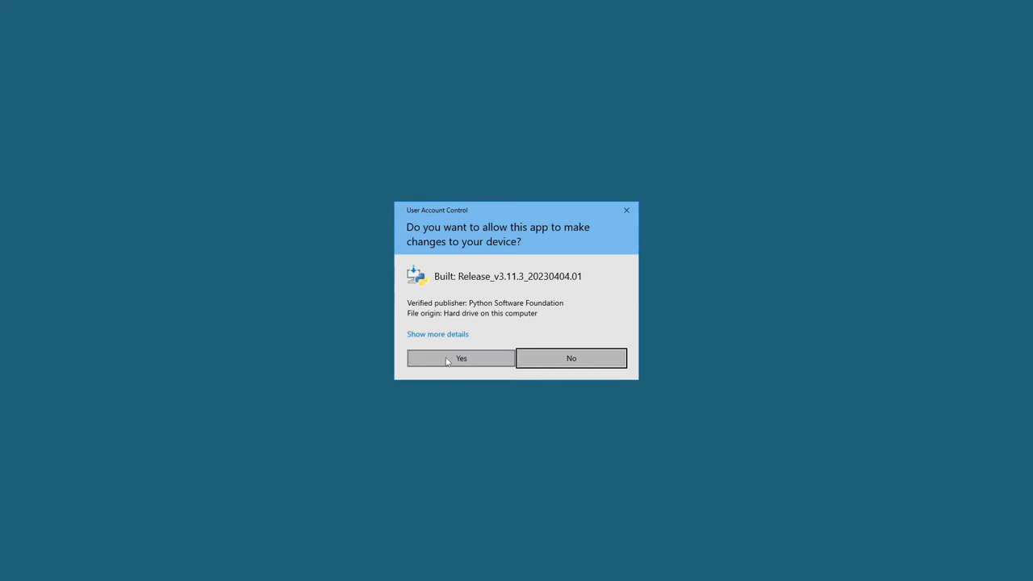
pyautogui.click(461, 358)
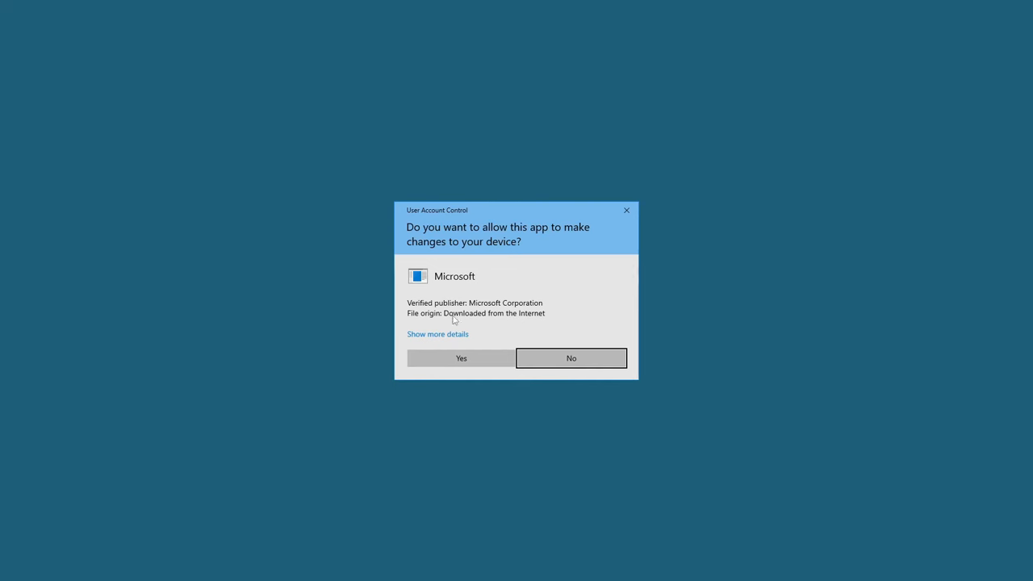
pyautogui.click(461, 358)
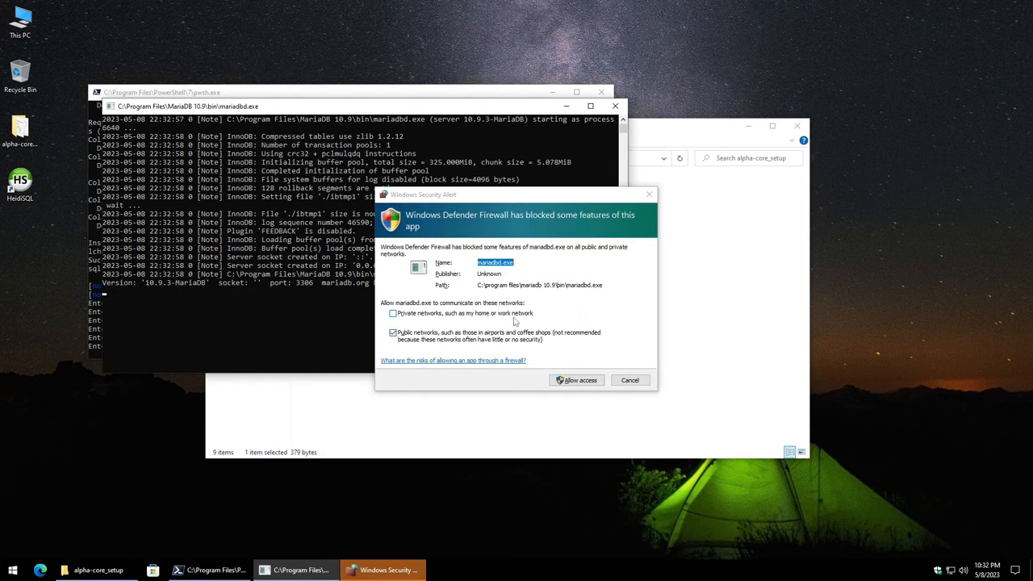
# - Allow MariaDB through the firewall on private networks, then bring up Task Manager
pyautogui.click(393, 314)
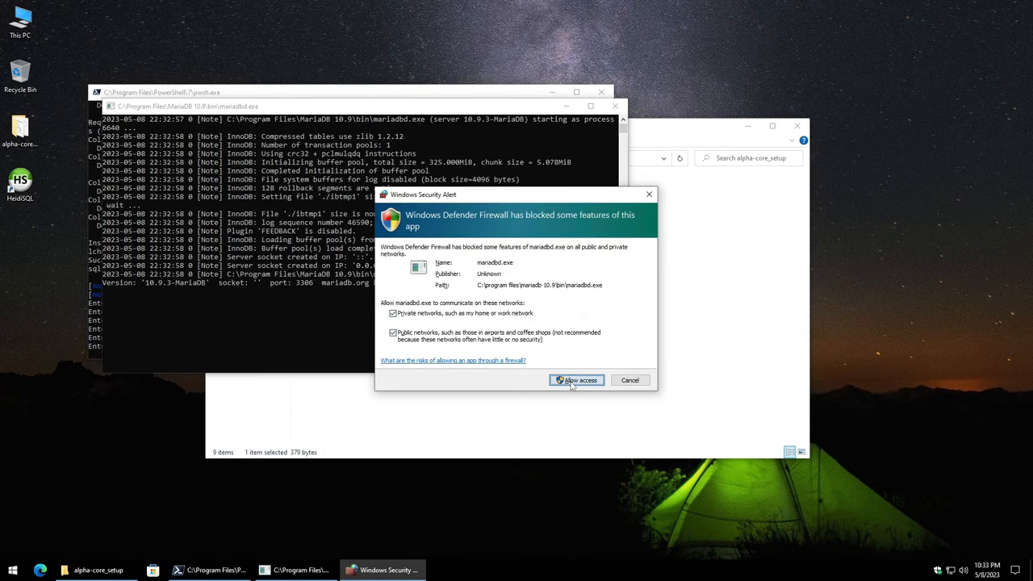
pyautogui.click(576, 380)
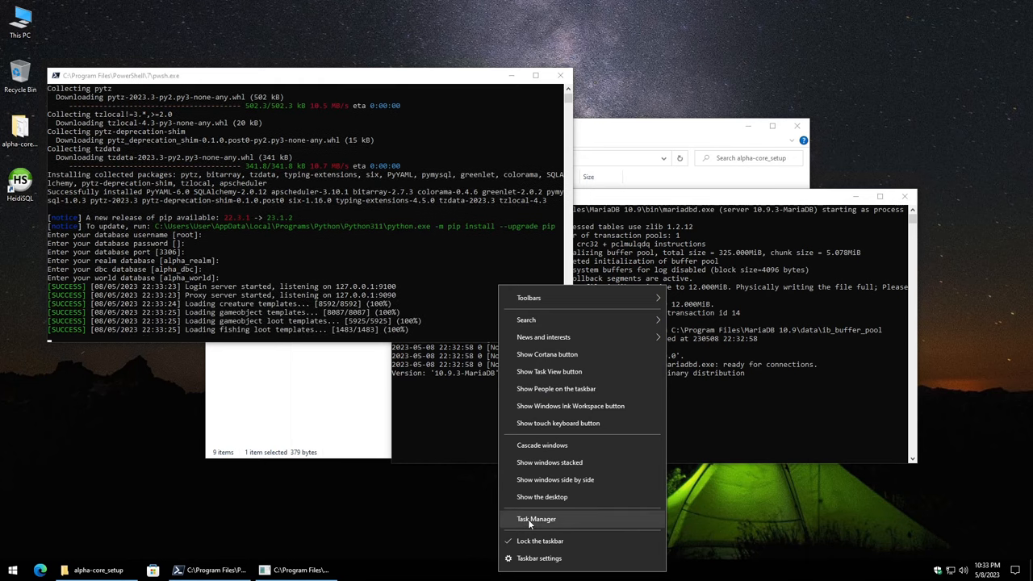
pyautogui.click(537, 519)
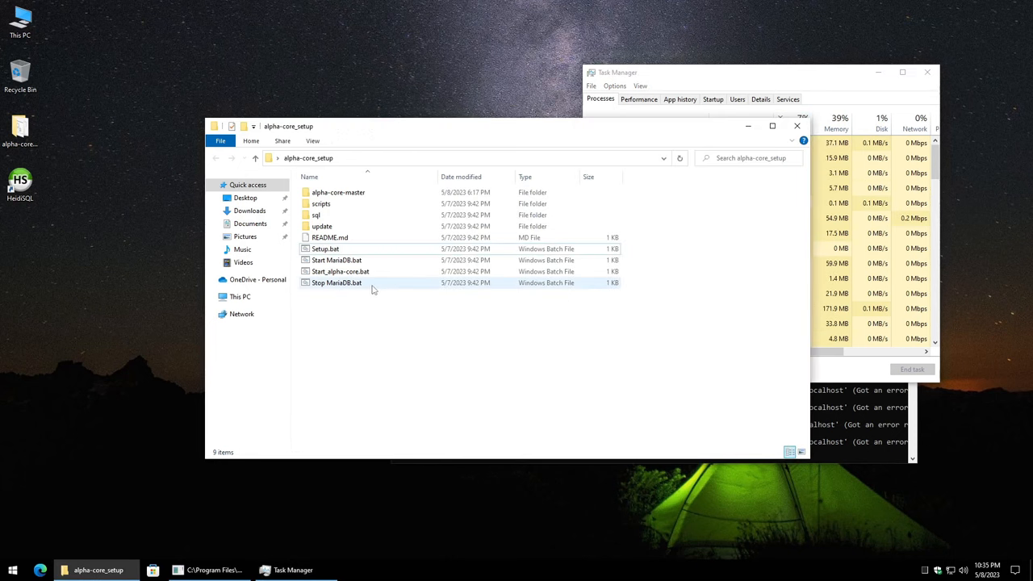
pyautogui.moveTo(337, 282)
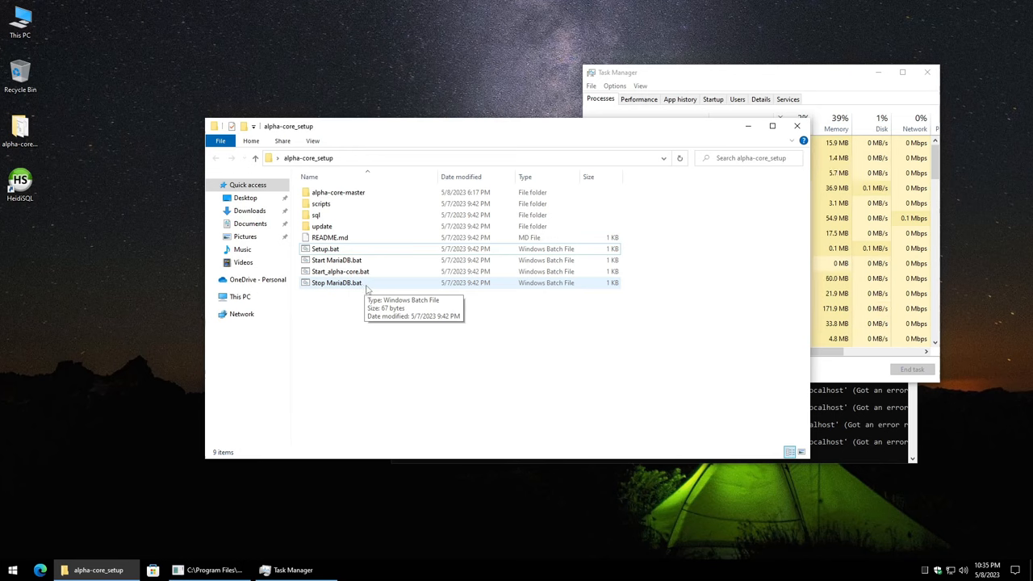
# - Run Stop MariaDB.bat, then browse to alpha-core-master\etc\config and select config.yml
pyautogui.doubleClick(336, 282)
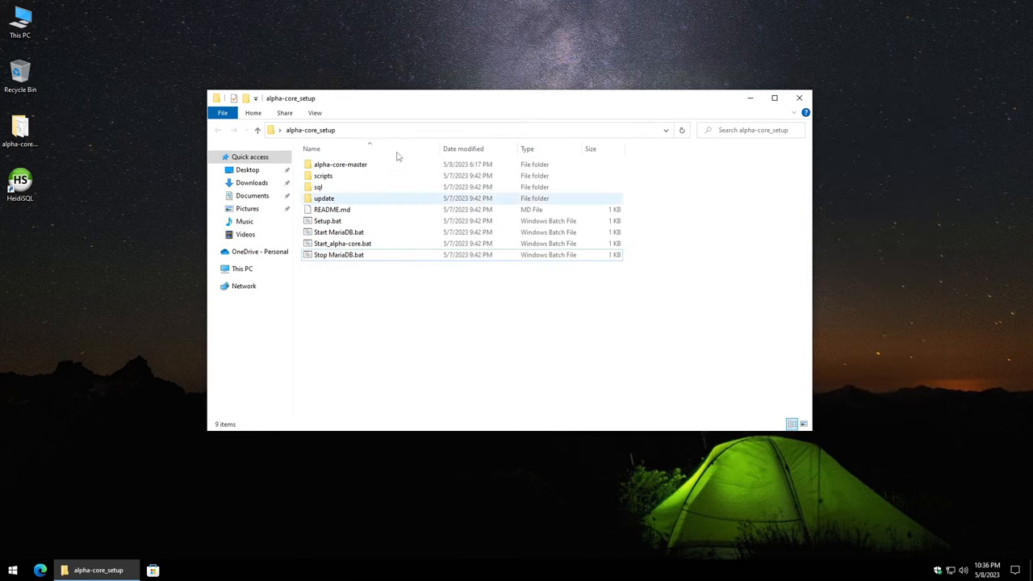
pyautogui.doubleClick(340, 164)
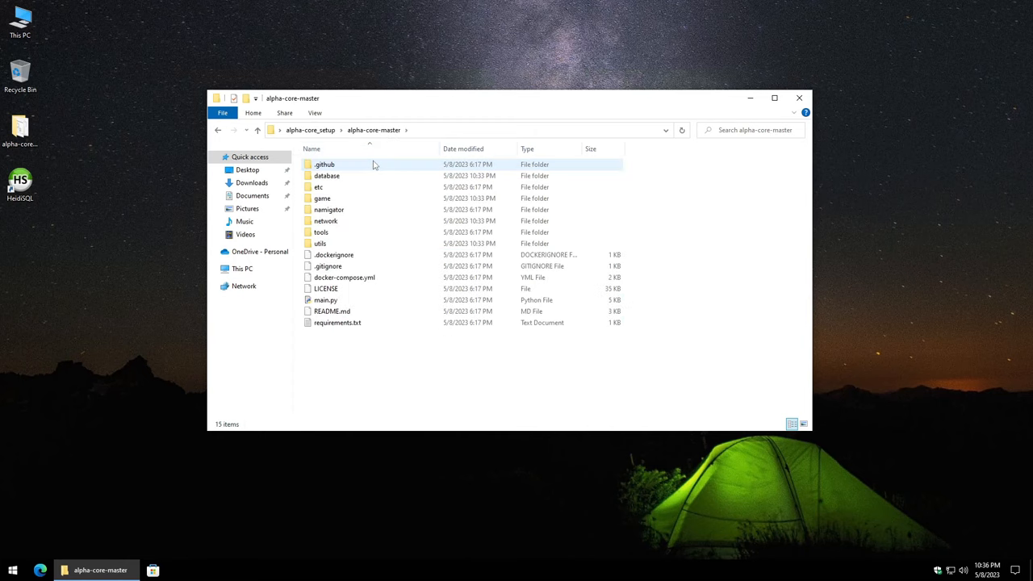
pyautogui.doubleClick(319, 186)
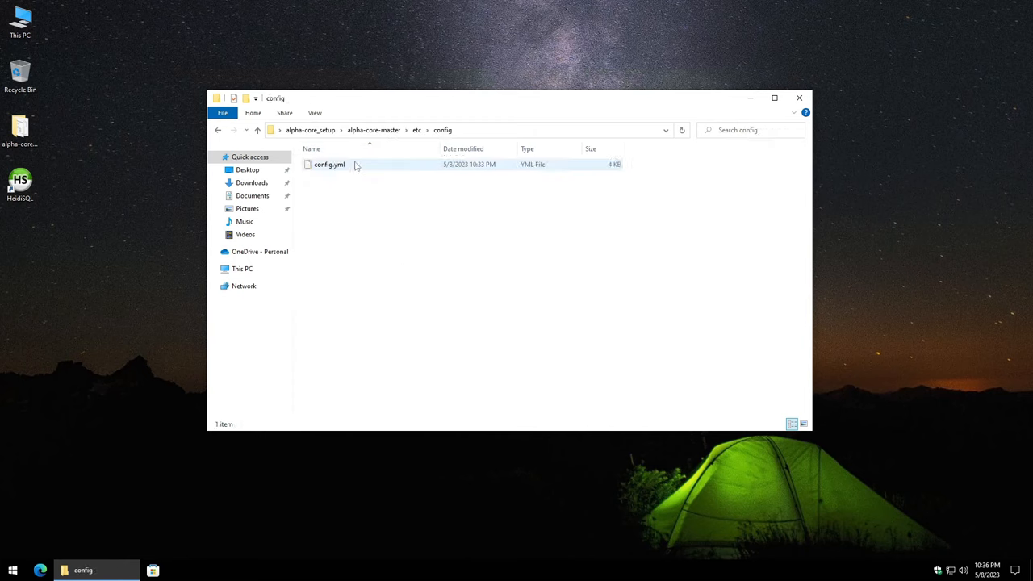
pyautogui.moveTo(329, 165)
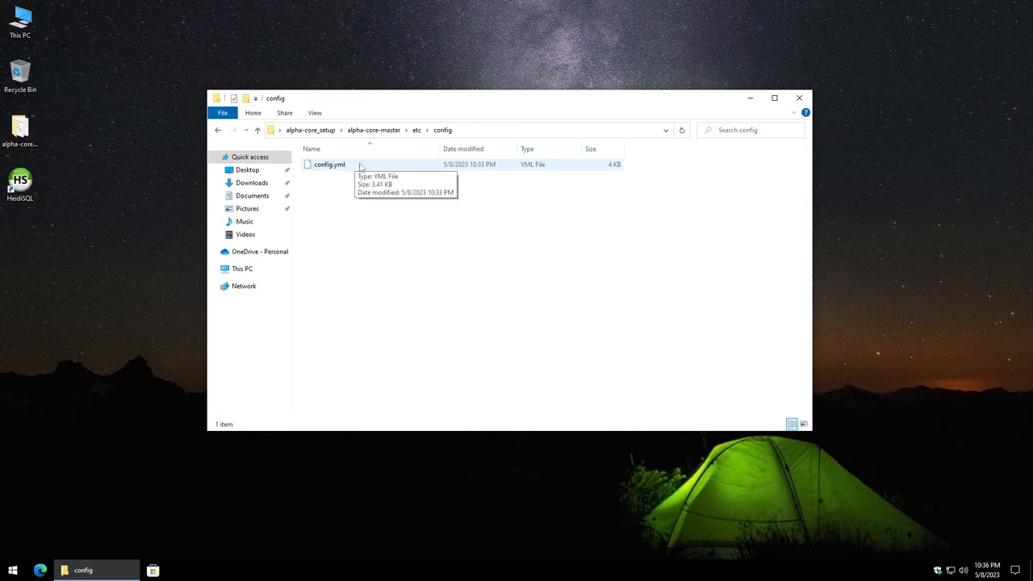
pyautogui.click(329, 164)
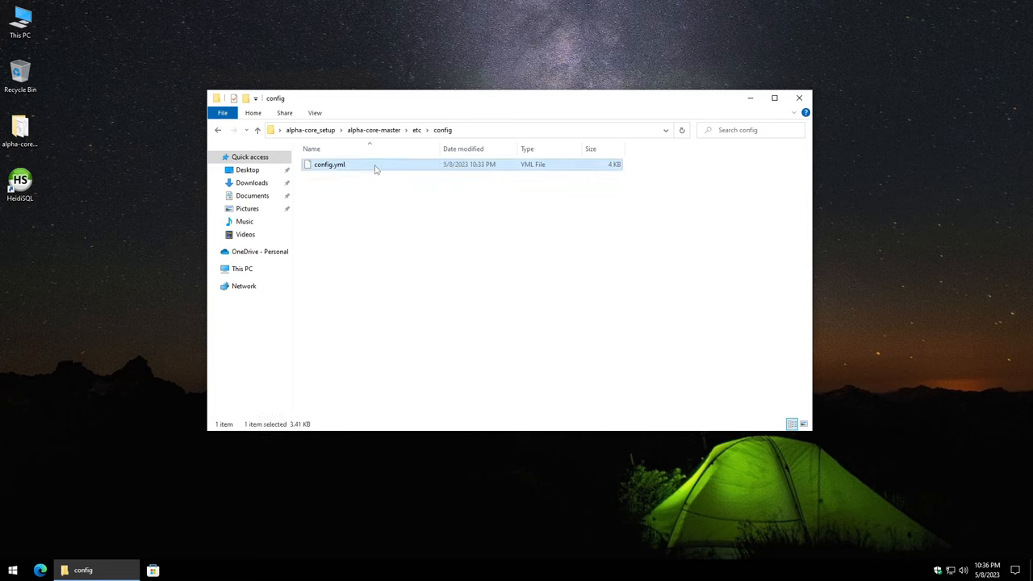
# - Open config.yml maximized in Notepad, highlight the DBNames lines, and scroll through the file
pyautogui.doubleClick(329, 164)
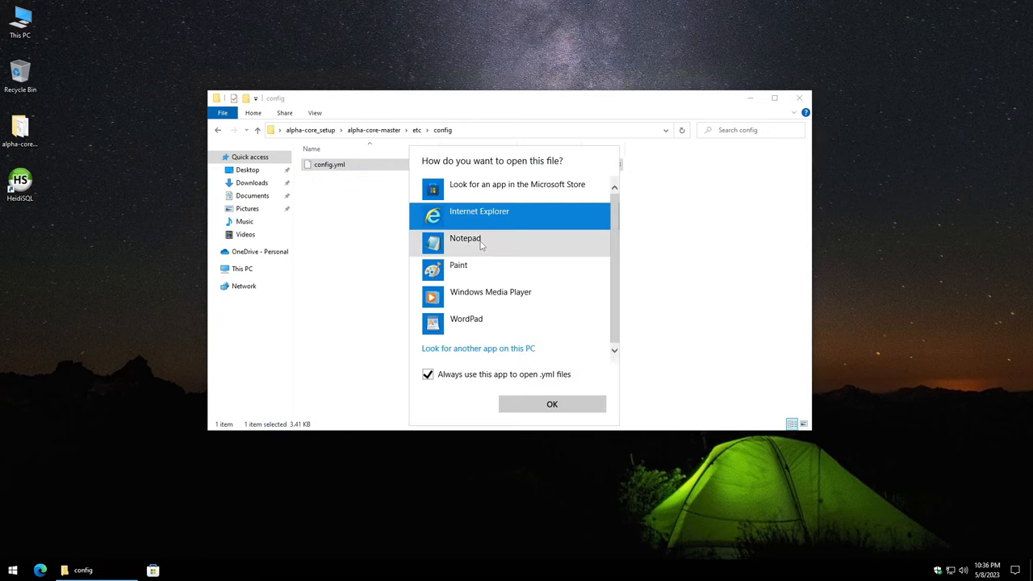
pyautogui.moveTo(481, 243)
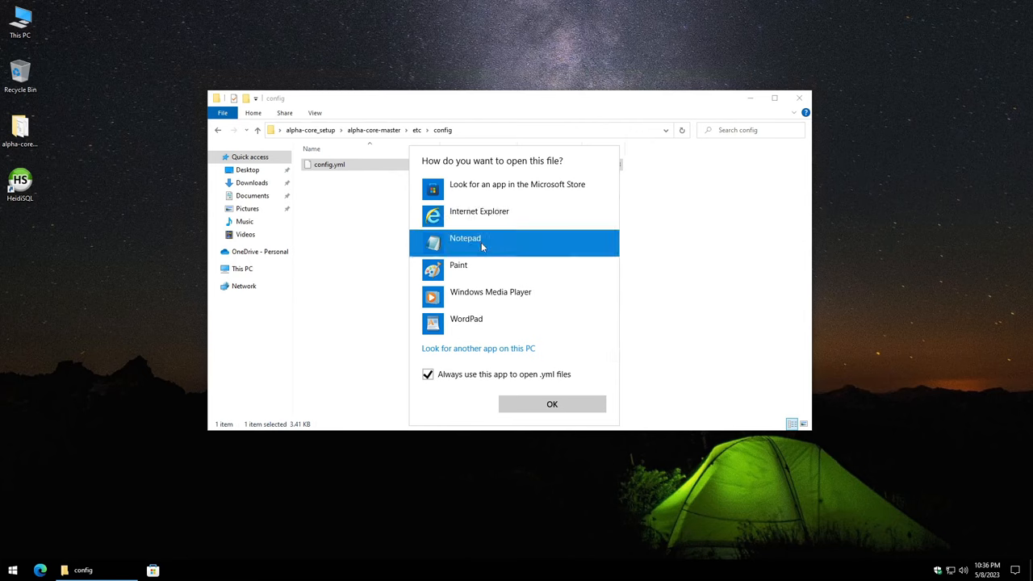
pyautogui.click(552, 403)
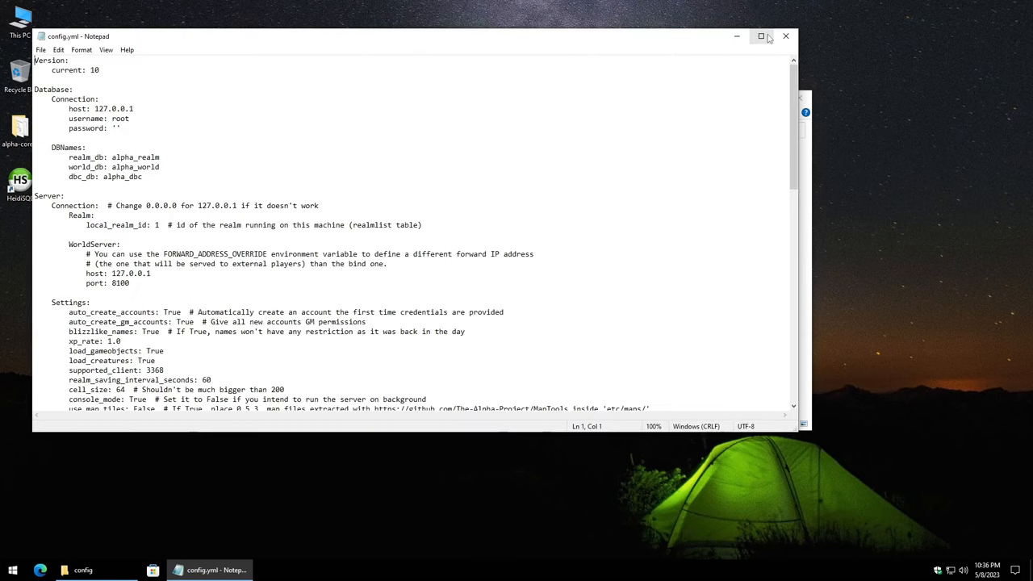
pyautogui.click(760, 36)
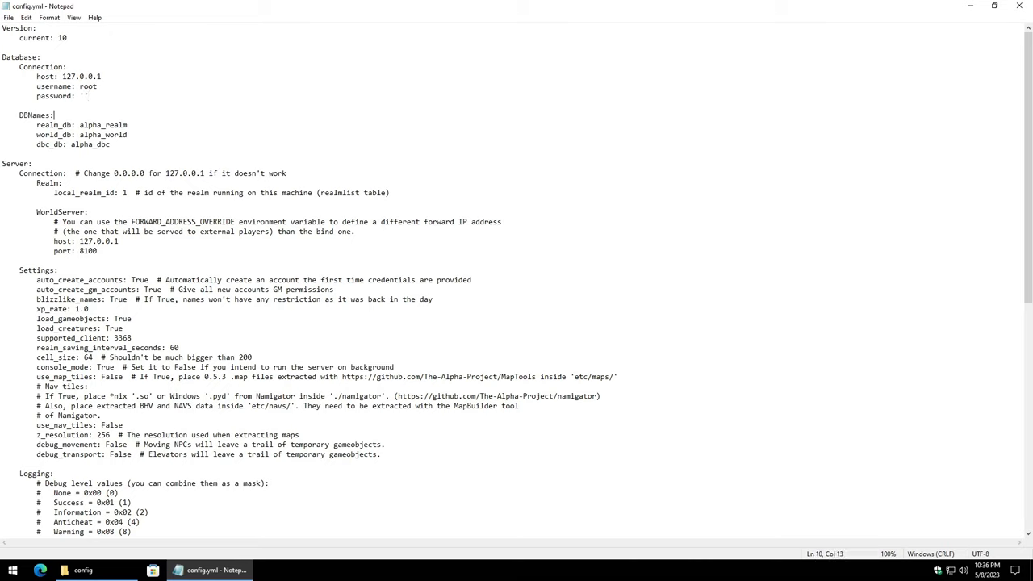
pyautogui.moveTo(54, 125); pyautogui.dragTo(110, 143)
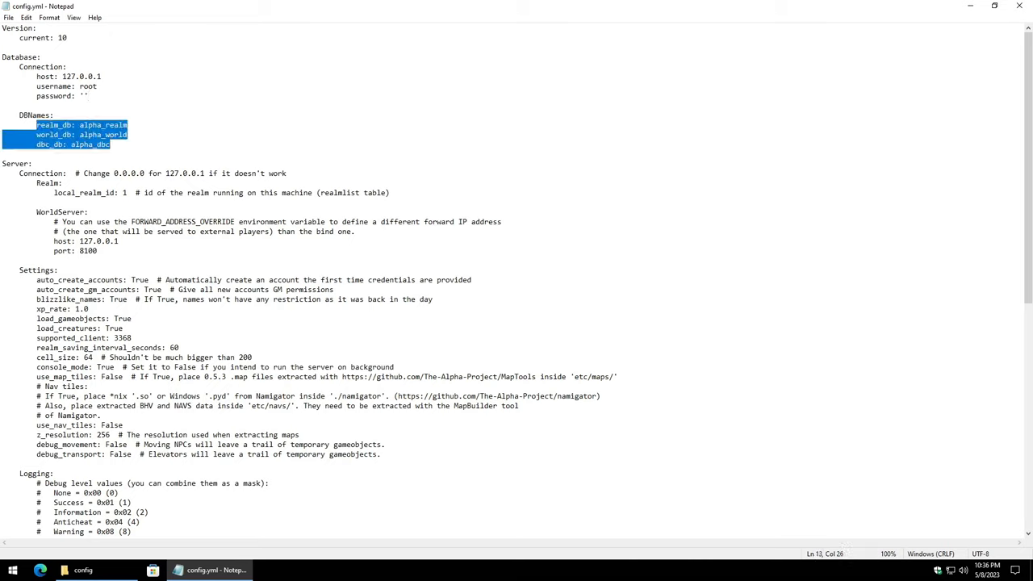
pyautogui.click(126, 134)
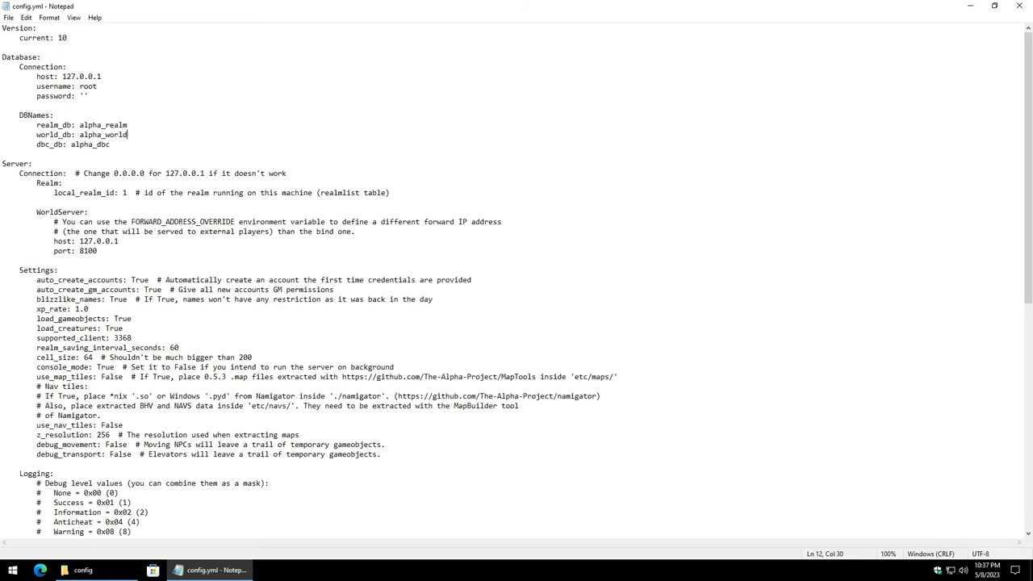
pyautogui.scroll(-3)
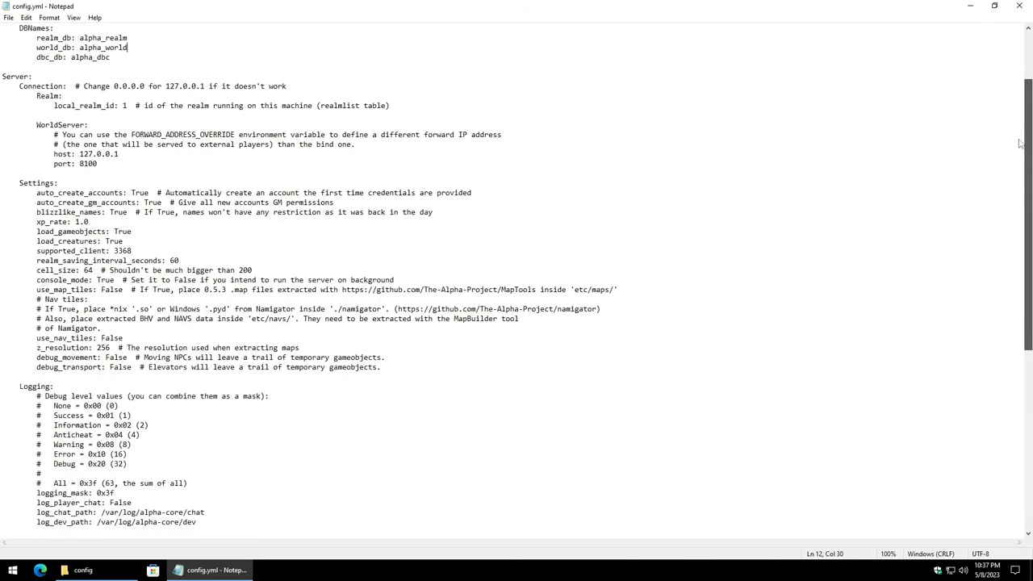
pyautogui.scroll(-3)
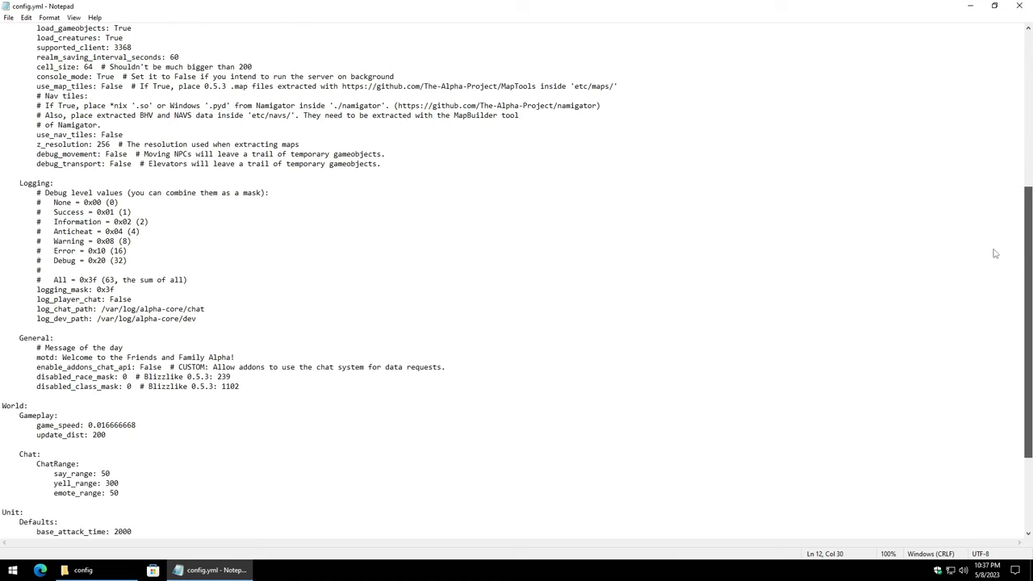
pyautogui.scroll(-3)
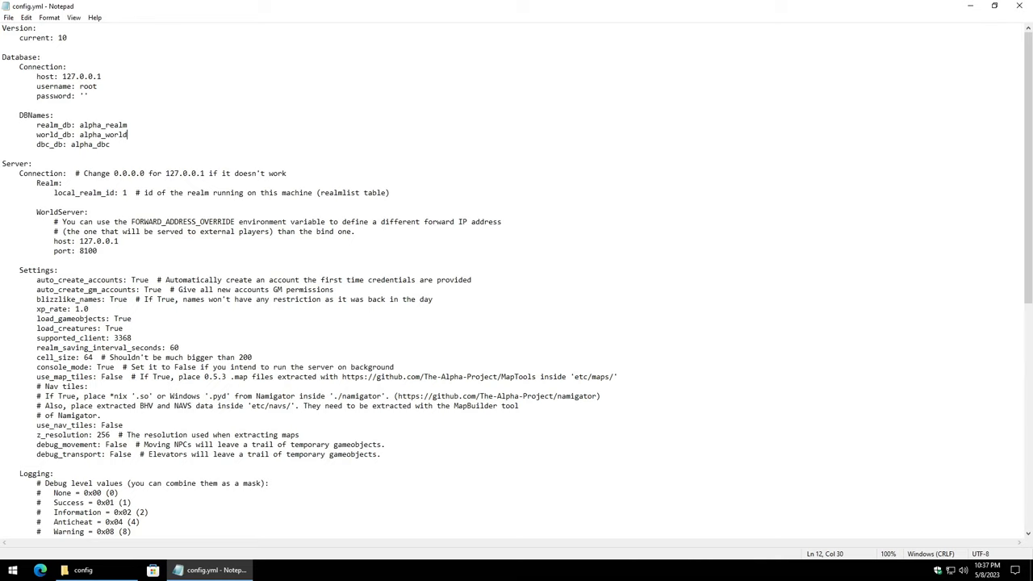
# - Replace WorldServer host 127.0.0.1 with IPv4 address 192.168.60.228 from Command Prompt, then close Notepad
pyautogui.doubleClick(107, 241)
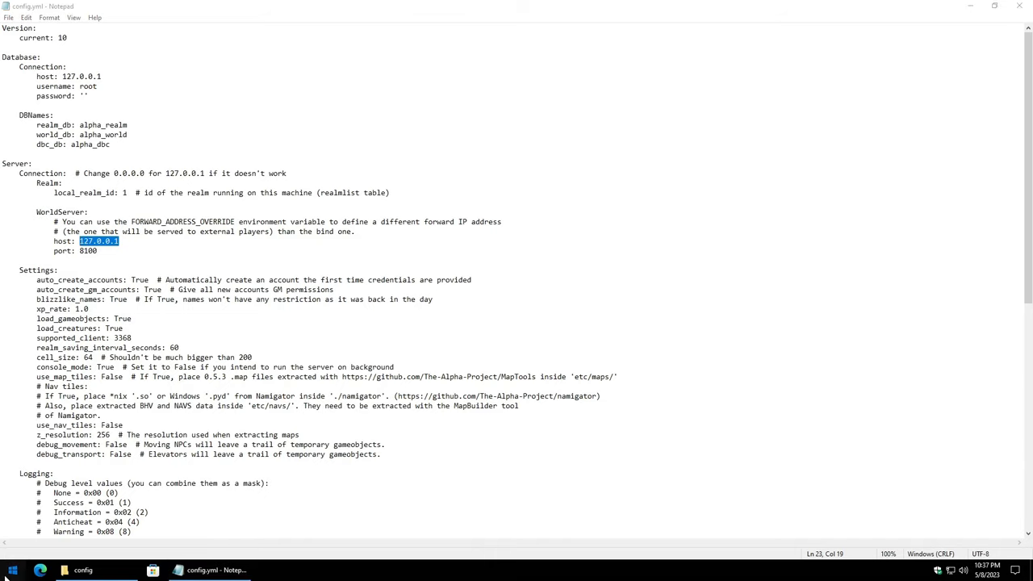
pyautogui.write('cmd')
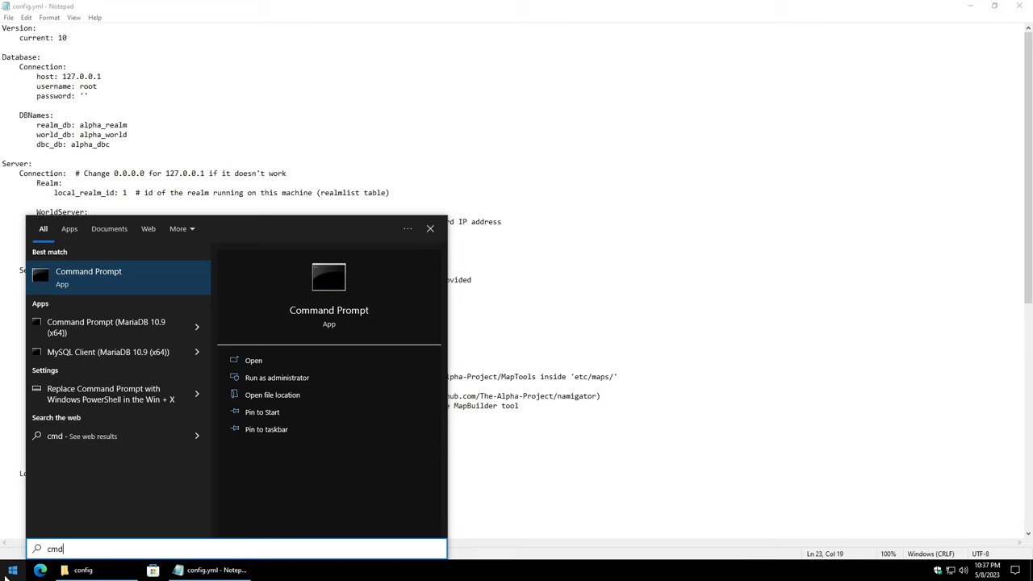
pyautogui.click(88, 277)
pyautogui.write('ipconfig')
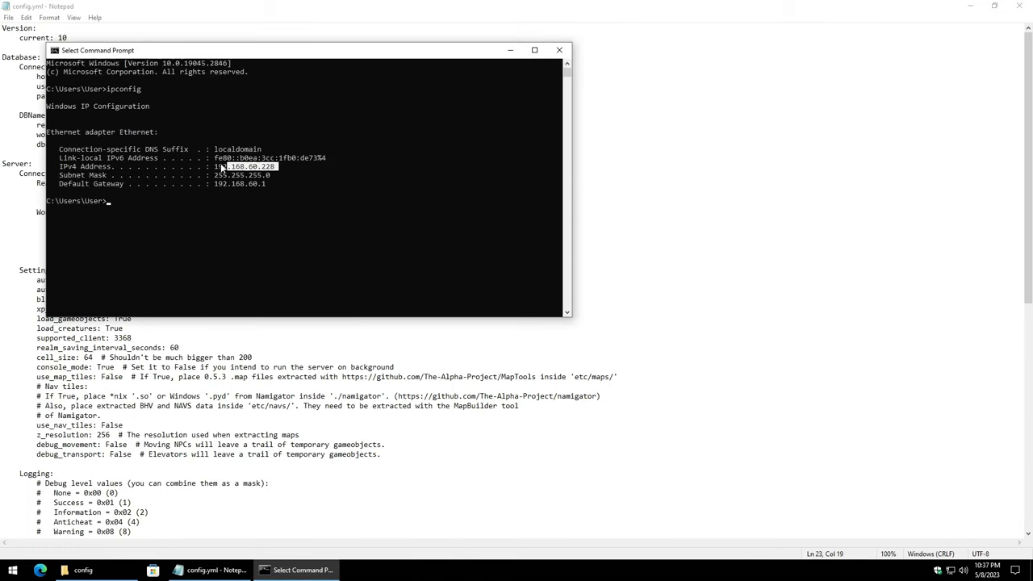
pyautogui.moveTo(307, 51); pyautogui.dragTo(589, 121)
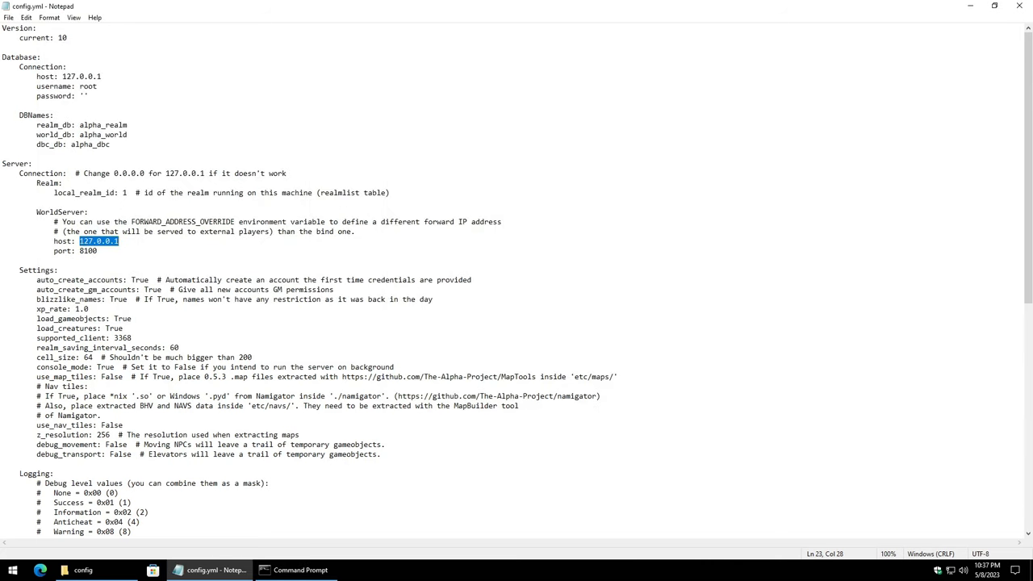
pyautogui.click(8, 17)
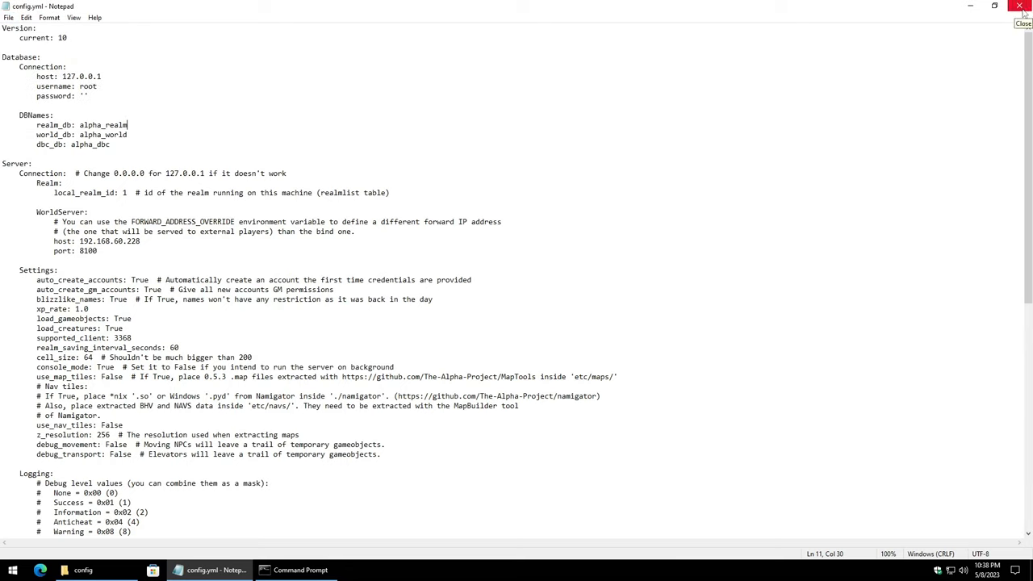
pyautogui.click(1020, 6)
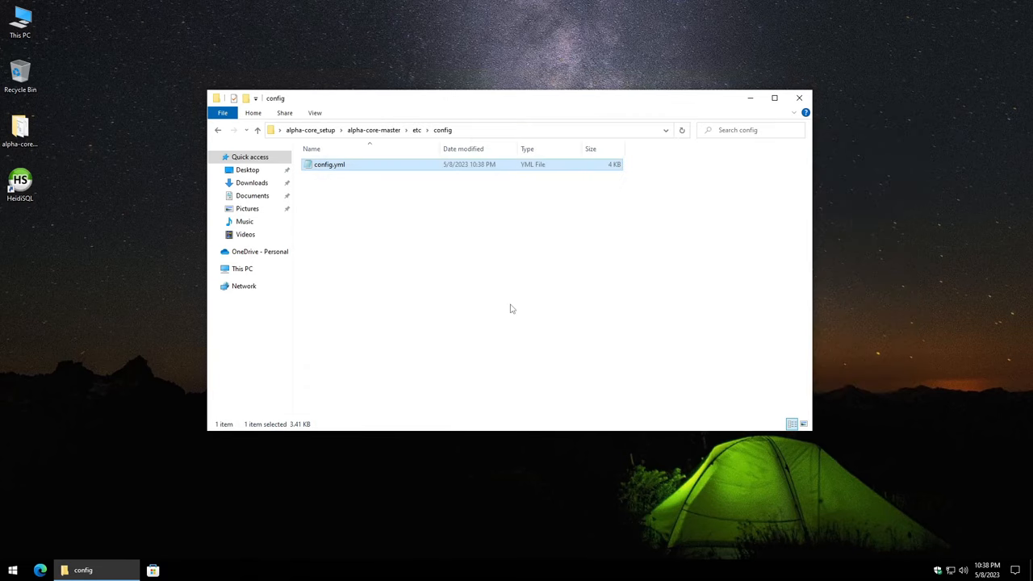
# - Launch Start MariaDB.bat from alpha-core_setup past SmartScreen so MariaDB 10.9.3 runs on port 3306
pyautogui.click(218, 130)
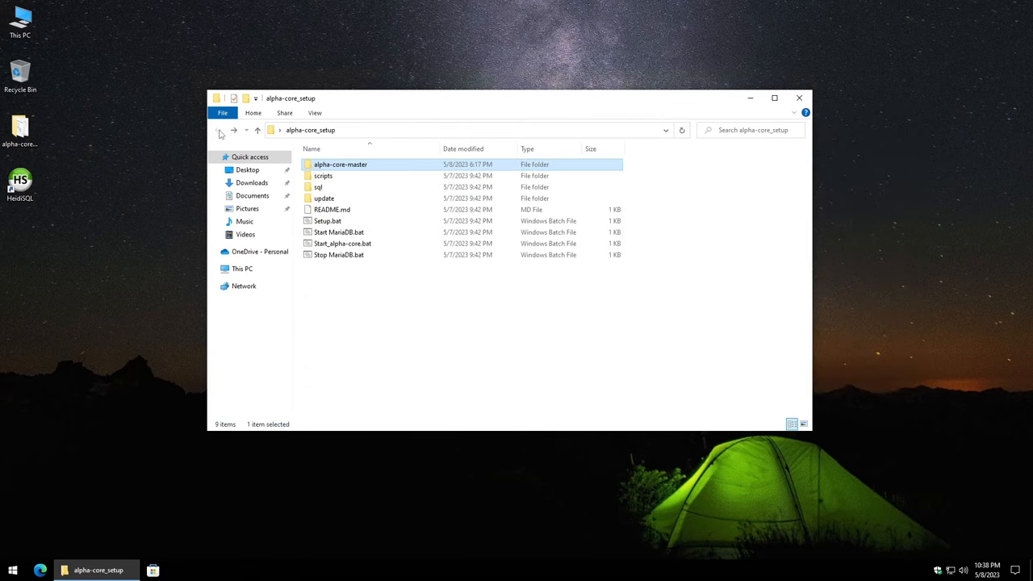
pyautogui.click(474, 324)
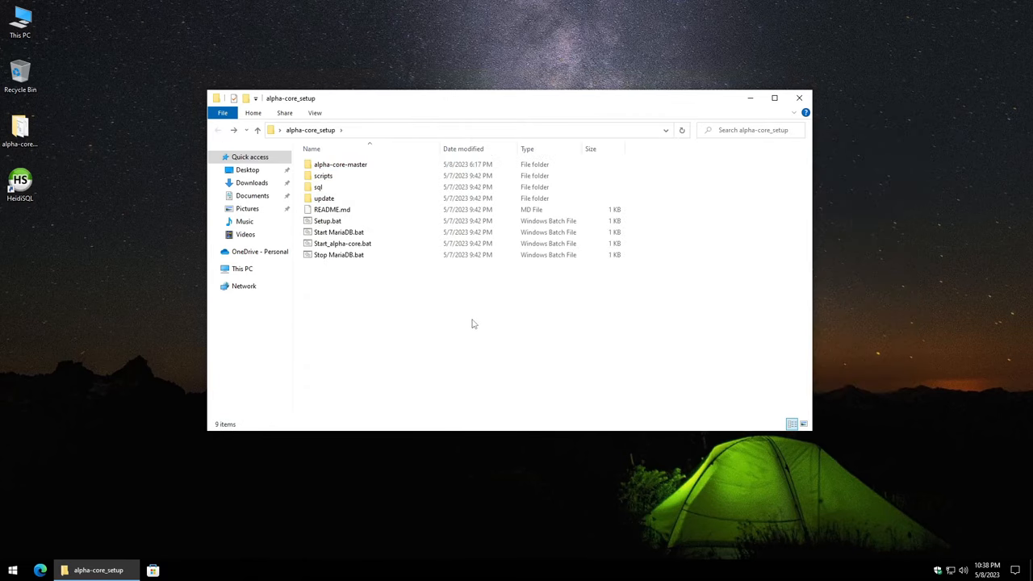
pyautogui.click(339, 231)
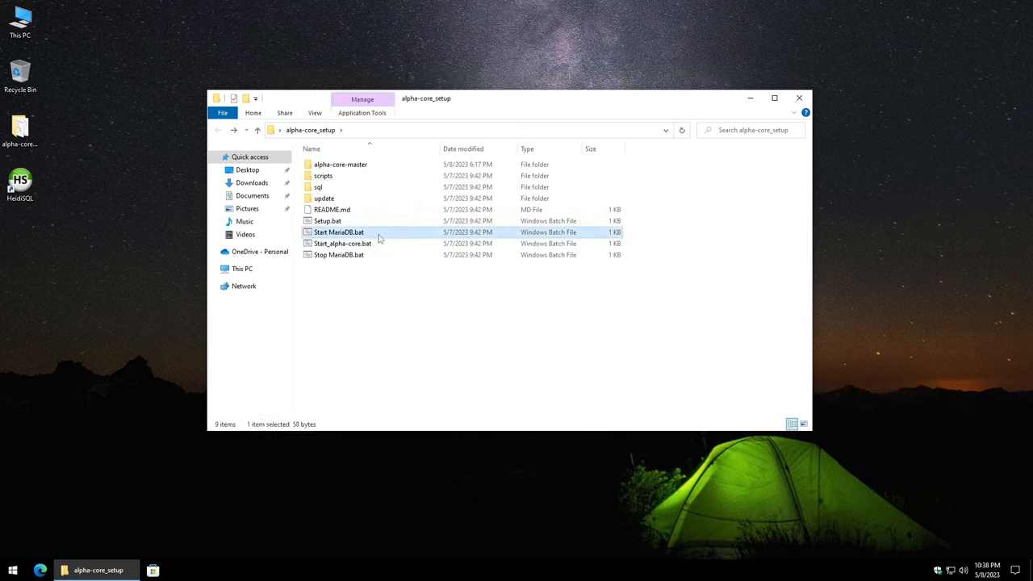
pyautogui.moveTo(351, 238)
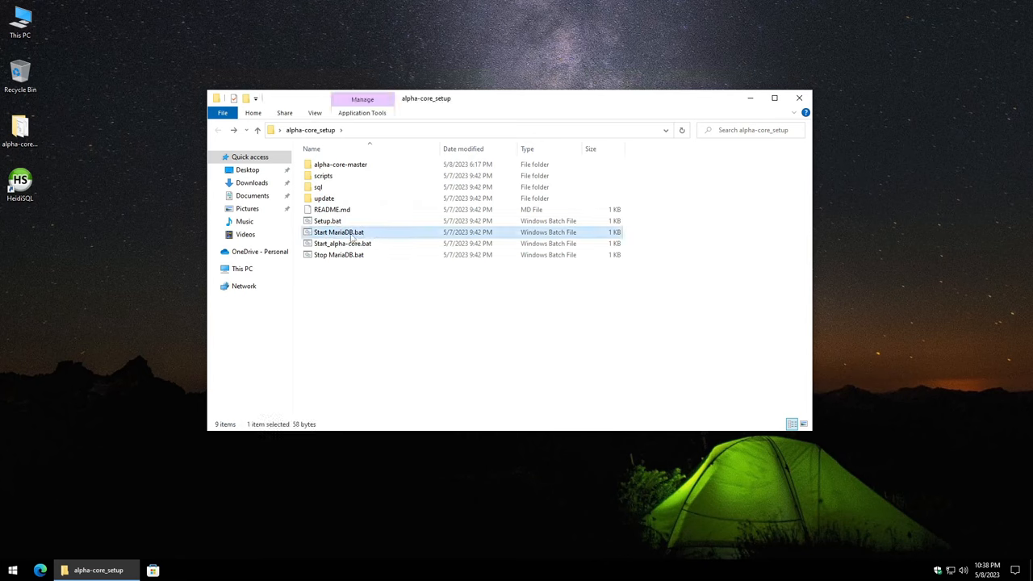
pyautogui.doubleClick(339, 232)
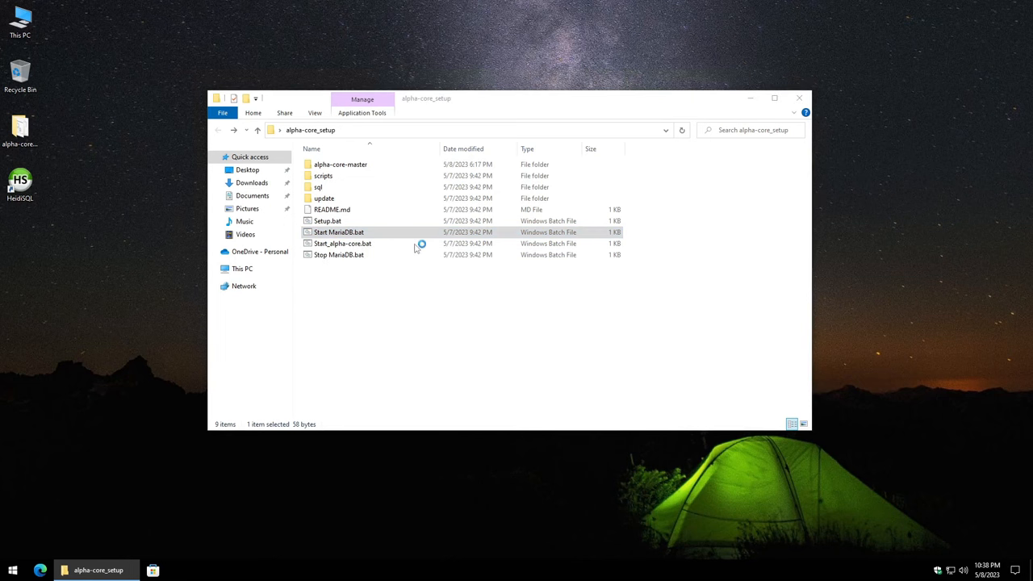
pyautogui.doubleClick(339, 233)
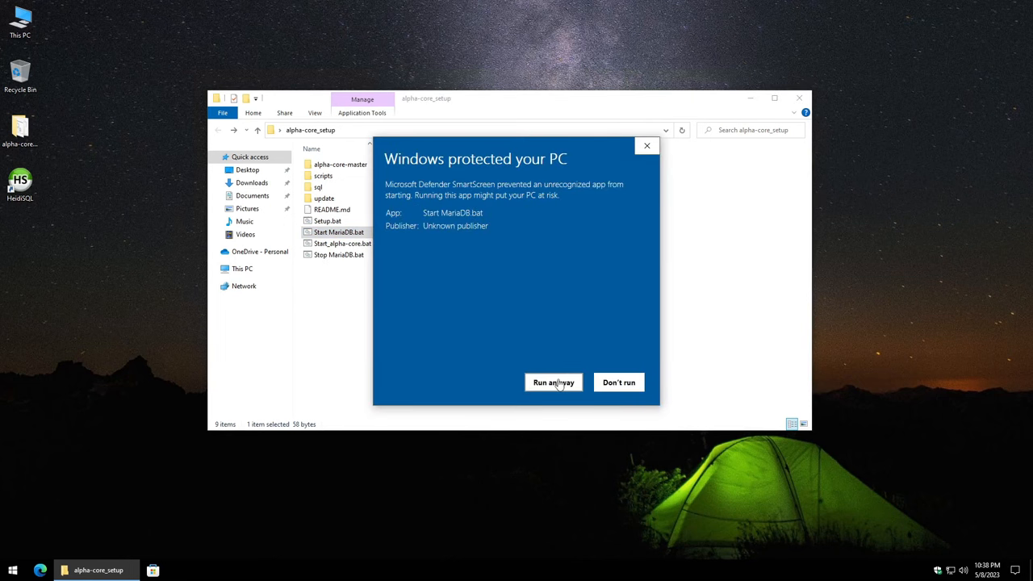
pyautogui.click(553, 382)
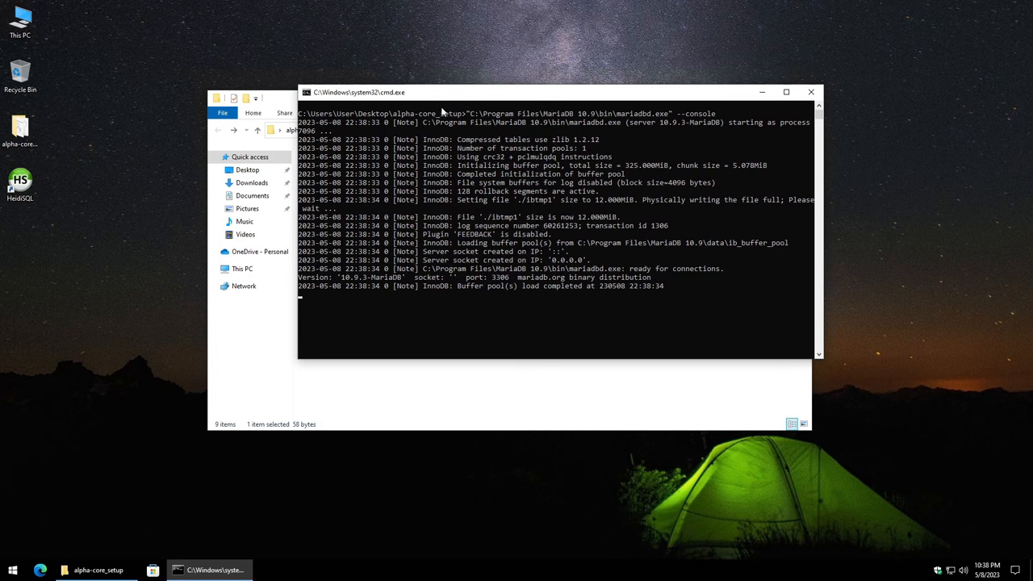
pyautogui.moveTo(81, 170)
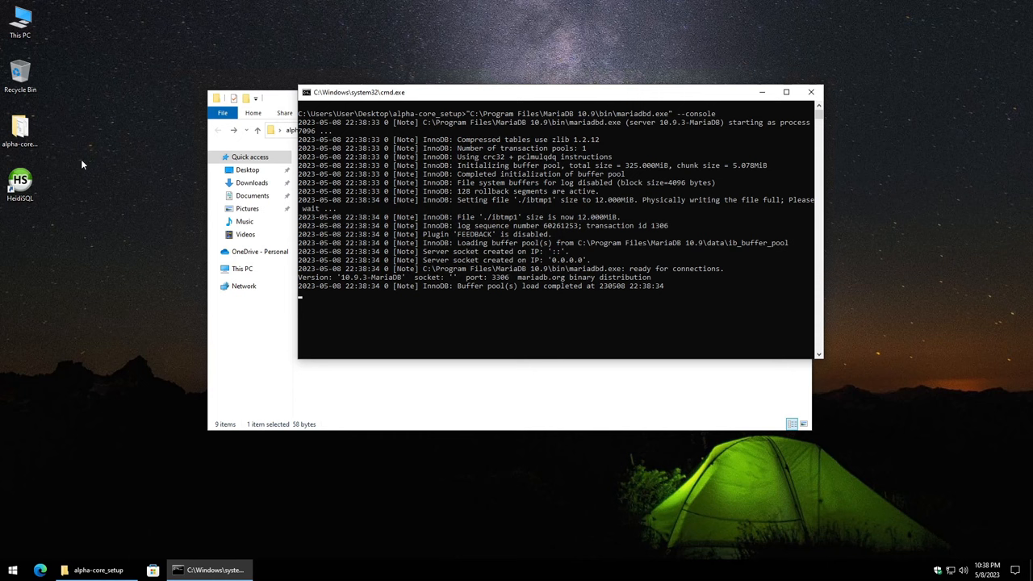
pyautogui.moveTo(41, 186)
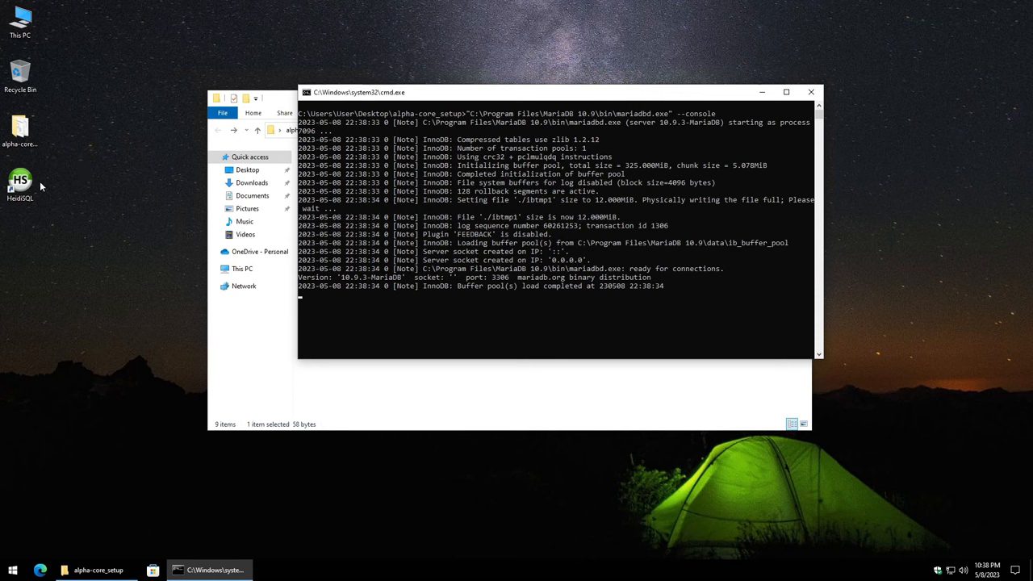
pyautogui.moveTo(61, 177)
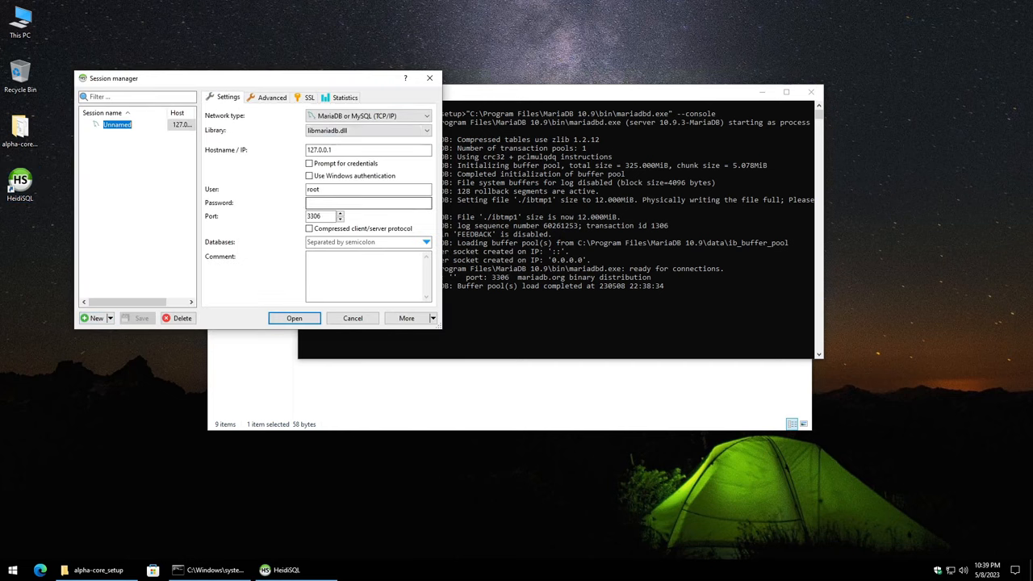
# - Connect to local MariaDB using libmysql.dll, save the modified session, and maximize HeidiSQL
pyautogui.click(368, 202)
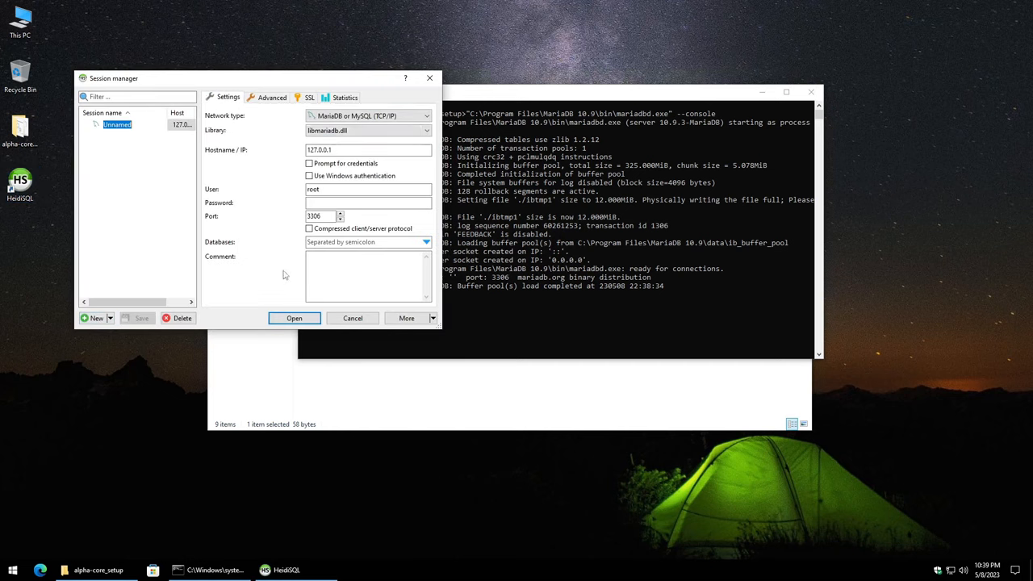
pyautogui.click(293, 317)
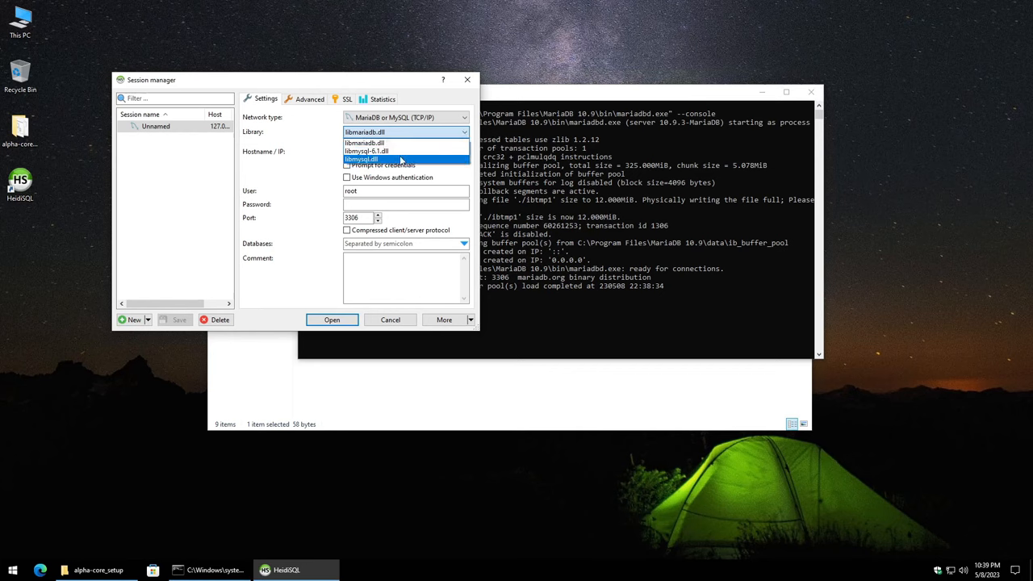
pyautogui.click(360, 159)
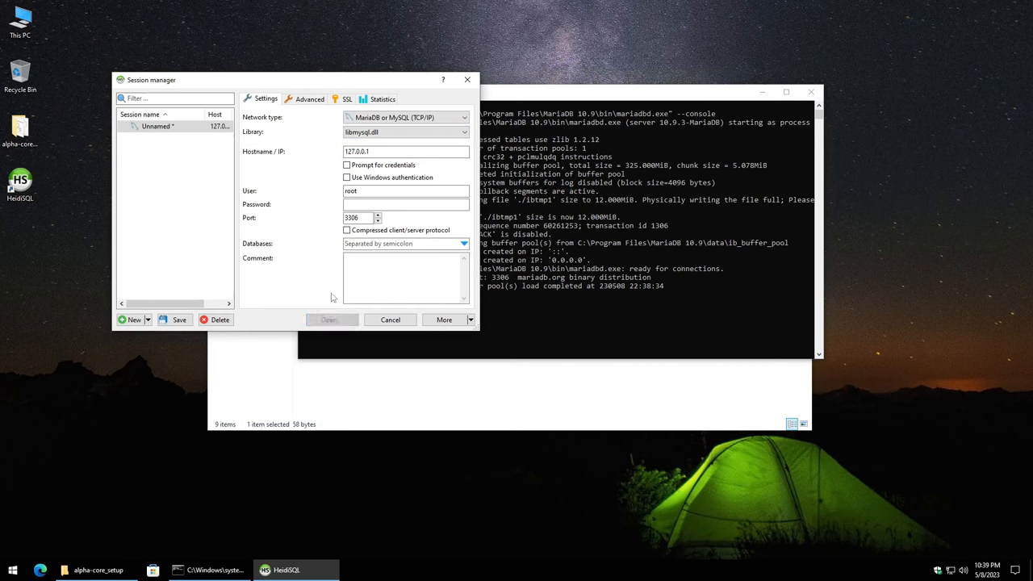
pyautogui.click(331, 319)
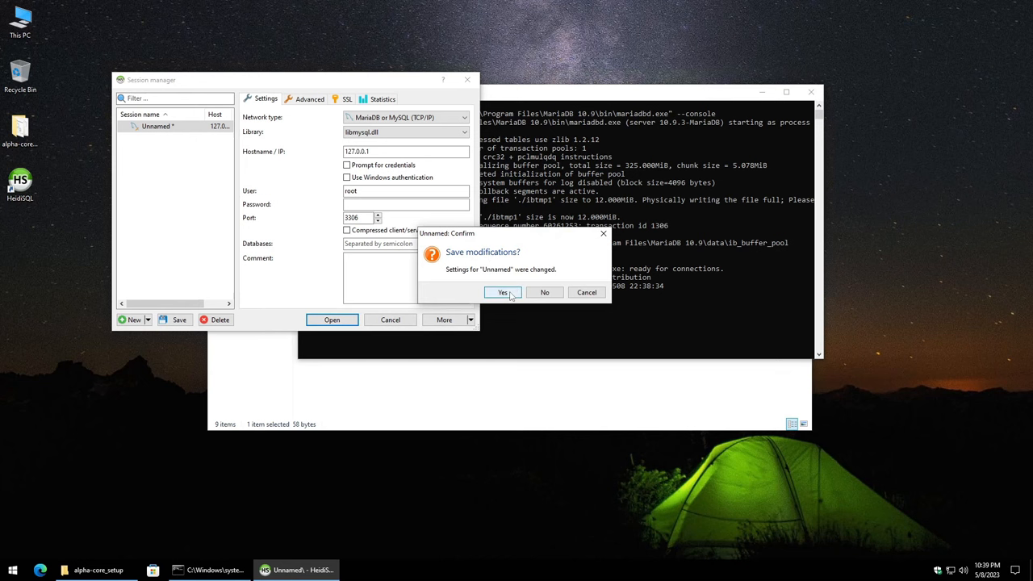
pyautogui.click(502, 292)
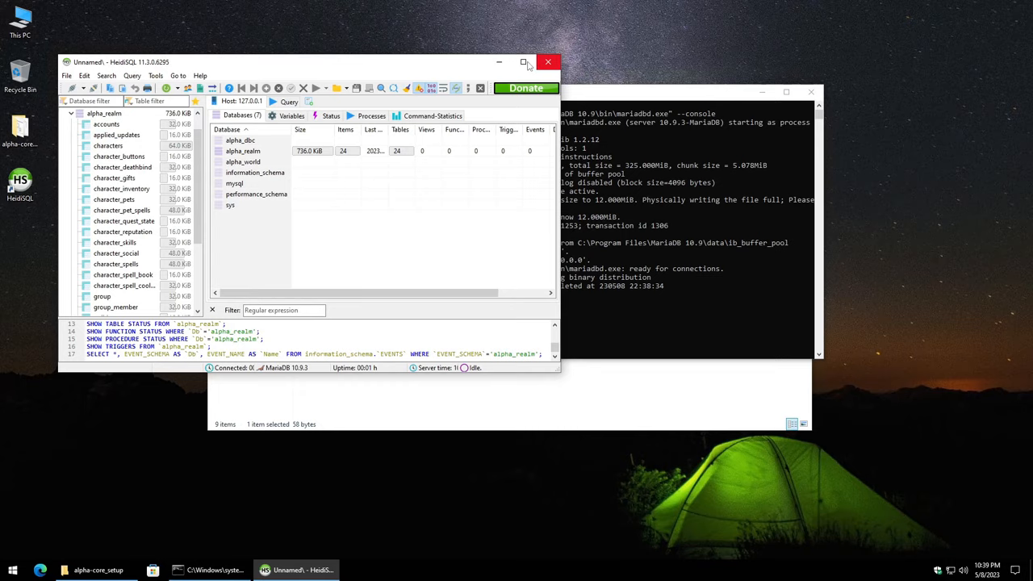
pyautogui.click(525, 62)
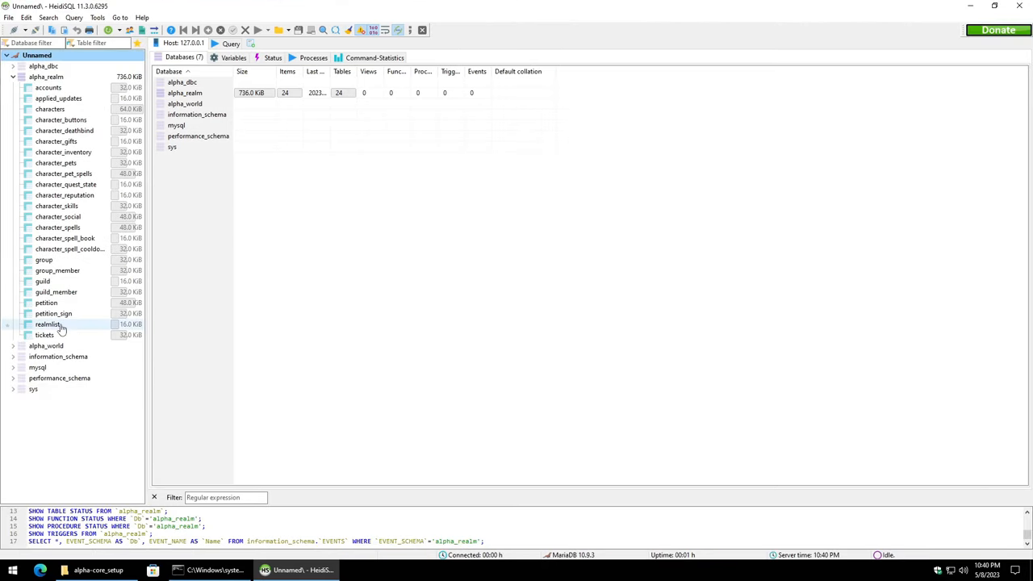
# - Open alpha_realm's realmlist data and set proxy_address and realm_address to 192.168.60.228
pyautogui.doubleClick(48, 324)
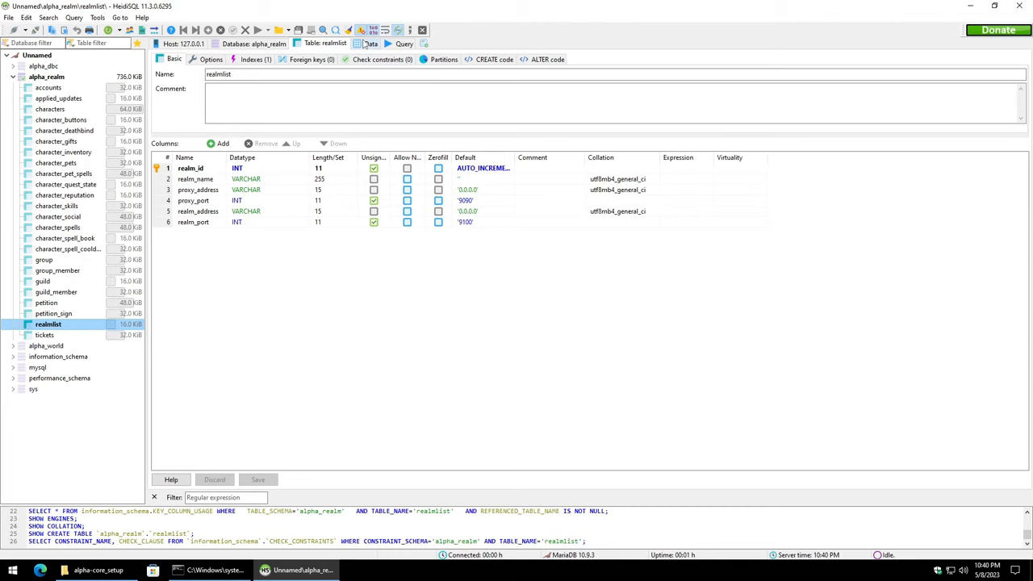
pyautogui.click(370, 44)
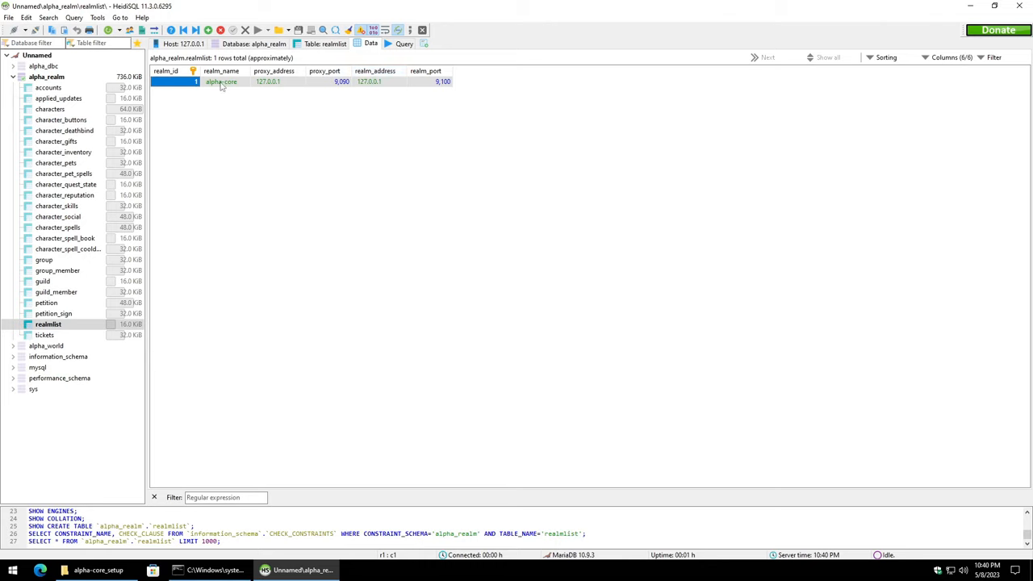
pyautogui.doubleClick(267, 80)
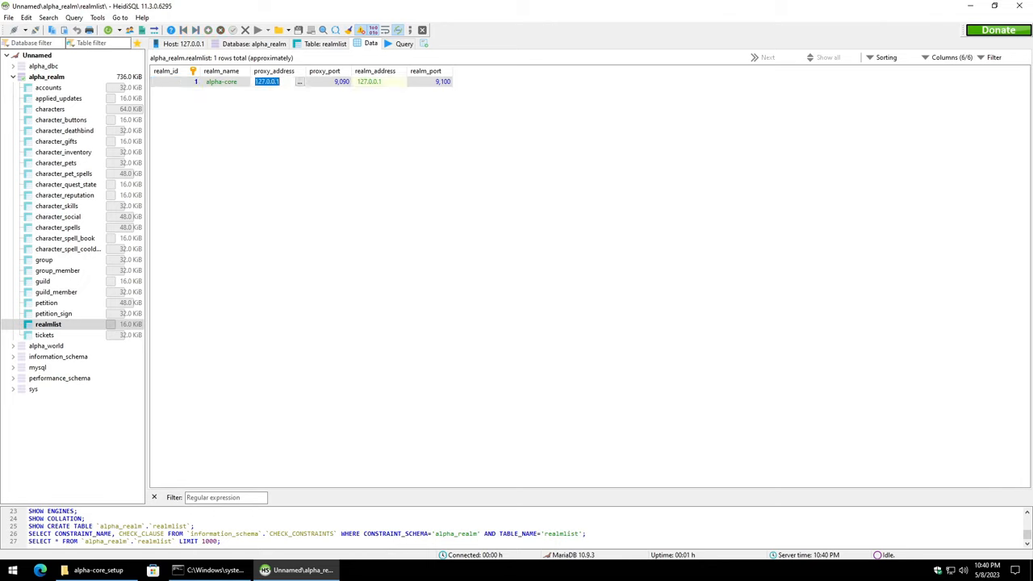
pyautogui.write('192.168.60.228')
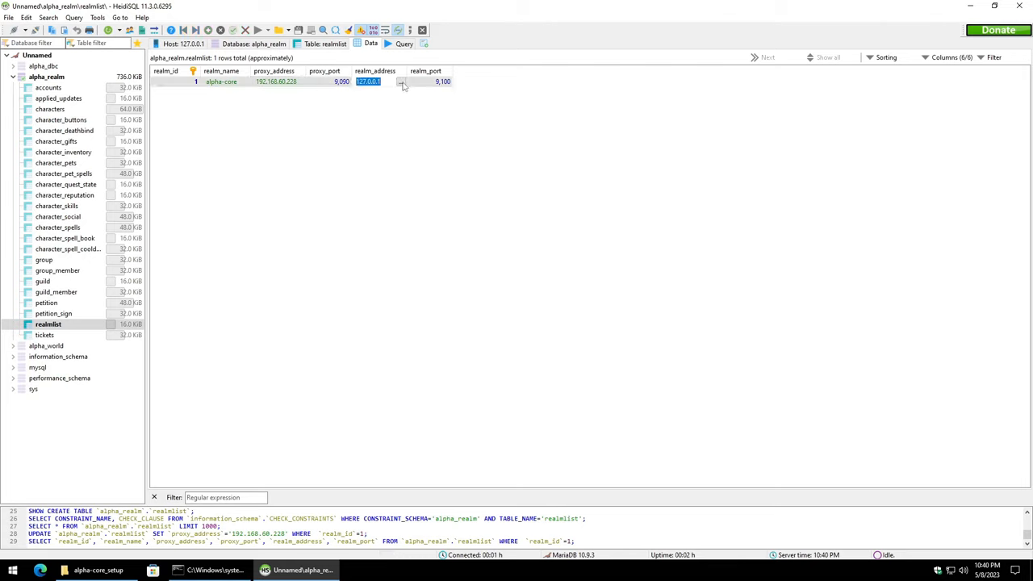
pyautogui.write('192.168.60.228')
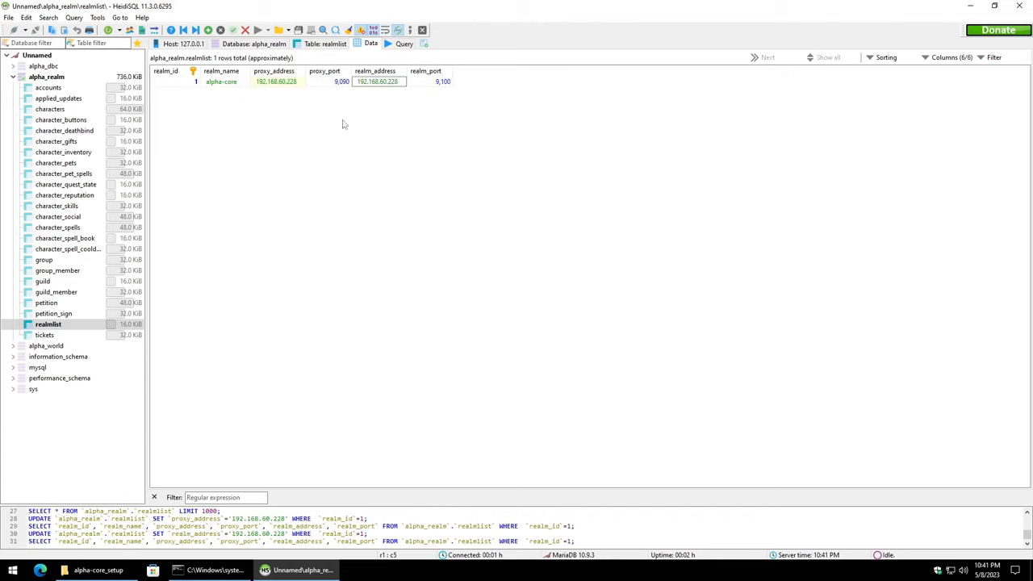
pyautogui.moveTo(167, 96)
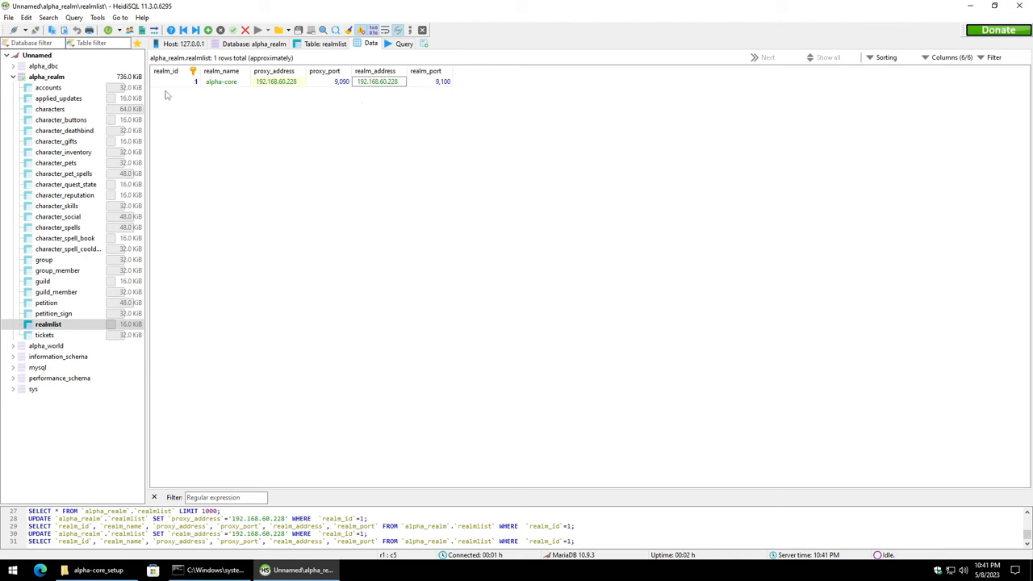
# - Launch Start_alpha-core.bat past SmartScreen and allow Python through the firewall on private networks
pyautogui.click(9, 17)
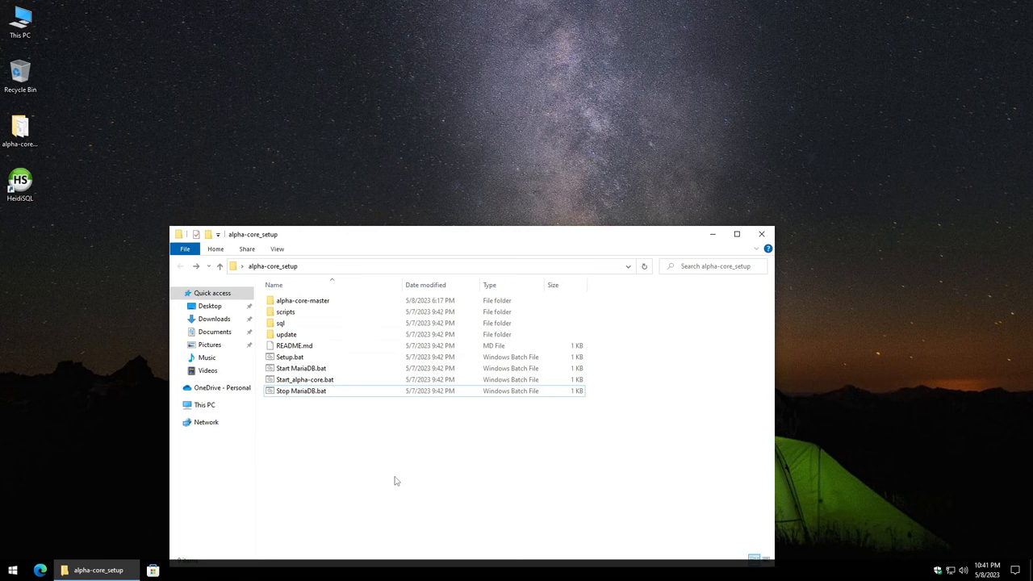
pyautogui.moveTo(364, 370)
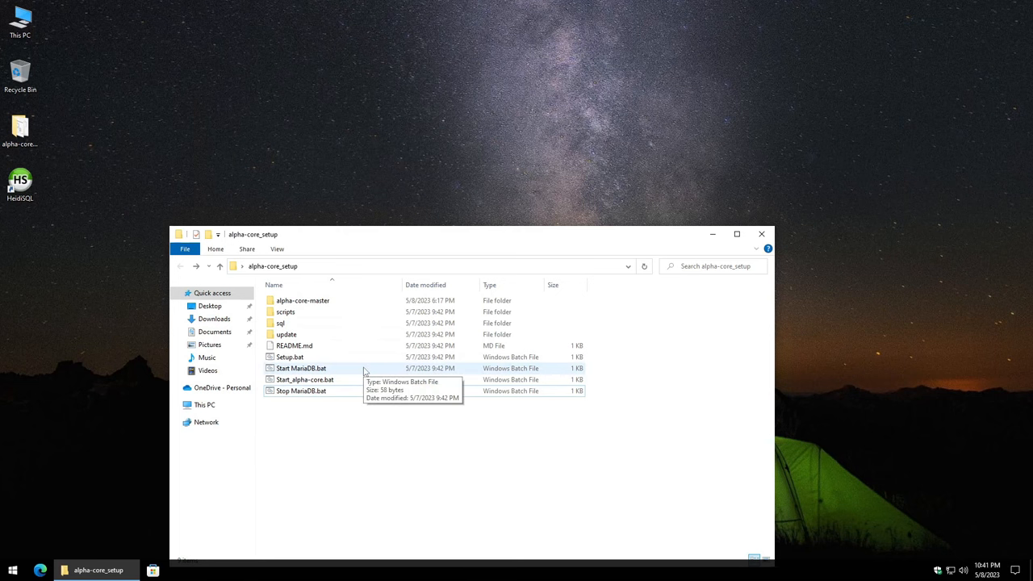
pyautogui.doubleClick(301, 369)
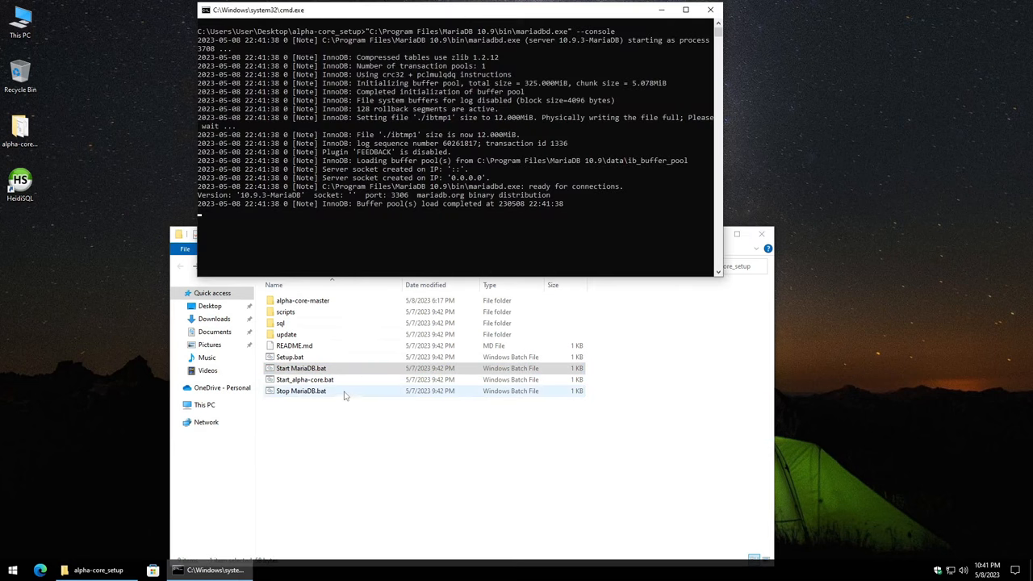
pyautogui.click(305, 379)
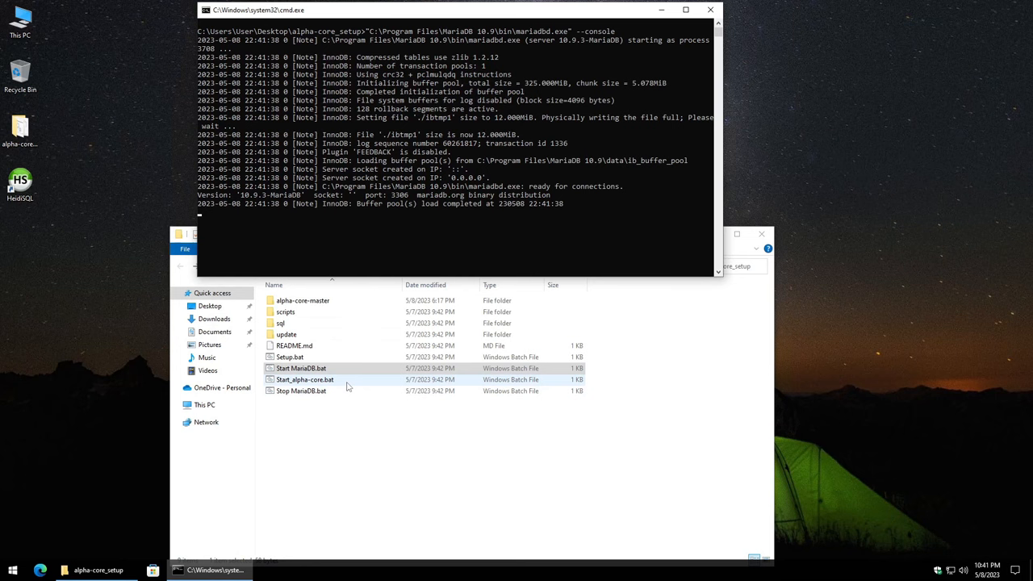
pyautogui.doubleClick(304, 379)
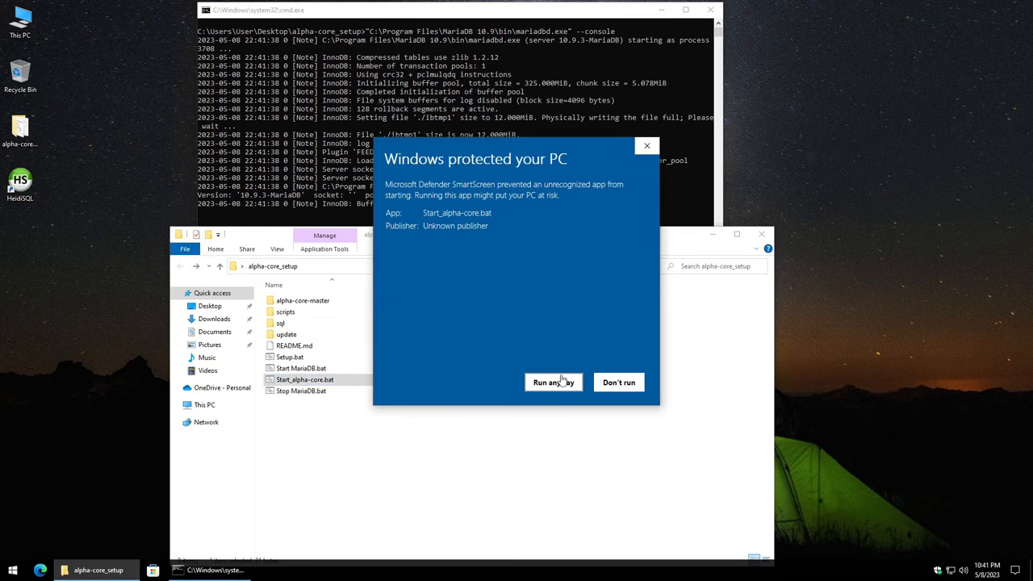
pyautogui.click(553, 382)
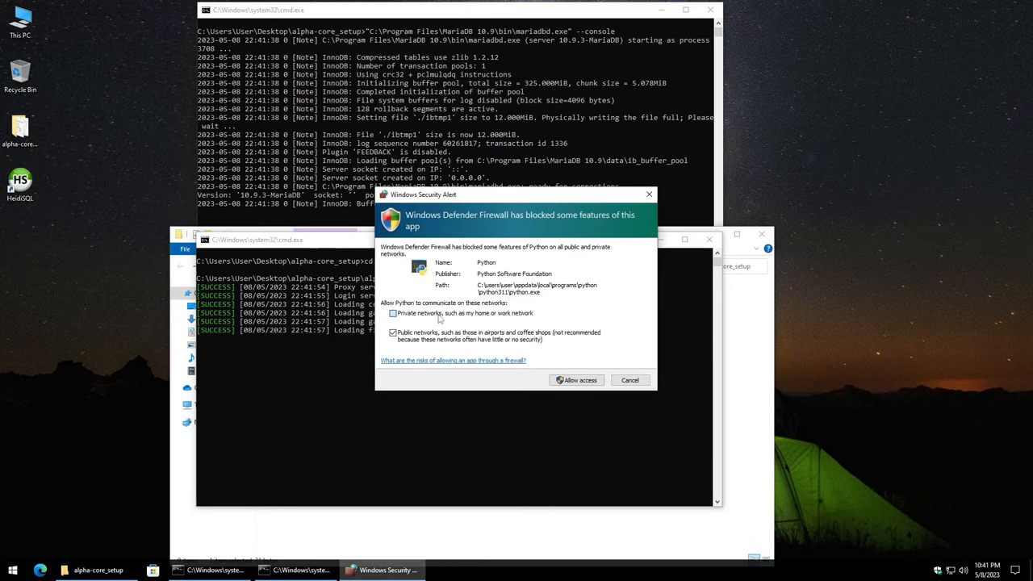
pyautogui.click(393, 313)
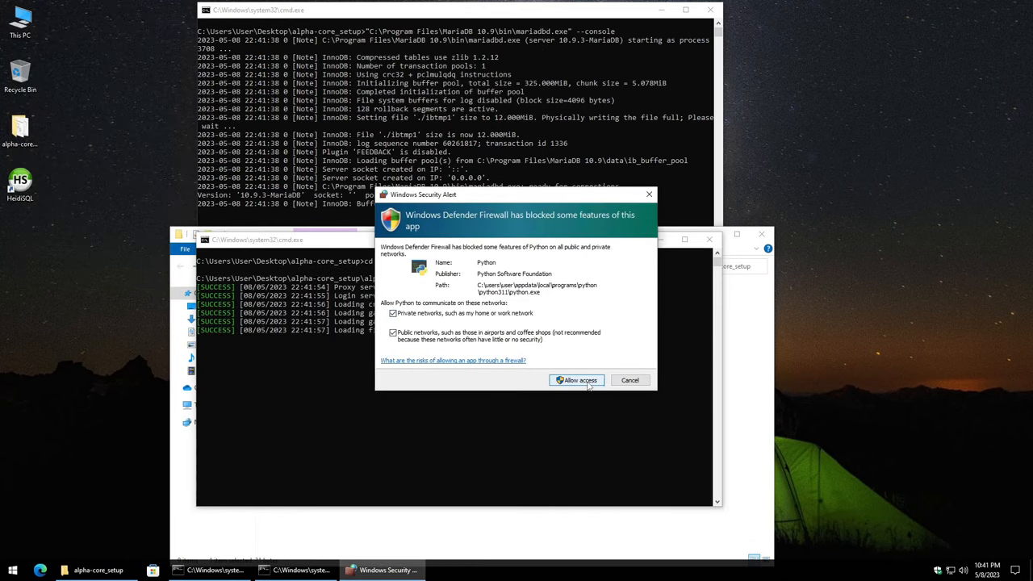
pyautogui.click(578, 380)
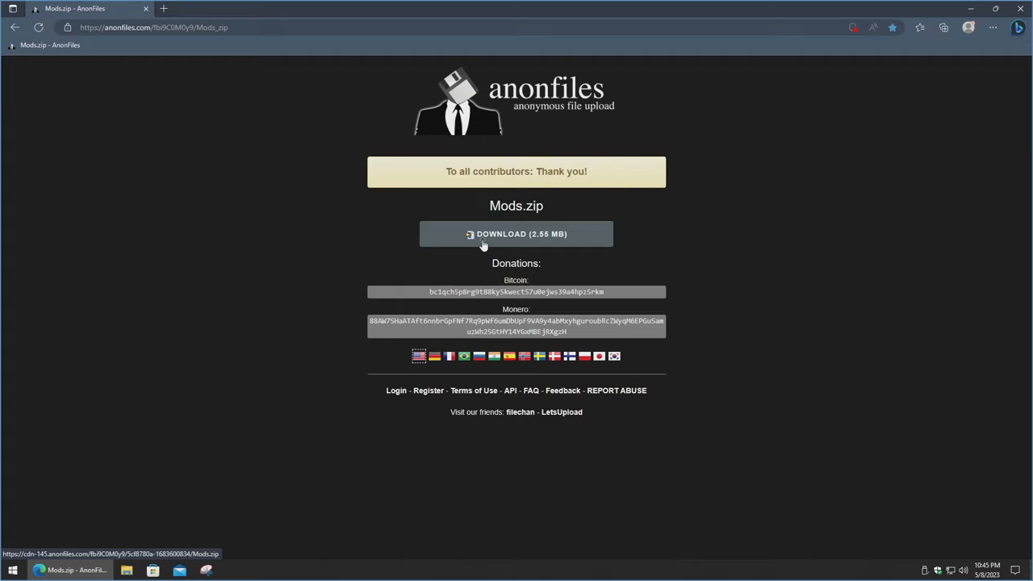
# - Download the 2.55 MB Mods.zip from anonfiles and bring up its desktop icon's menu
pyautogui.click(516, 234)
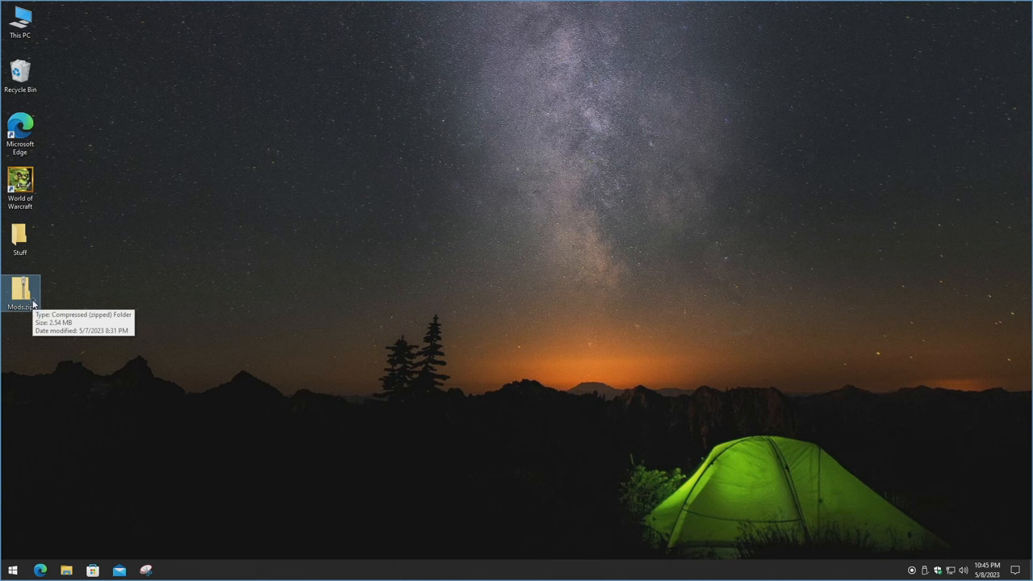
pyautogui.rightClick(20, 290)
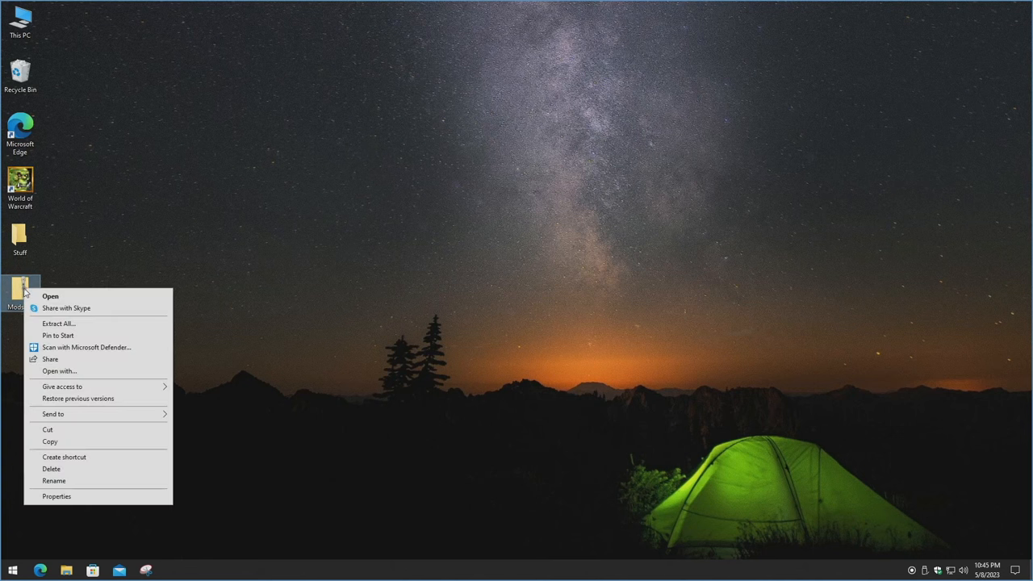
# - Extract Mods.zip into a new 'patches' folder on the Desktop
pyautogui.click(58, 324)
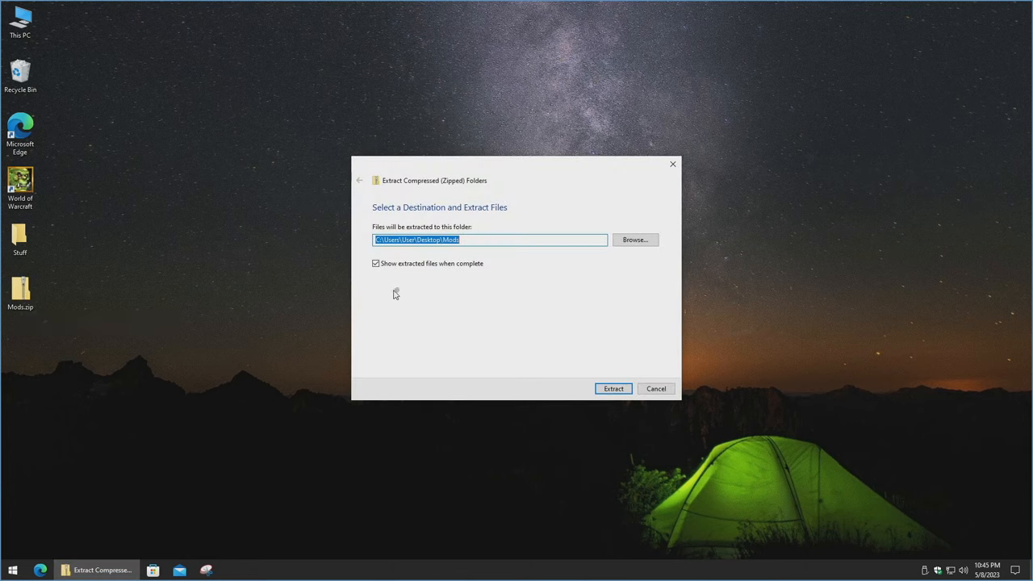
pyautogui.click(635, 239)
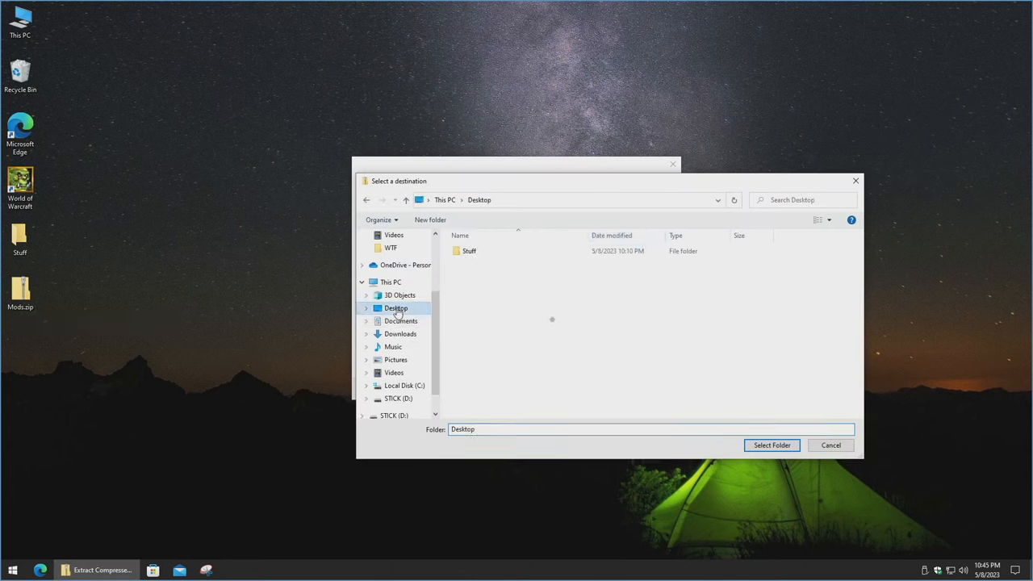
pyautogui.click(429, 220)
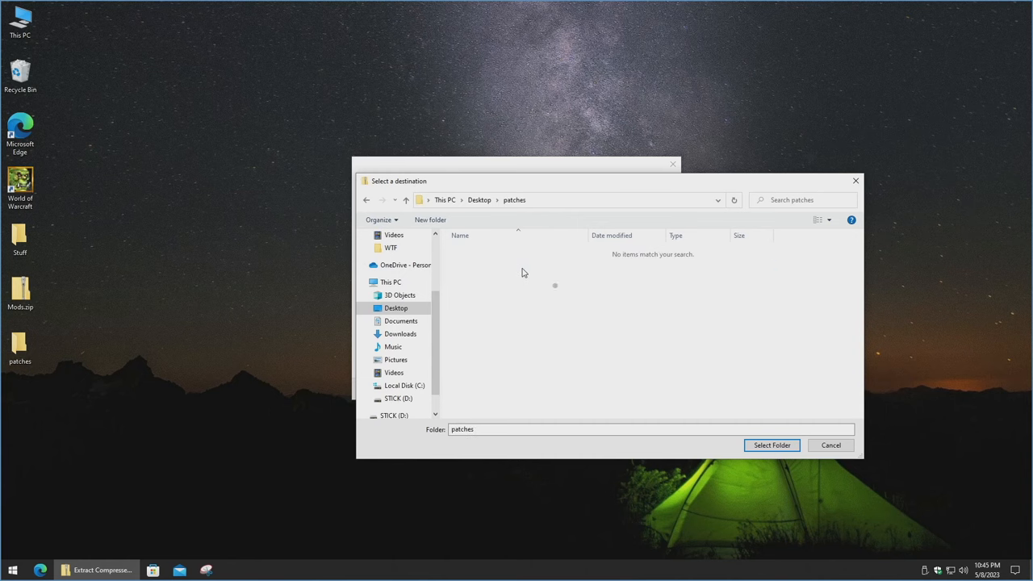
pyautogui.click(771, 445)
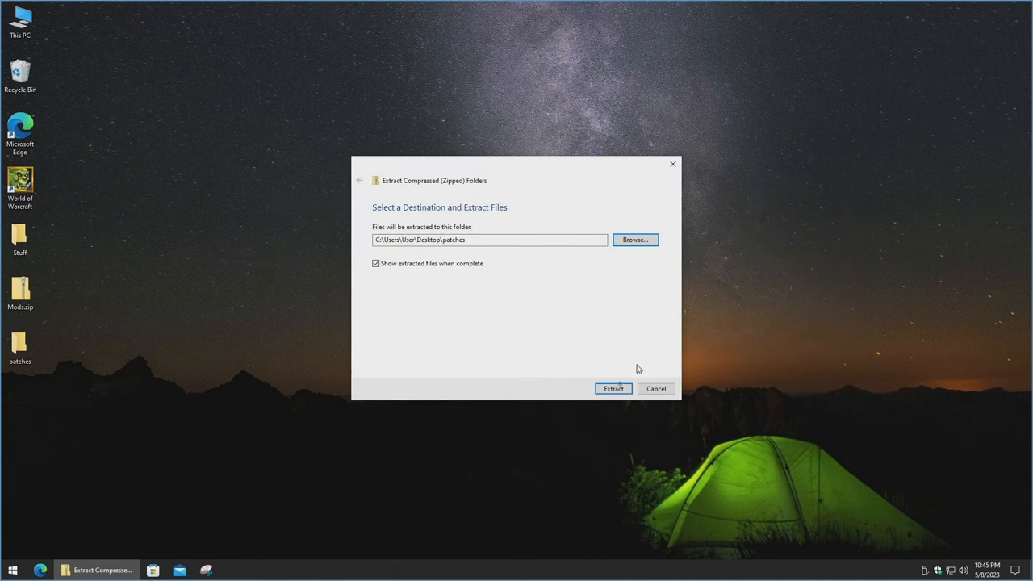
pyautogui.click(613, 388)
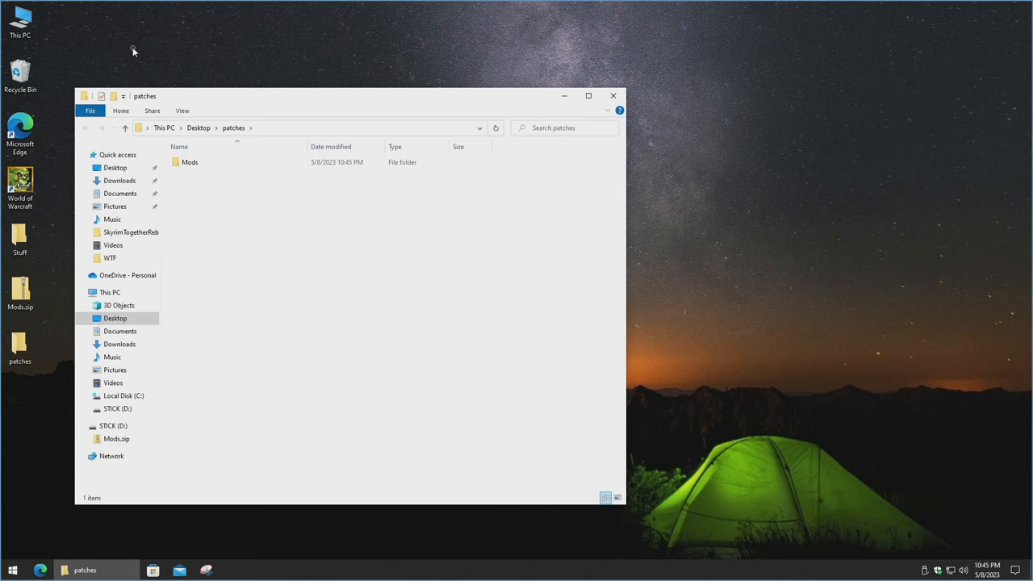
# - Paste Data, gmod.dll and WoWClient.exe from Mods into the WoW install folder, replacing originals
pyautogui.click(20, 184)
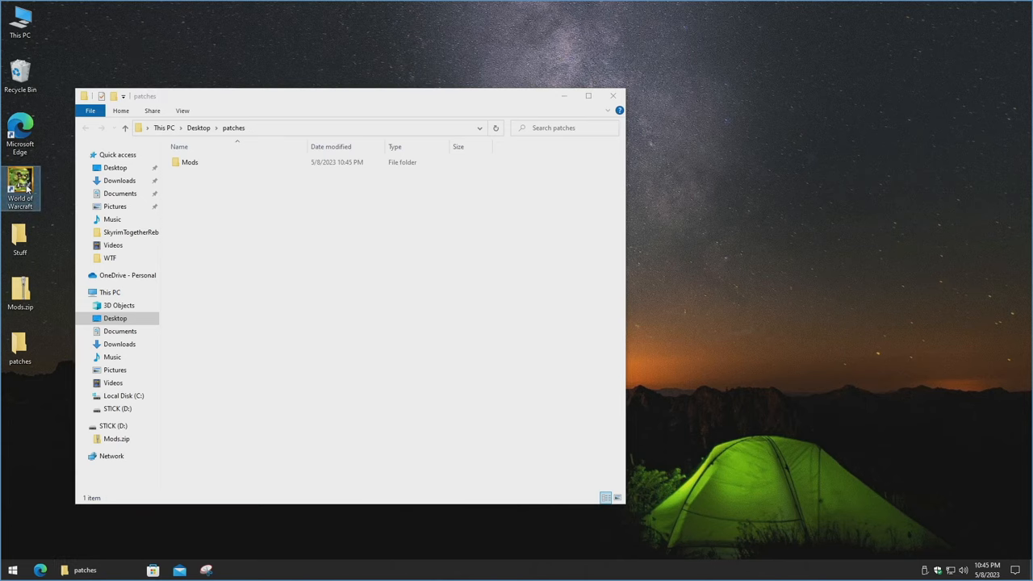
pyautogui.moveTo(20, 186)
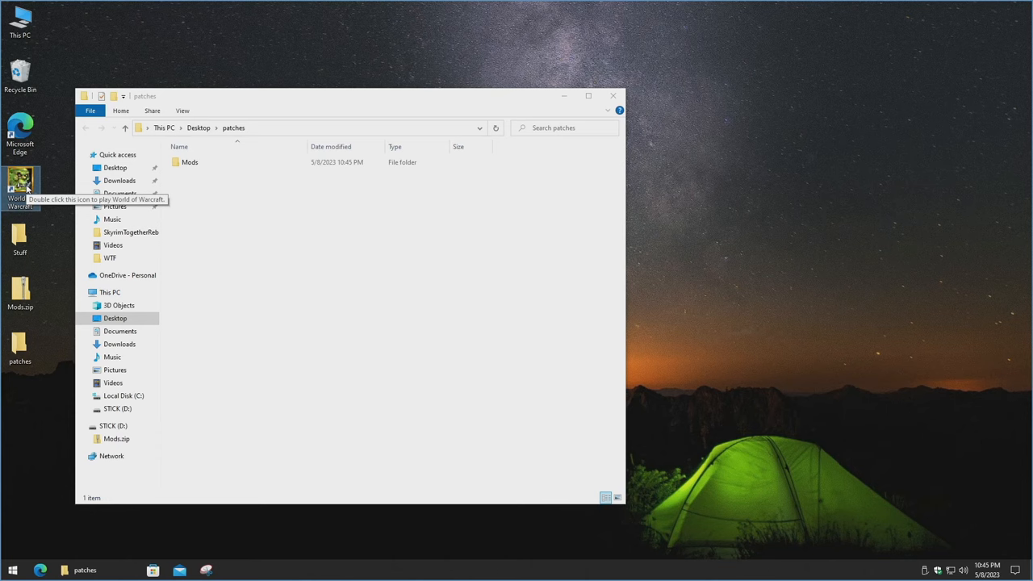
pyautogui.rightClick(20, 182)
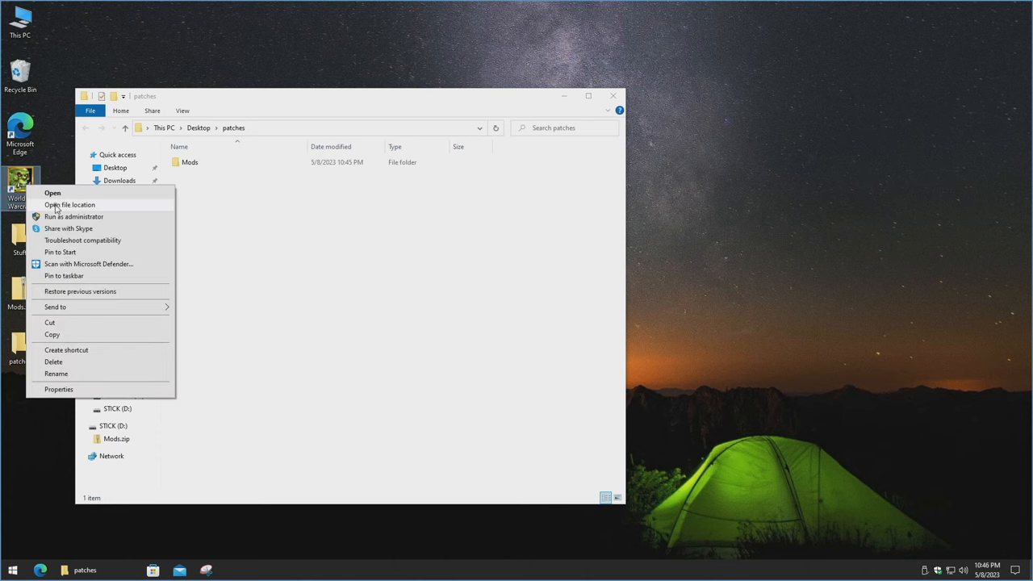
pyautogui.click(70, 205)
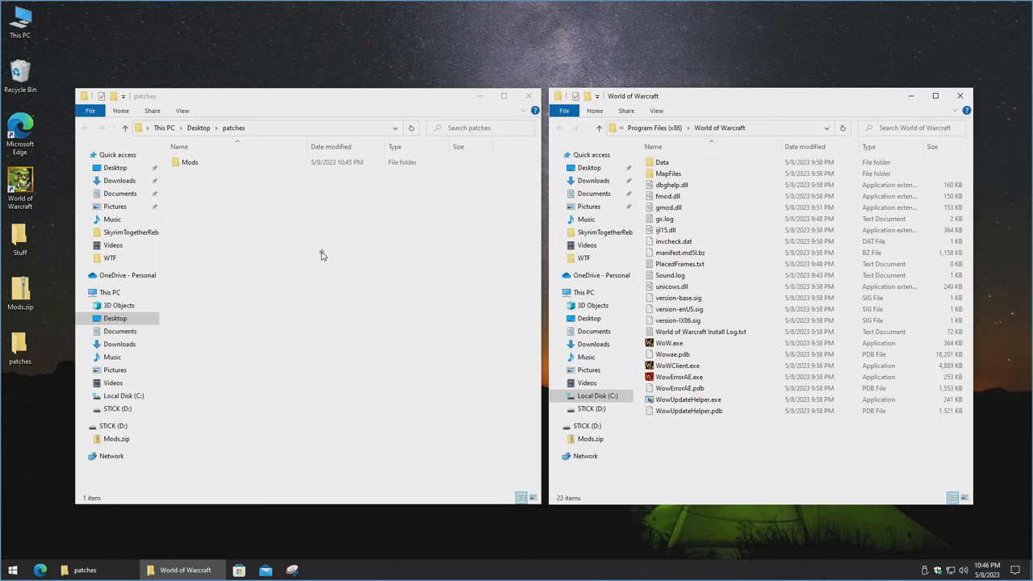
pyautogui.moveTo(691, 477)
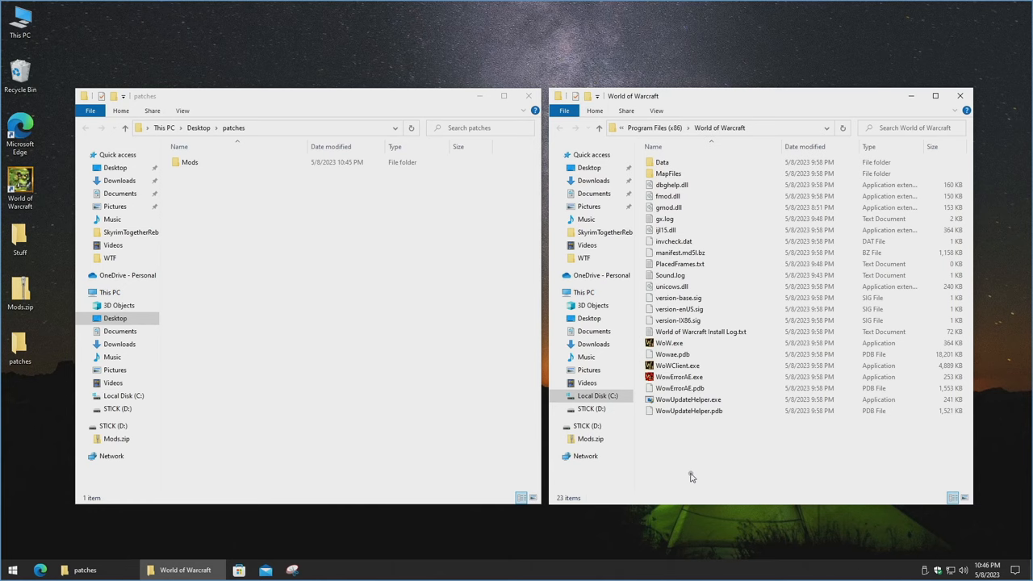
pyautogui.moveTo(420, 243)
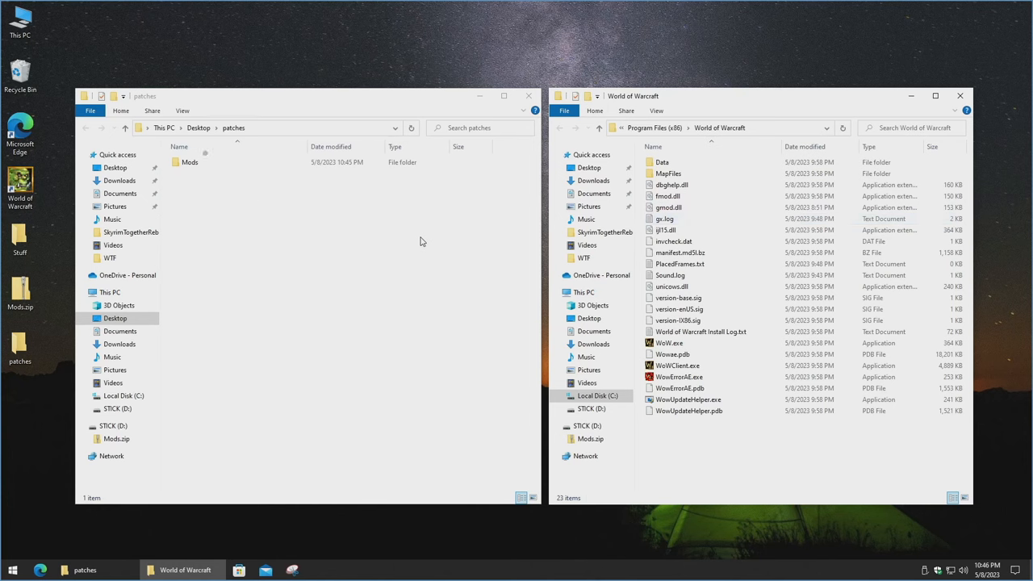
pyautogui.doubleClick(189, 162)
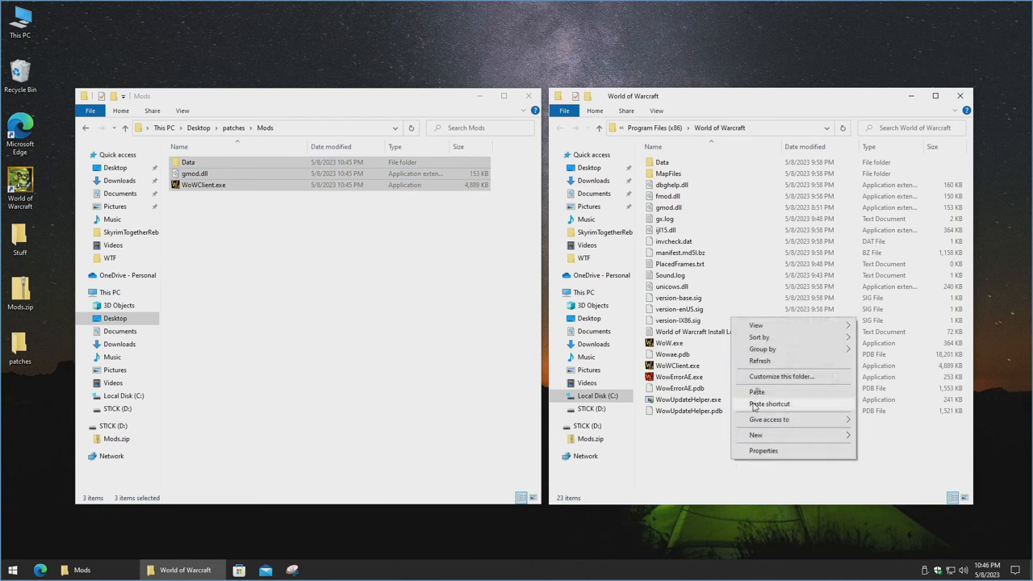
pyautogui.click(756, 392)
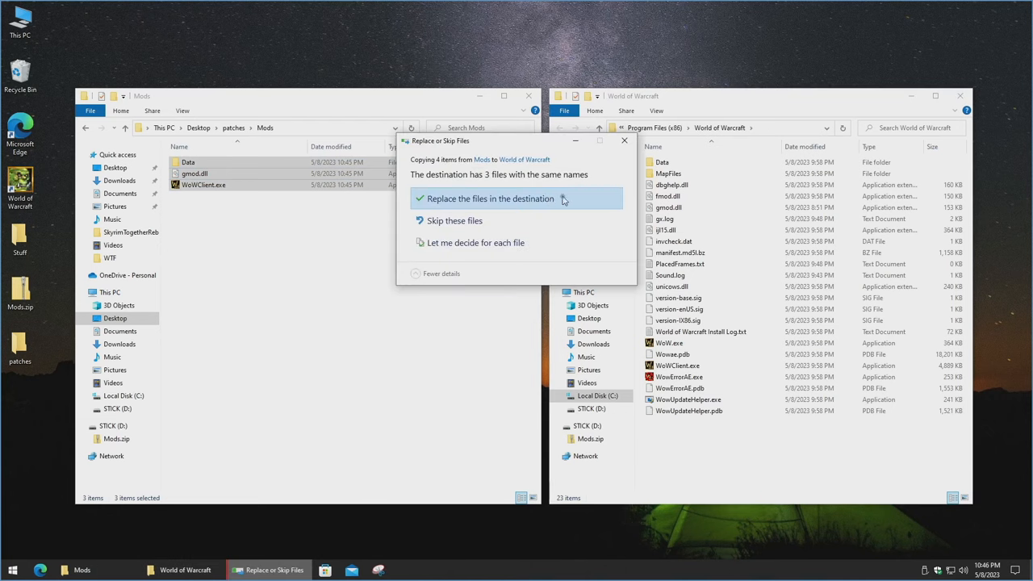
pyautogui.click(490, 198)
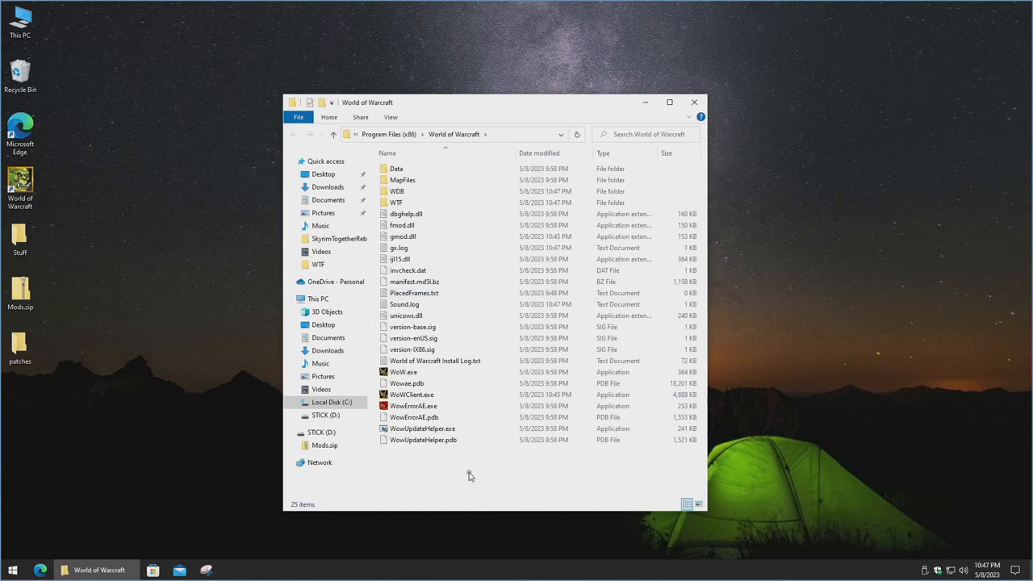
pyautogui.moveTo(444, 203)
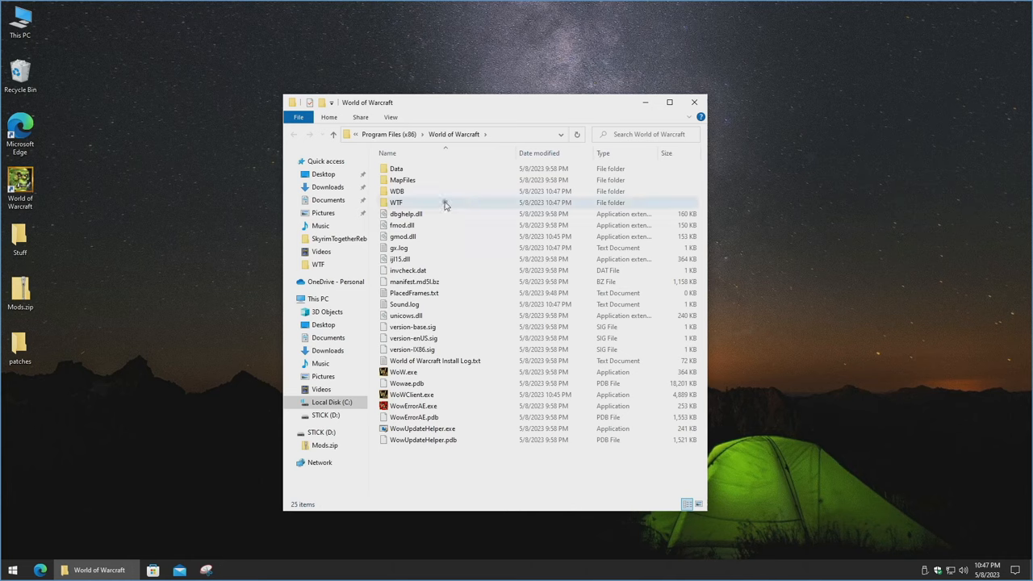
# - Open Config.wtf from the WTF folder in a maximized editor window
pyautogui.doubleClick(397, 201)
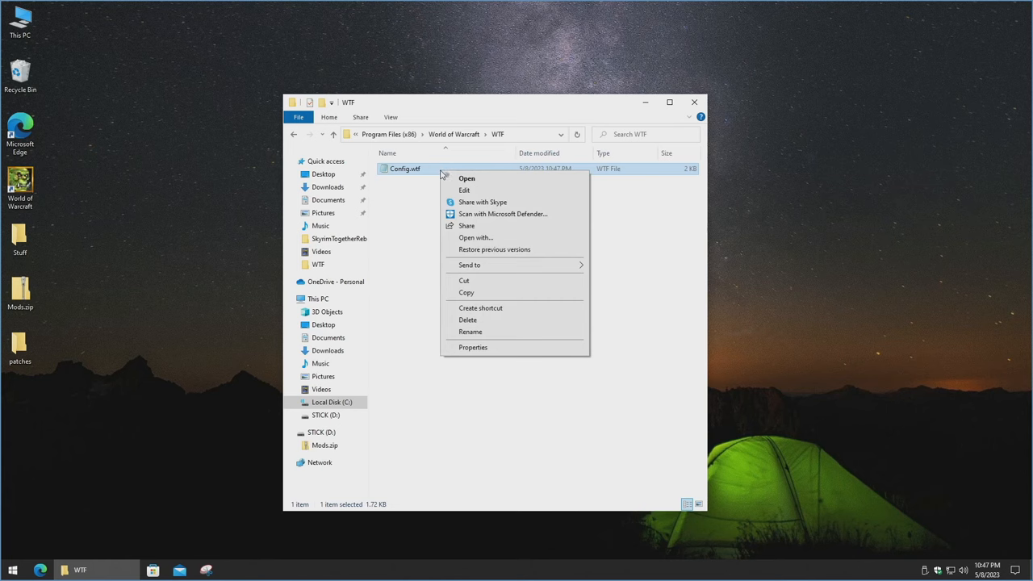
pyautogui.click(464, 189)
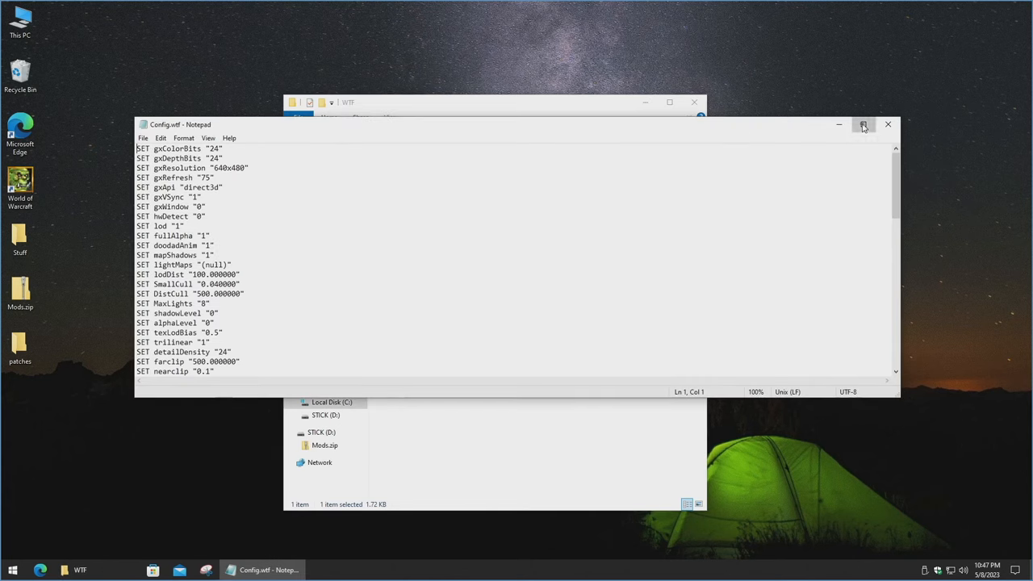
pyautogui.click(863, 124)
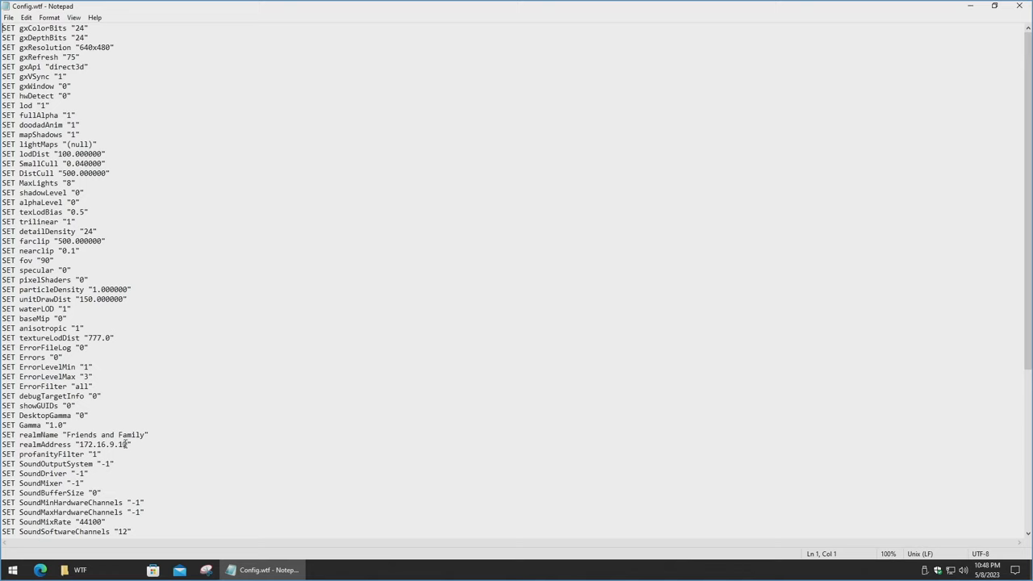
# - Set realmAddress and realmList to 192.168.60.228 and save Config.wtf
pyautogui.doubleClick(101, 444)
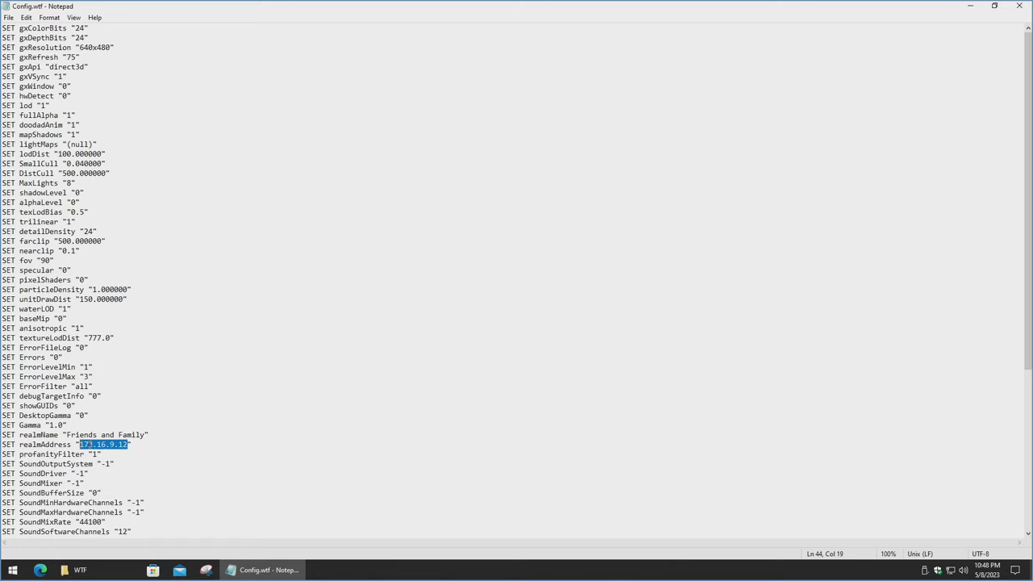
pyautogui.write('19')
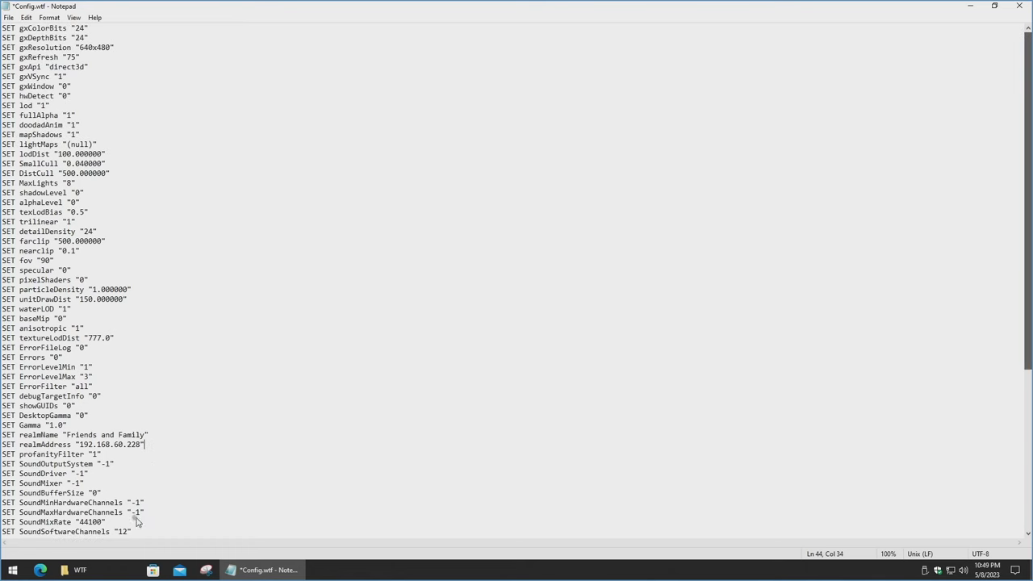
pyautogui.scroll(-3)
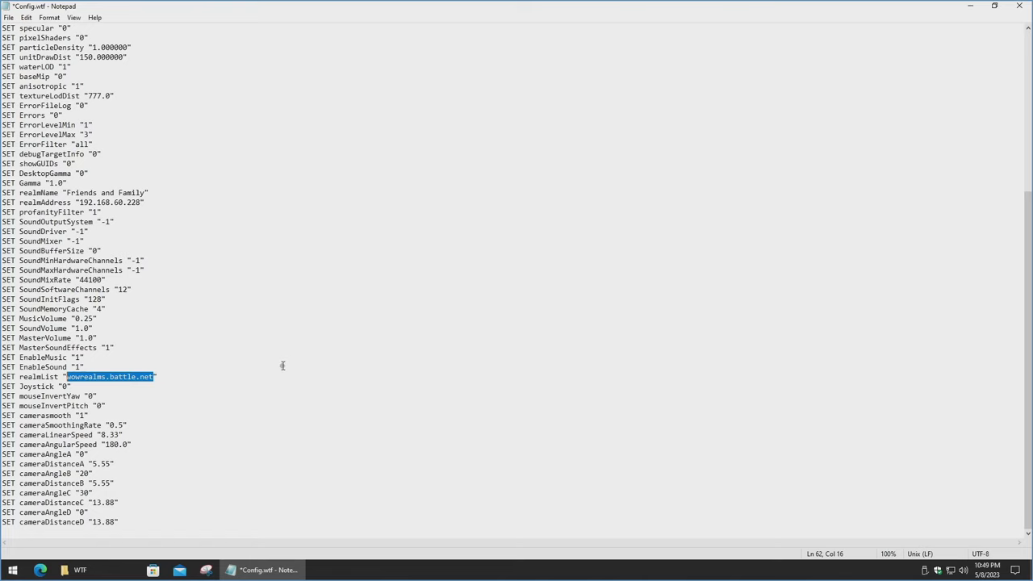
pyautogui.write('192.168.60.228')
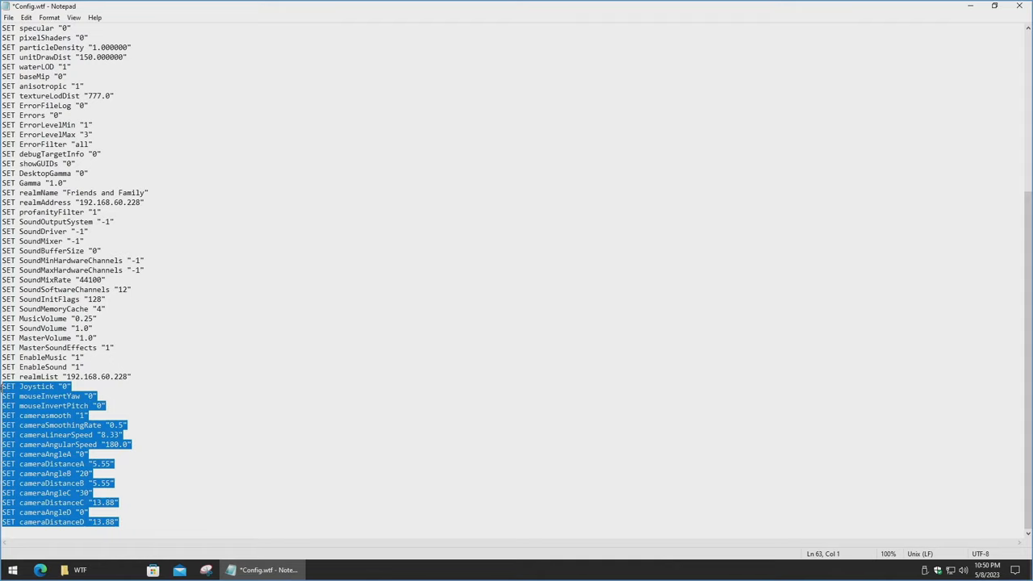
pyautogui.press('Delete')
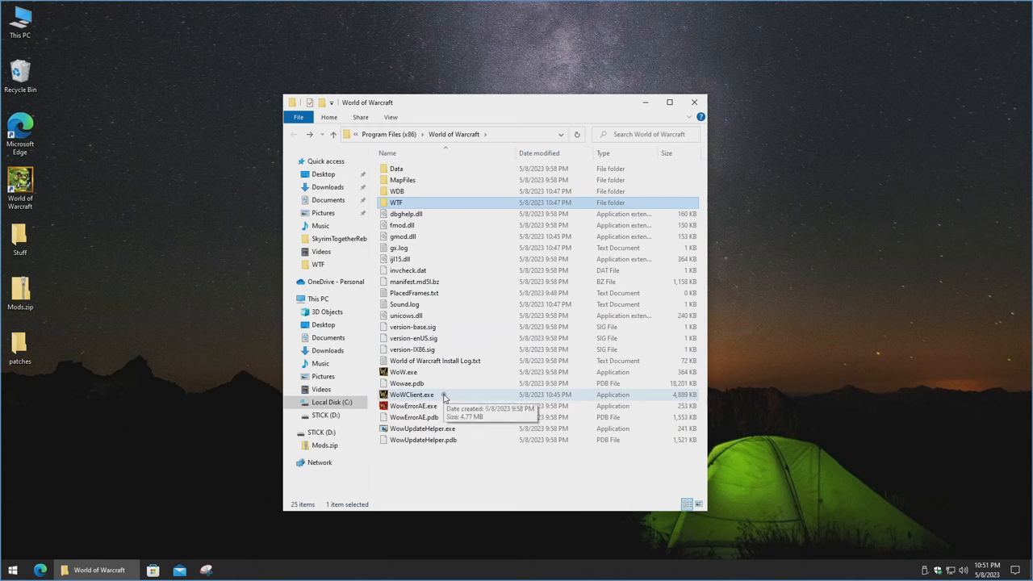
# - Launch WowClient.exe, select the alpha-core realm and dismiss the unknown account message
pyautogui.doubleClick(412, 395)
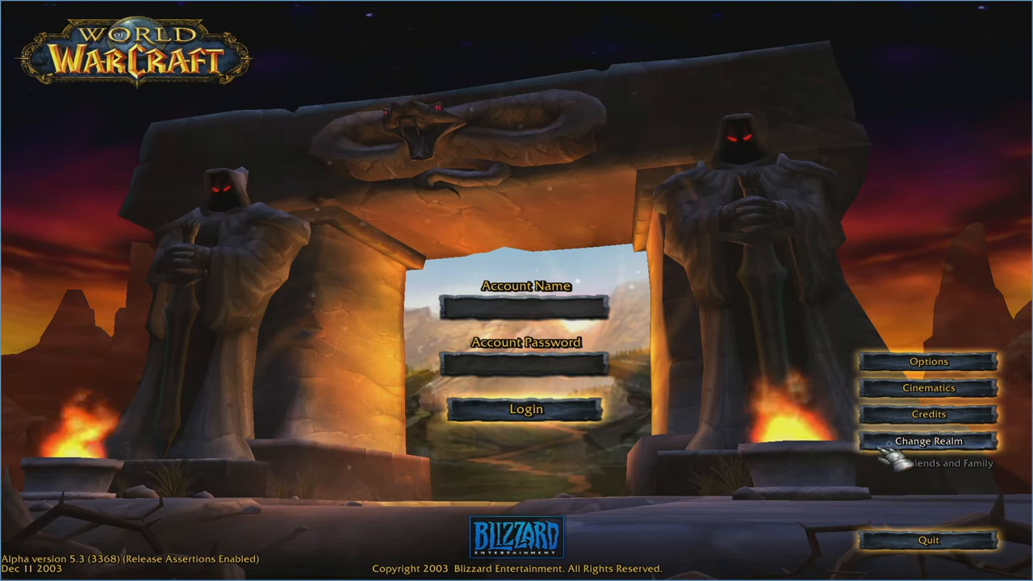
pyautogui.click(929, 441)
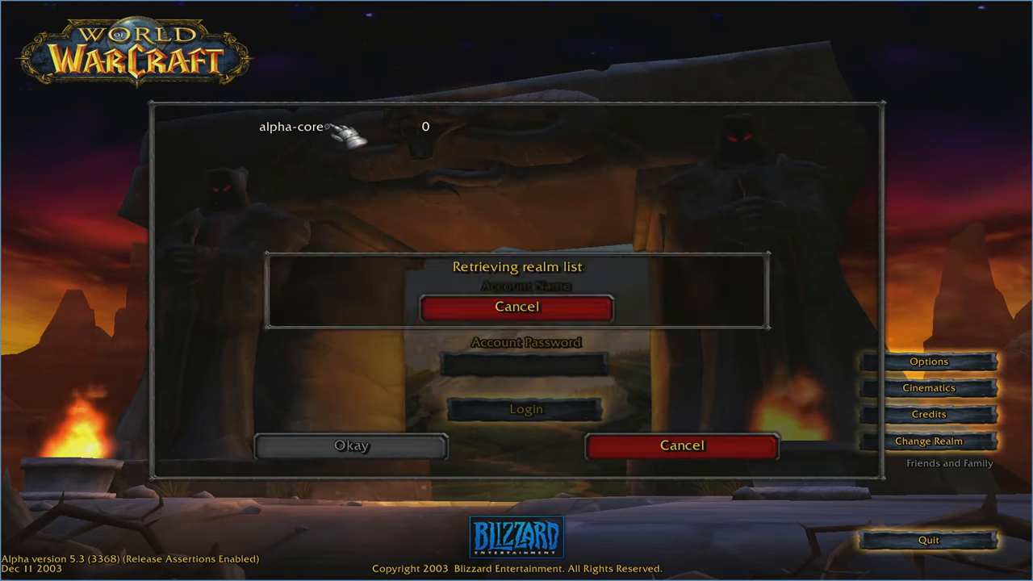
pyautogui.click(517, 307)
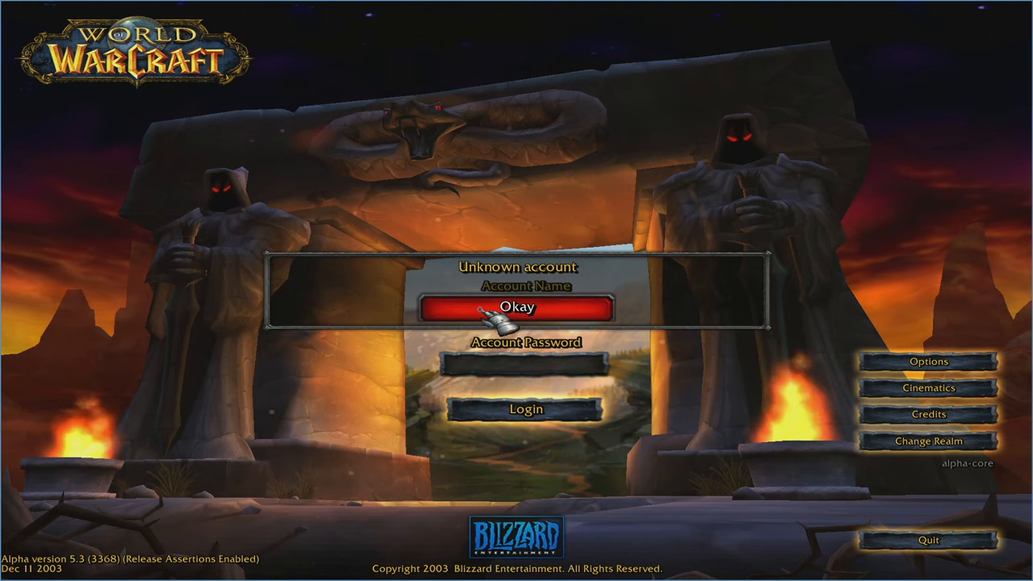
pyautogui.click(526, 308)
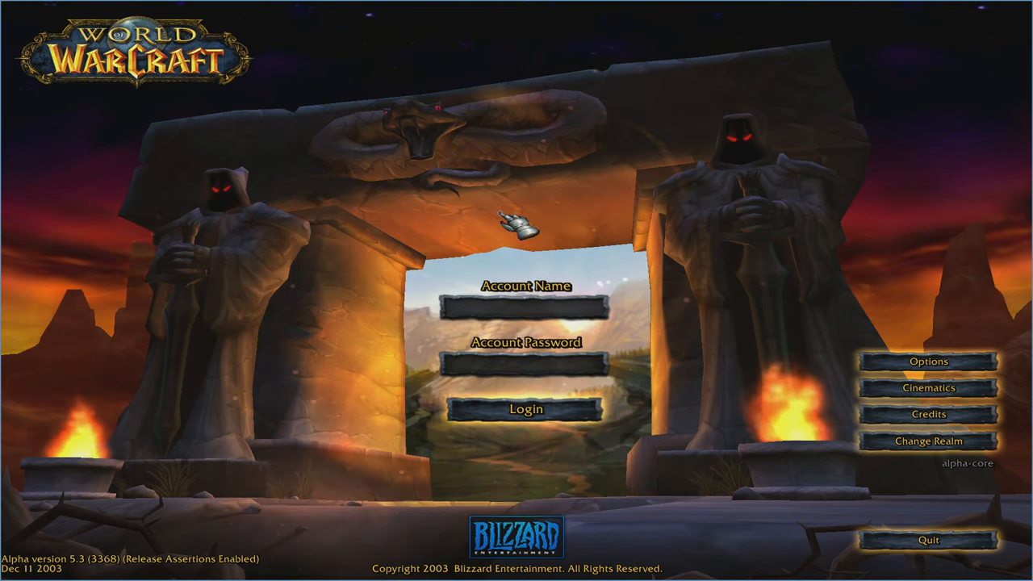
# - Log in with the account name 'test'
pyautogui.click(525, 307)
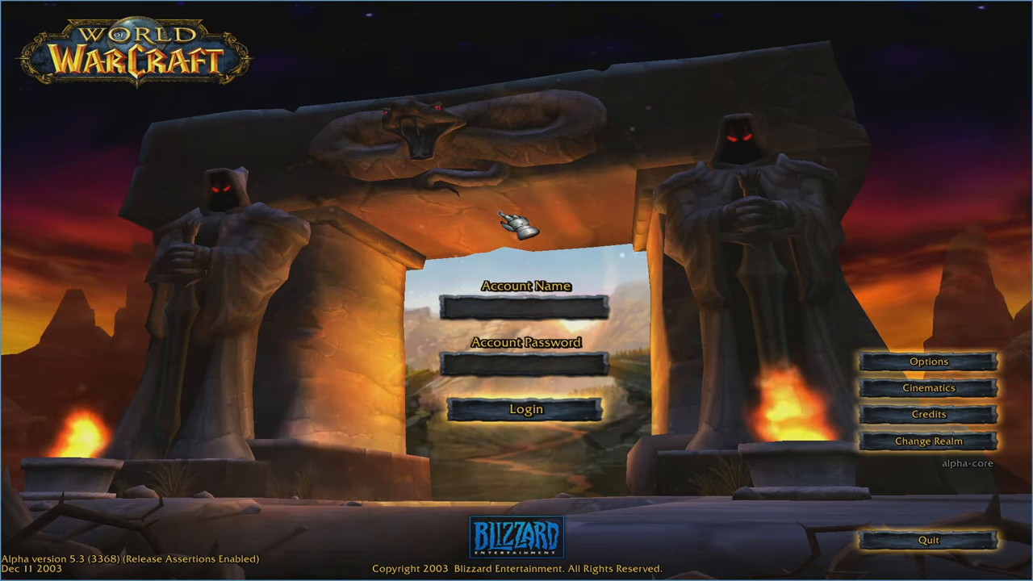
pyautogui.write('test')
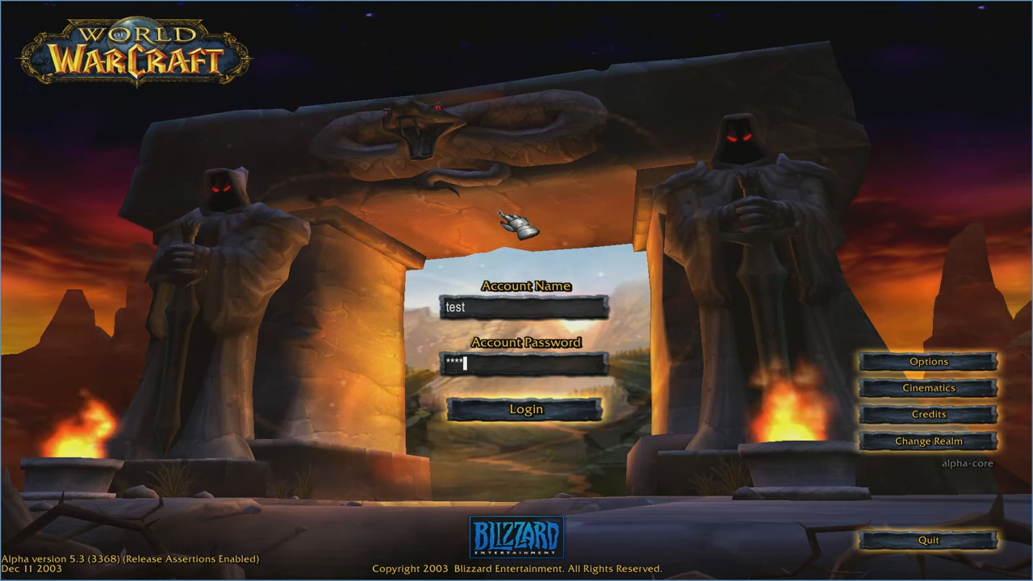
pyautogui.click(526, 409)
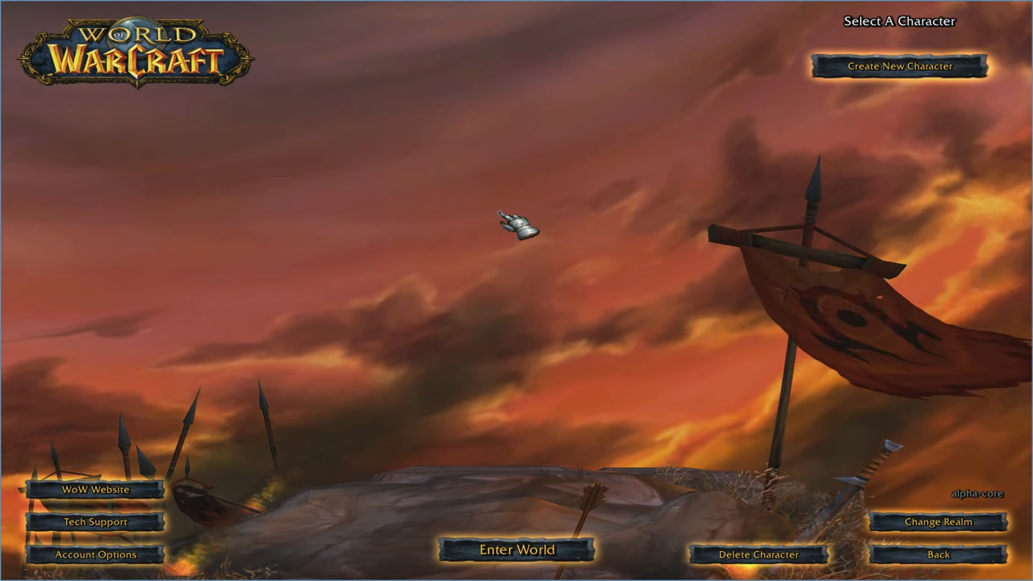
# - Create a female Troll Warrior named 'test' and enter the world in Valley of Trials
pyautogui.click(899, 66)
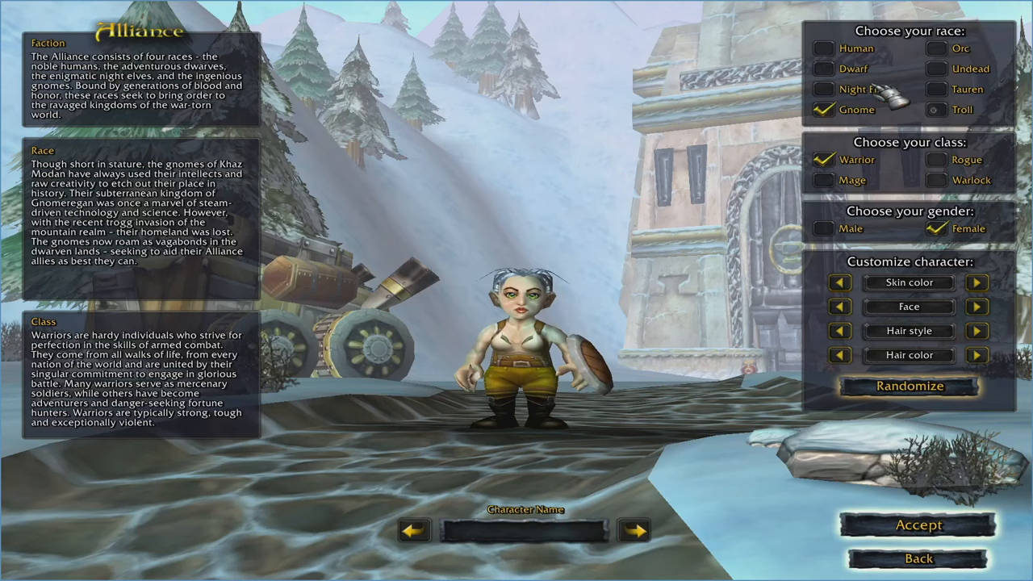
pyautogui.click(937, 109)
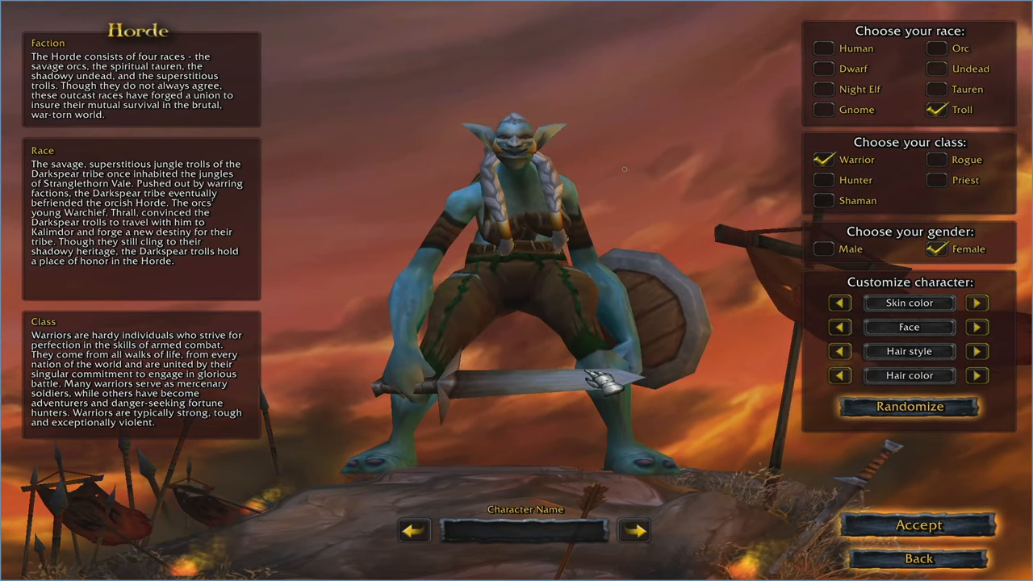
pyautogui.click(524, 531)
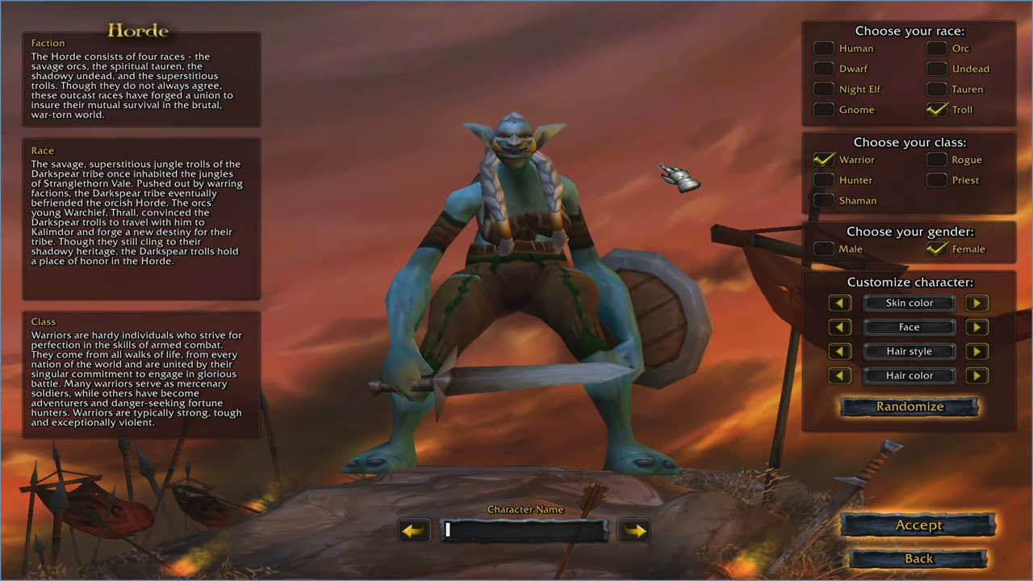
pyautogui.write('test')
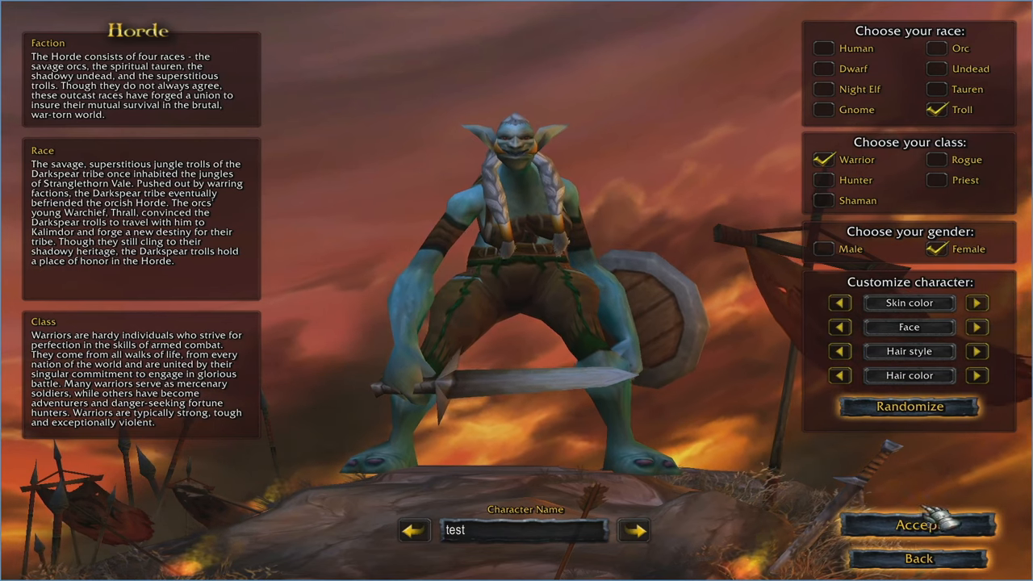
pyautogui.click(918, 524)
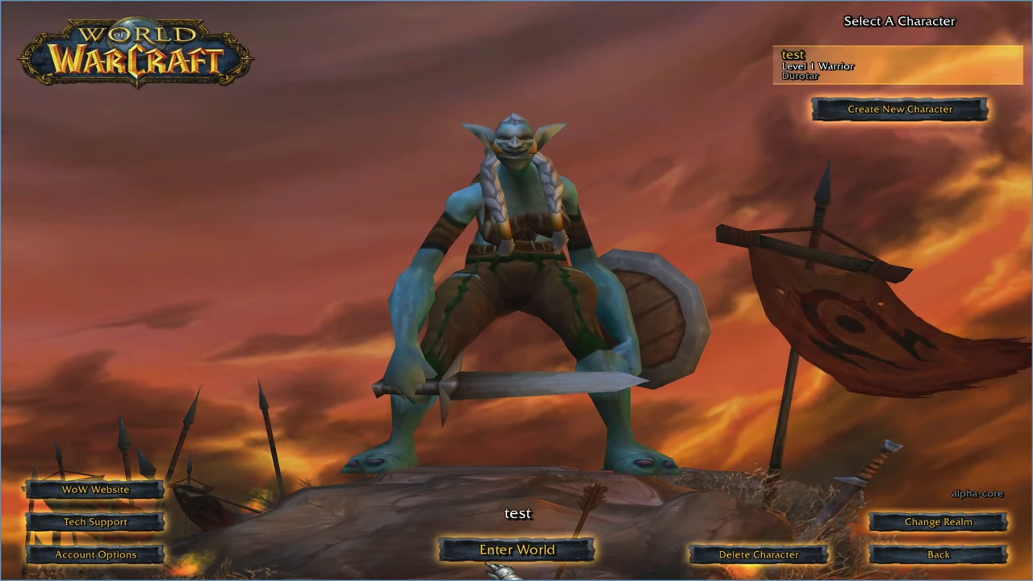
pyautogui.click(517, 549)
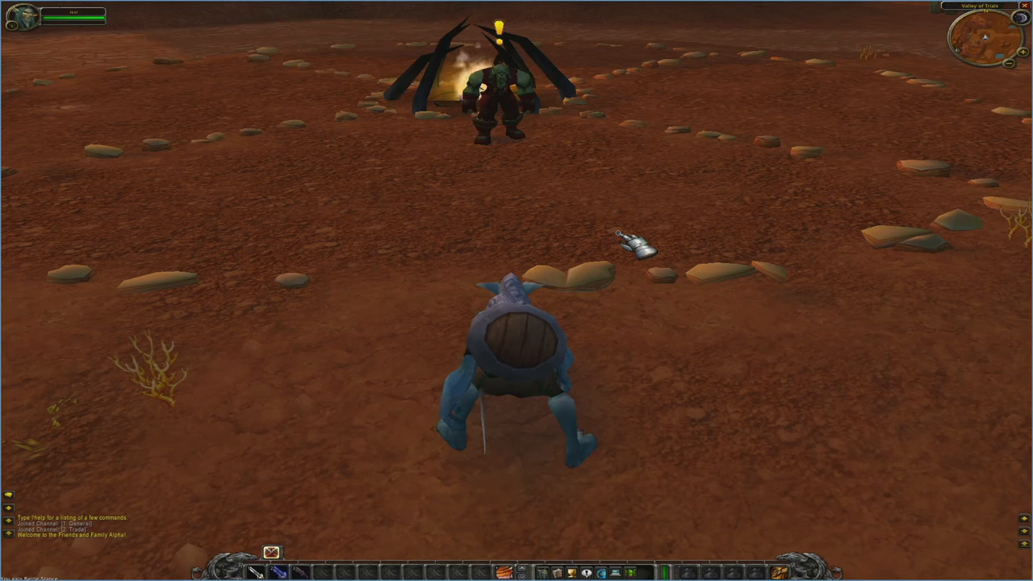
# - Switch the video options resolution from 640x480 to 1280x1024
pyautogui.press('Escape')
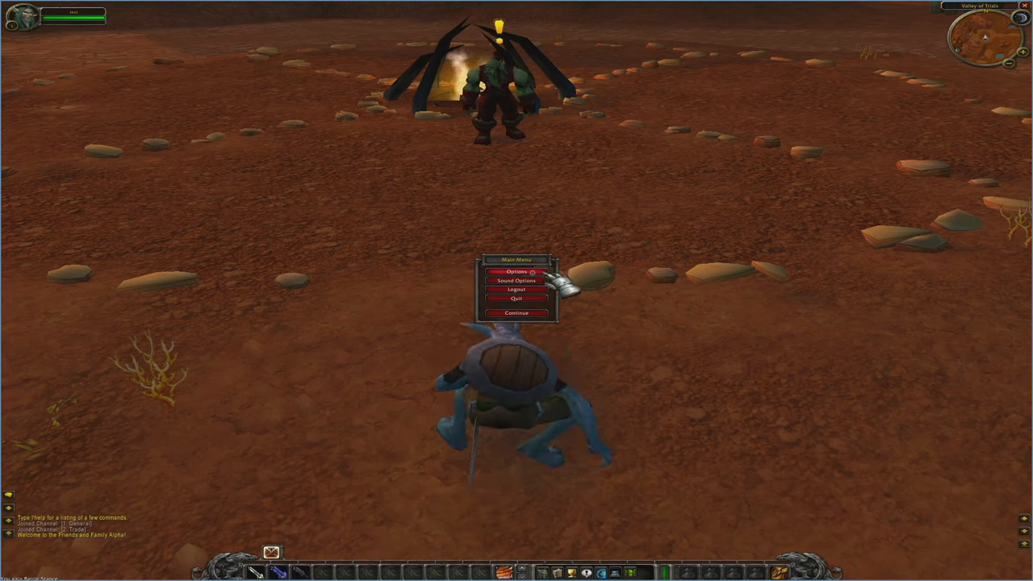
pyautogui.click(516, 270)
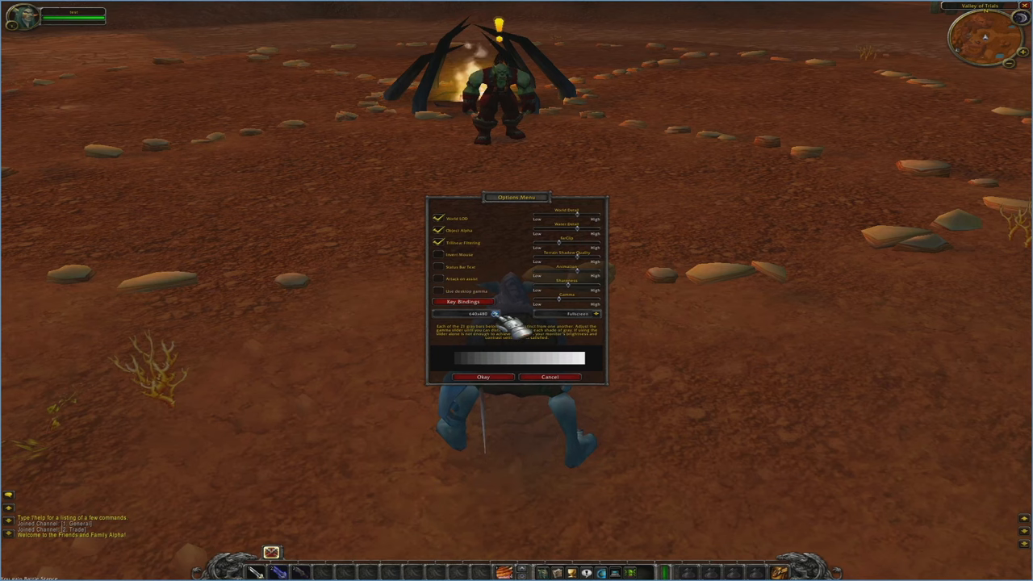
pyautogui.click(496, 313)
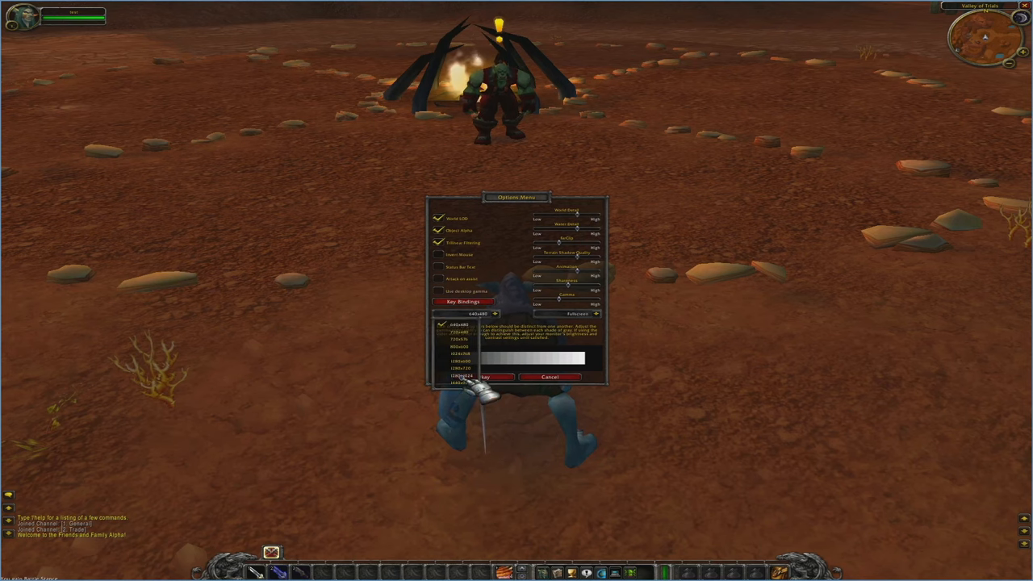
pyautogui.click(459, 375)
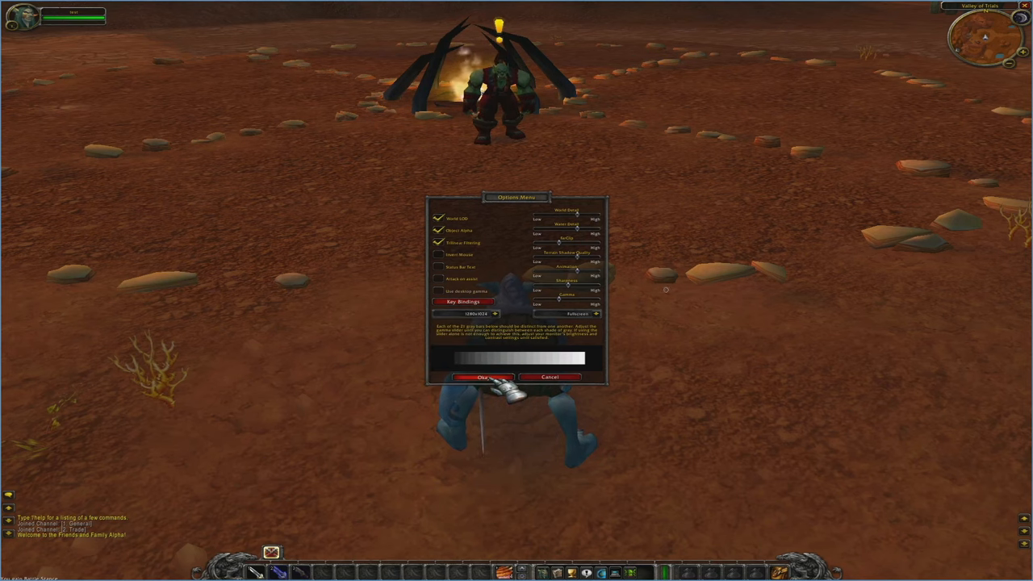
pyautogui.click(483, 377)
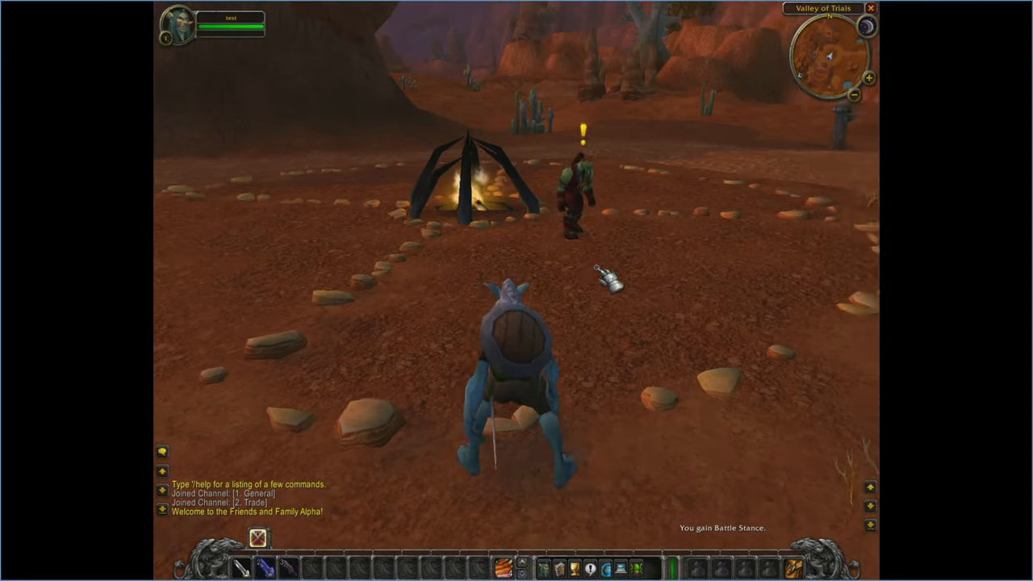
# - Accept The New Horde from Eitrigg and Cutting Teeth from Gornek
pyautogui.click(573, 194)
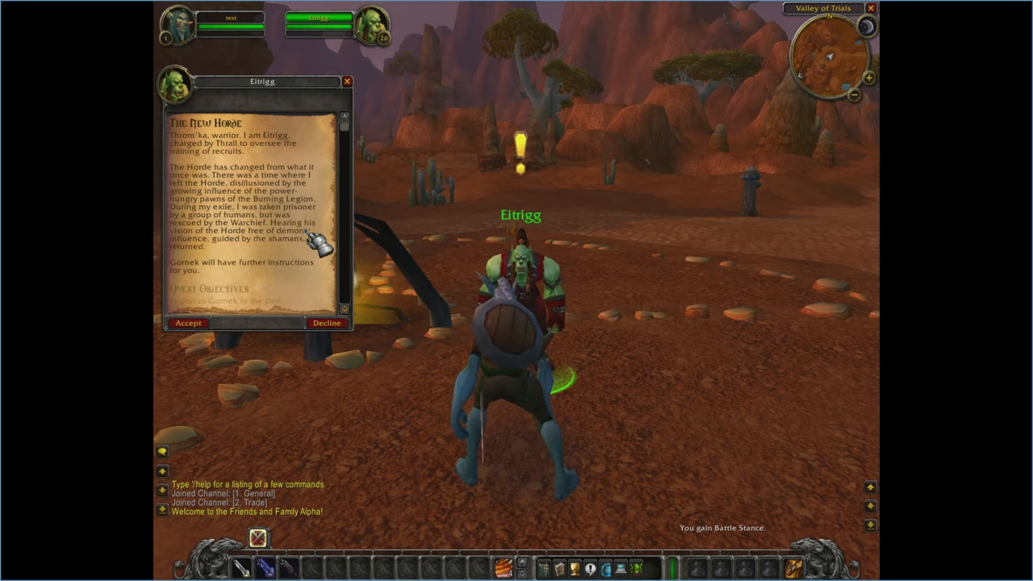
pyautogui.click(189, 323)
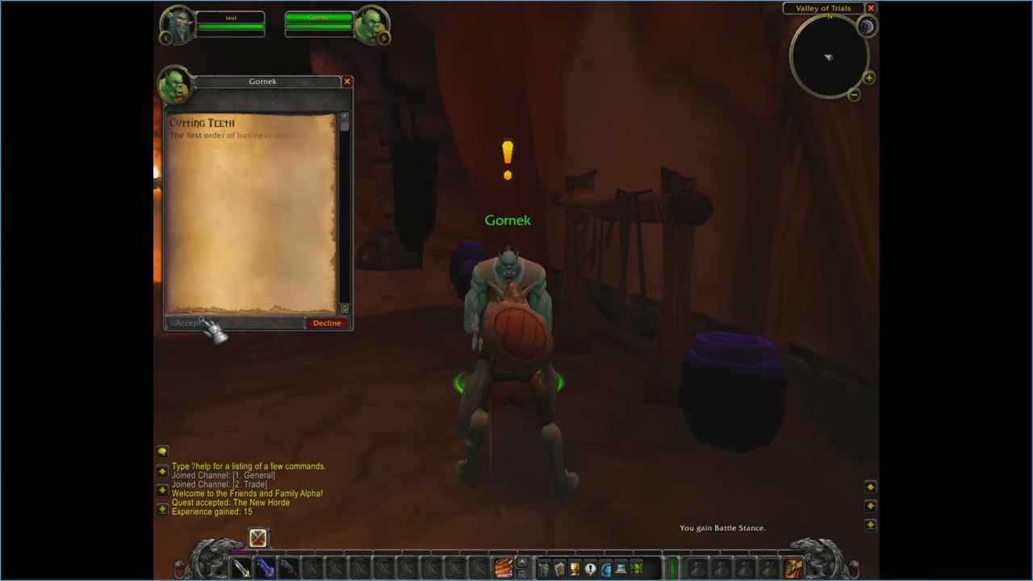
pyautogui.click(187, 323)
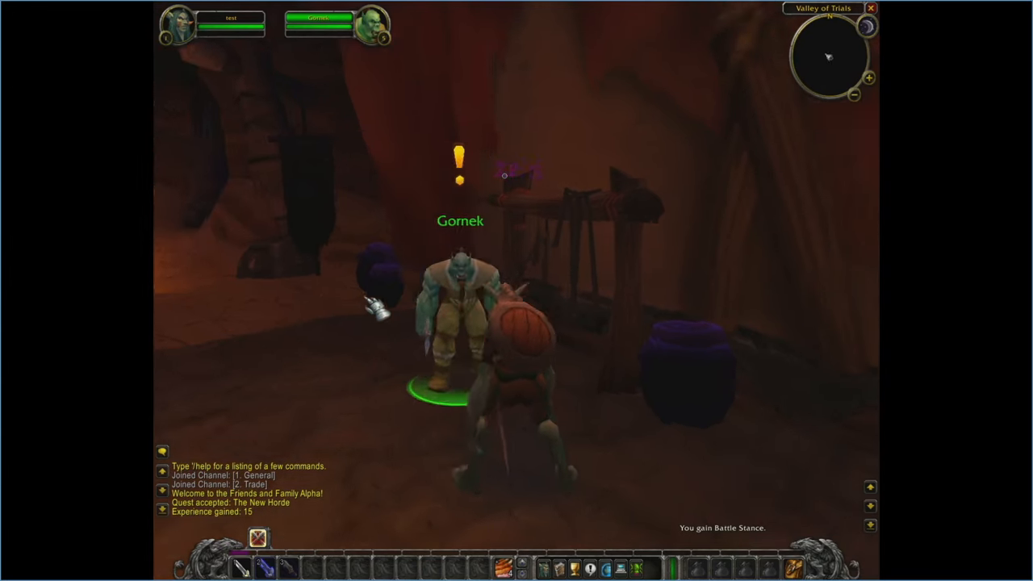